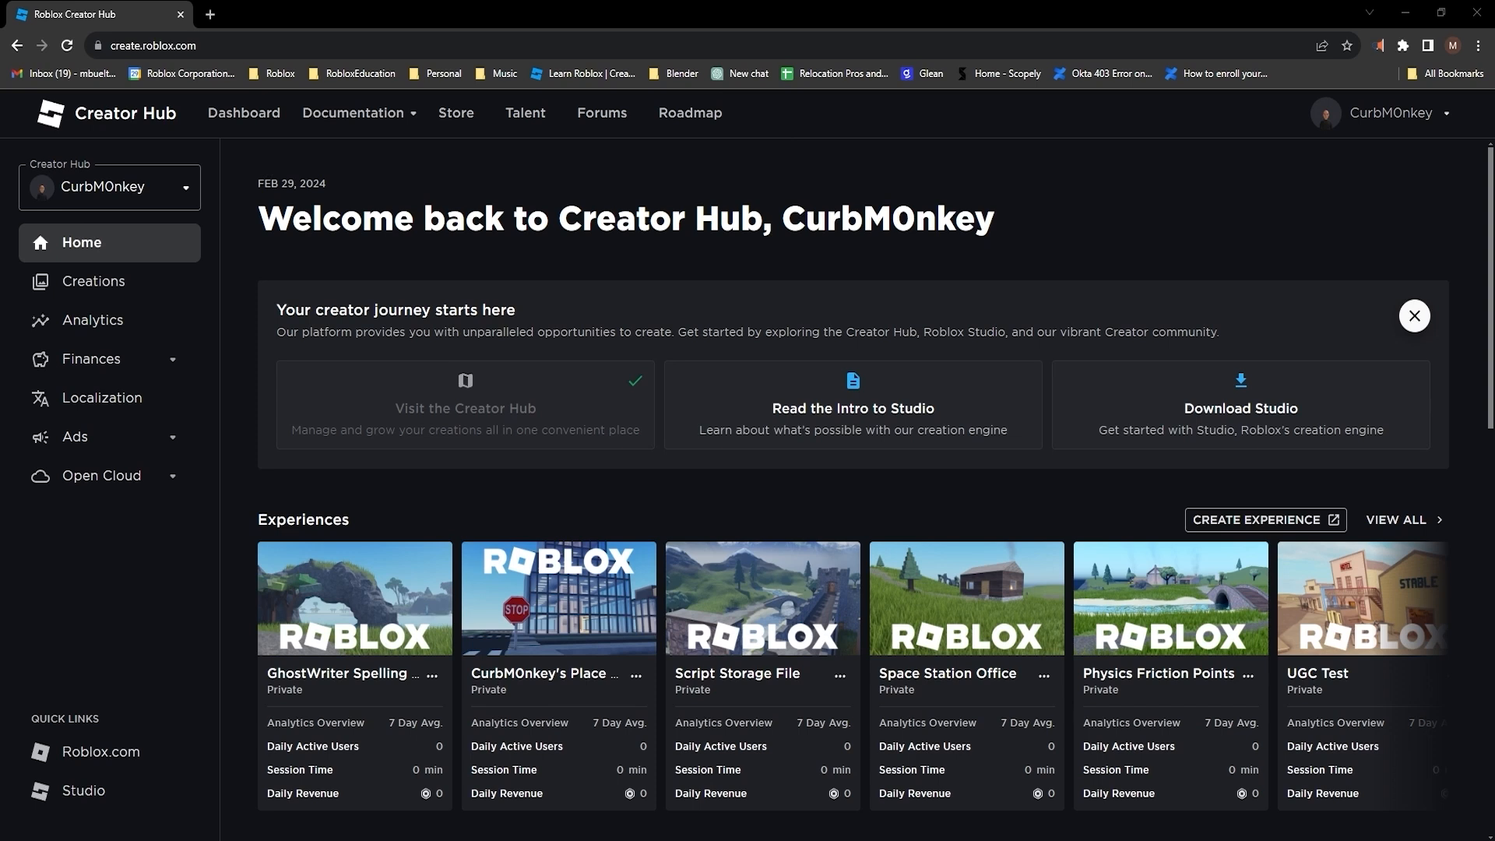
mouse_move(361, 112)
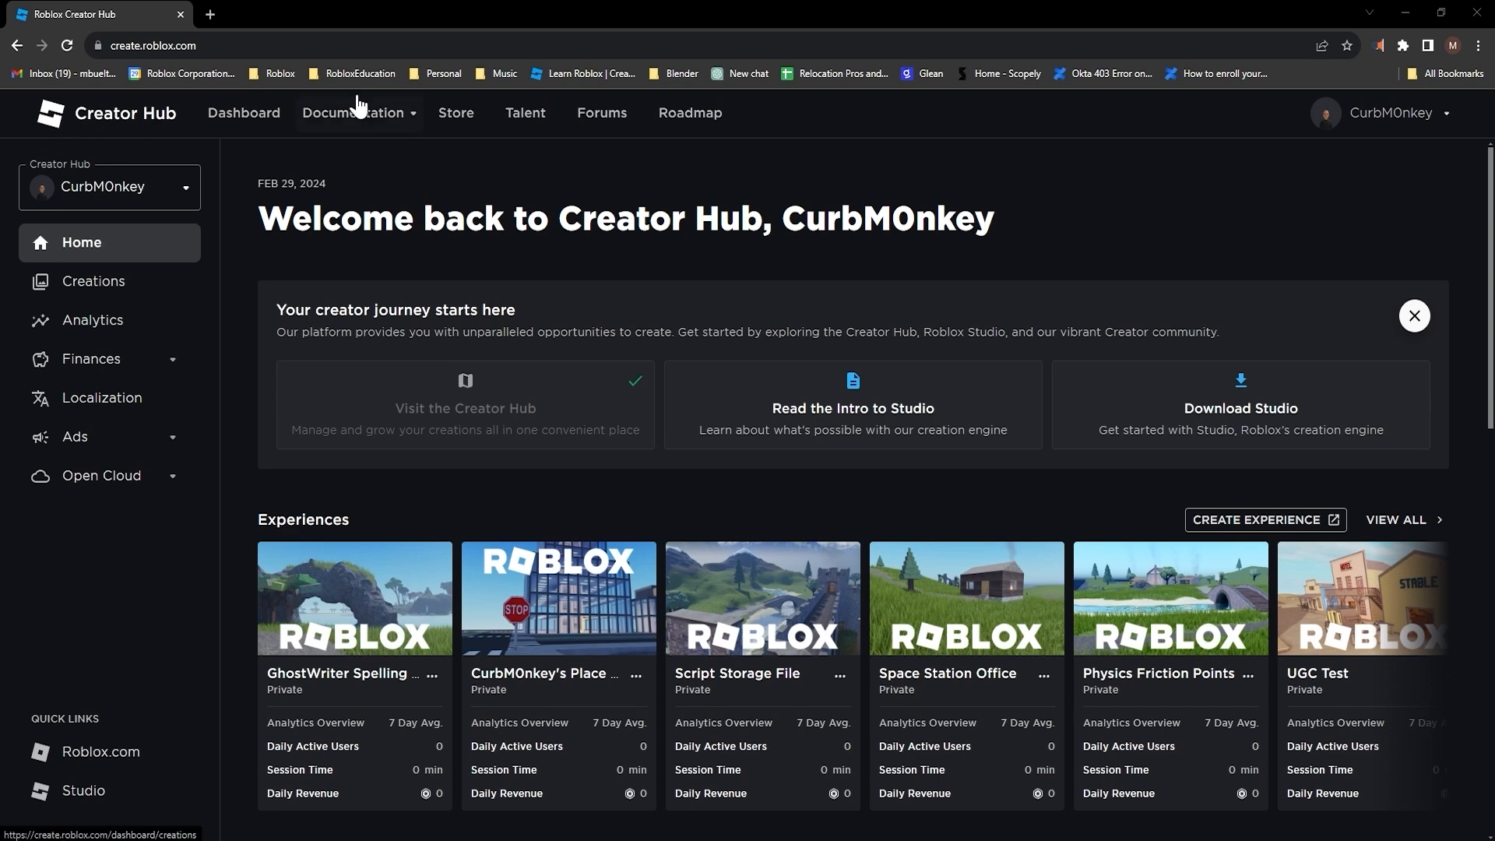
- Open the Engine section of the Creator Hub documentation and scroll toward the Packages guide
left_click(360, 112)
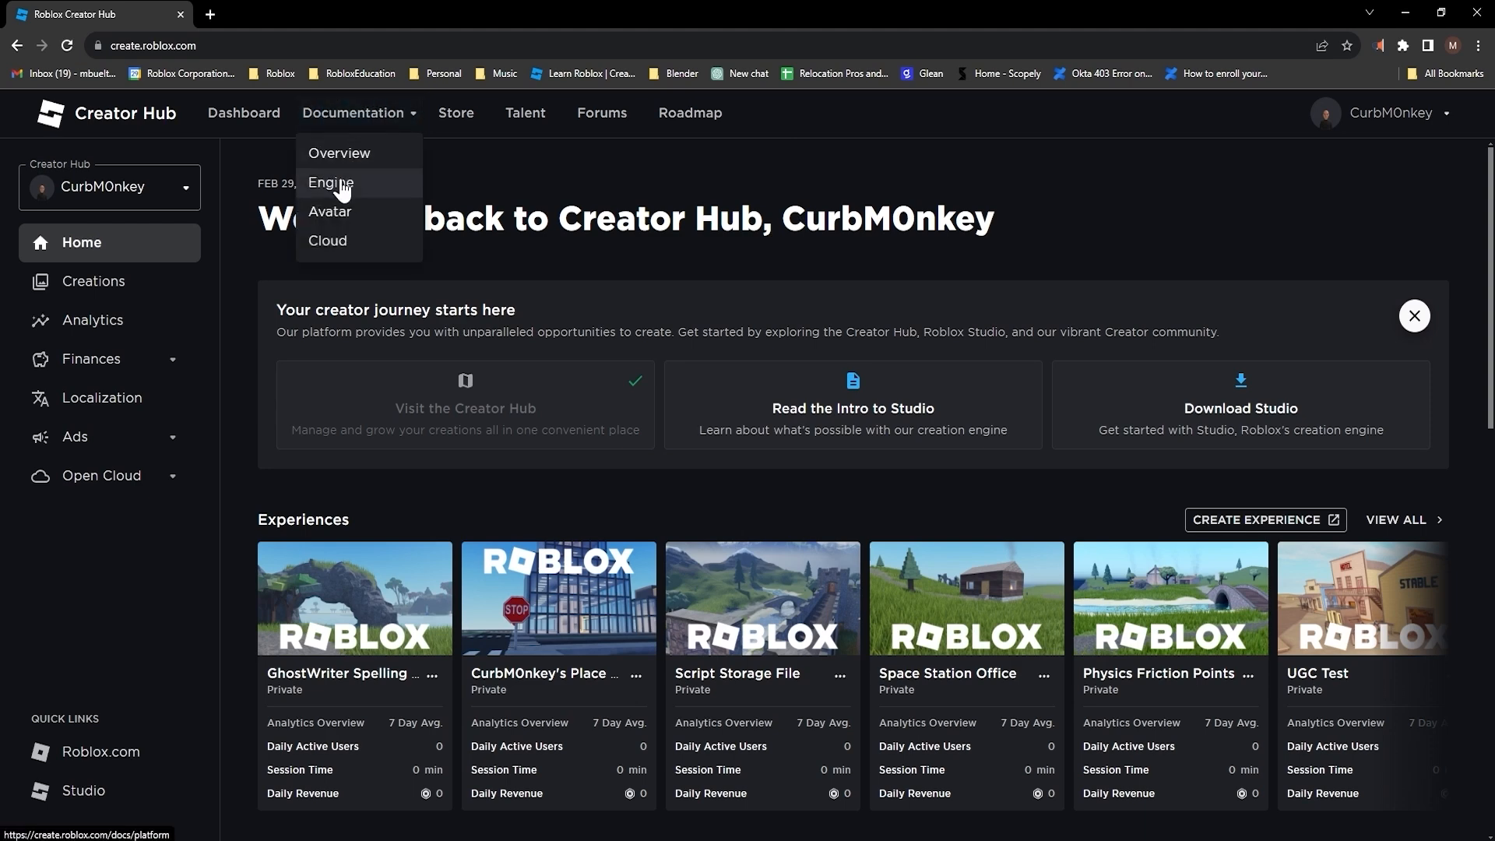
left_click(331, 183)
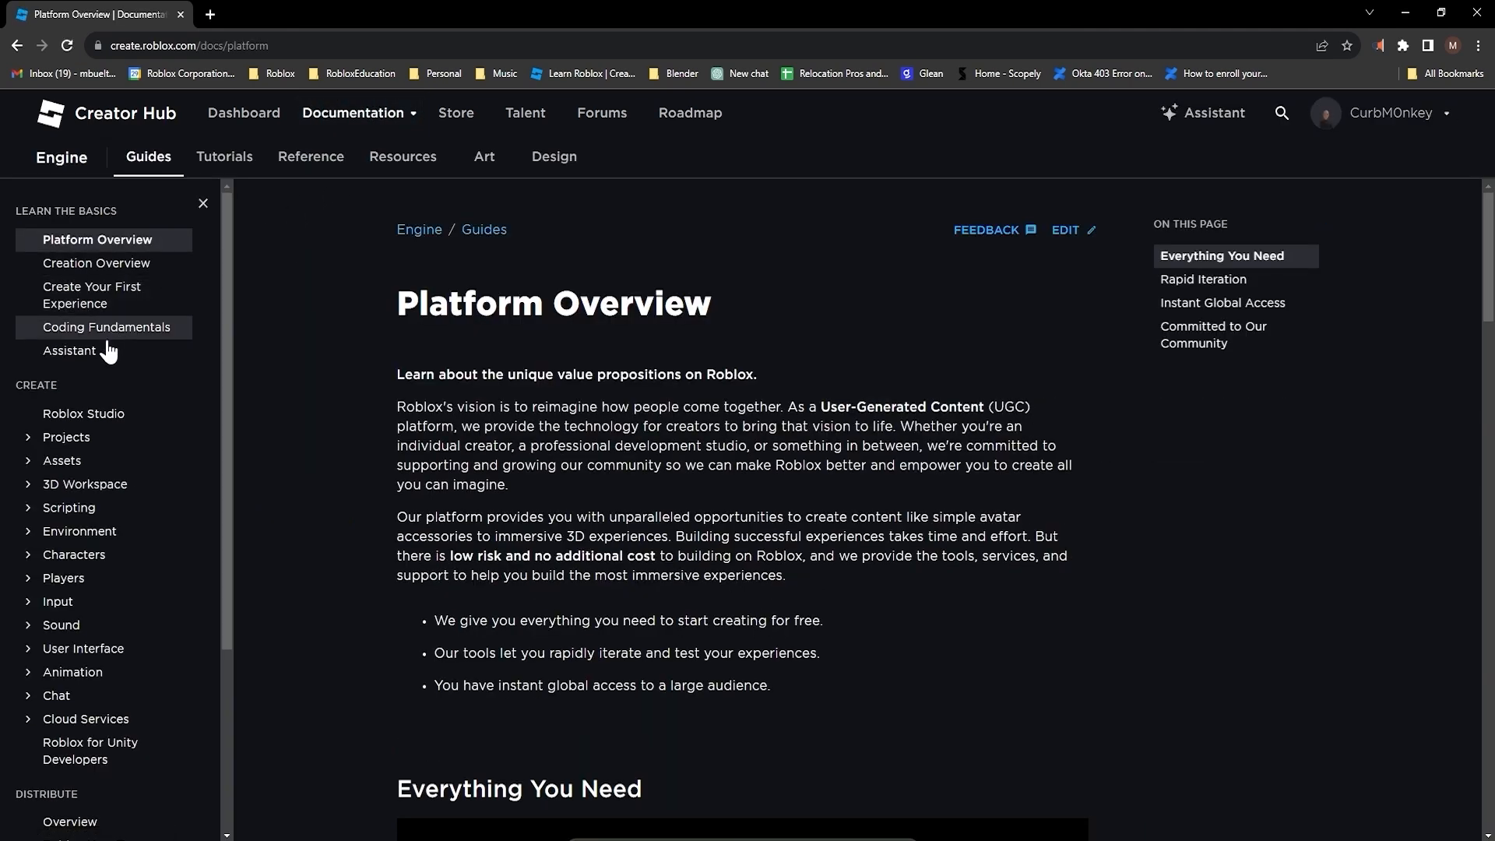
mouse_move(62, 461)
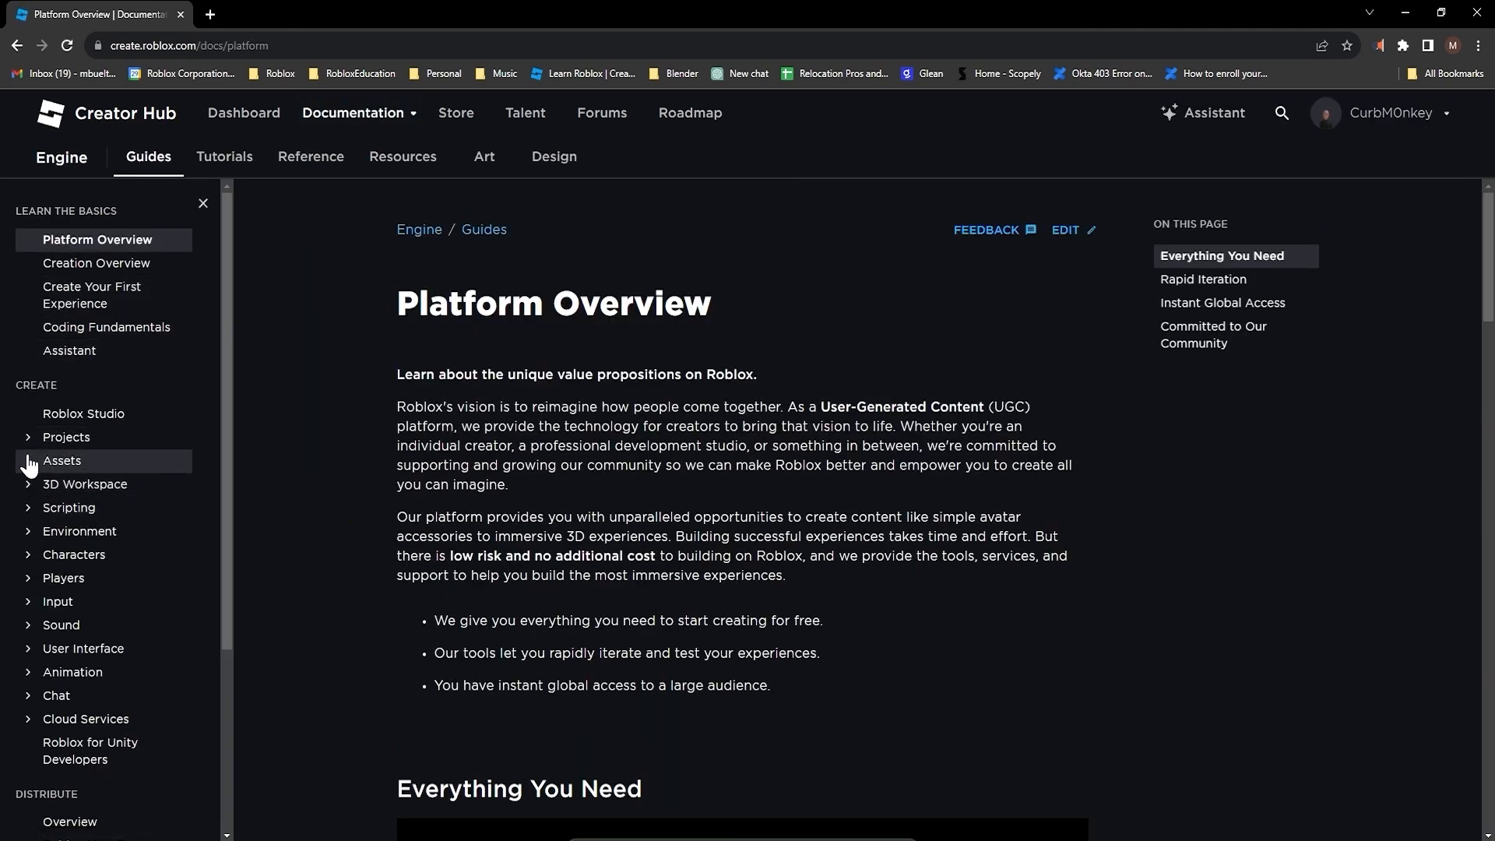
mouse_move(29, 475)
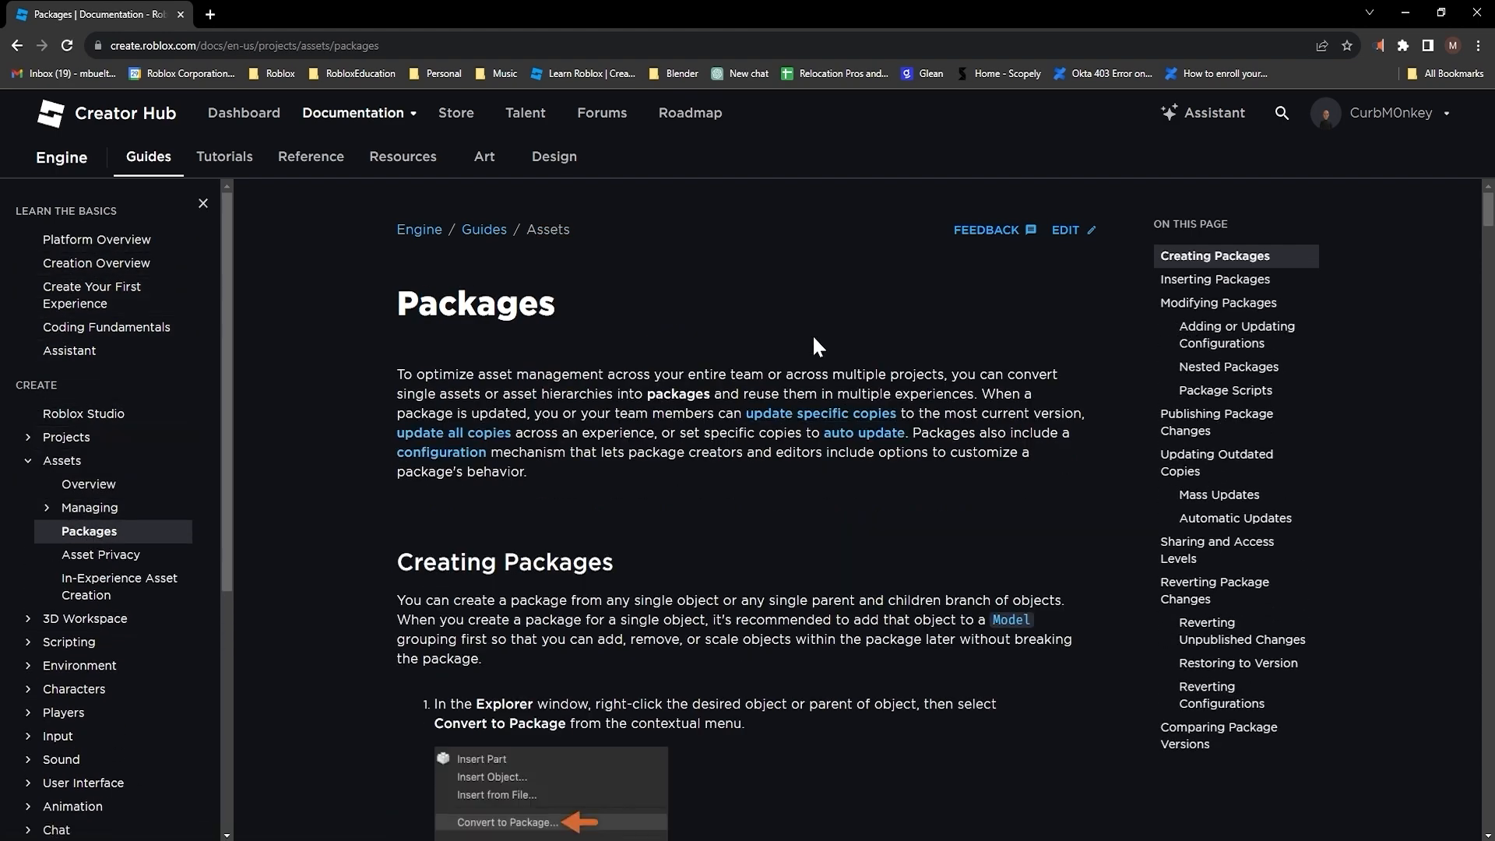
scroll("down", 3)
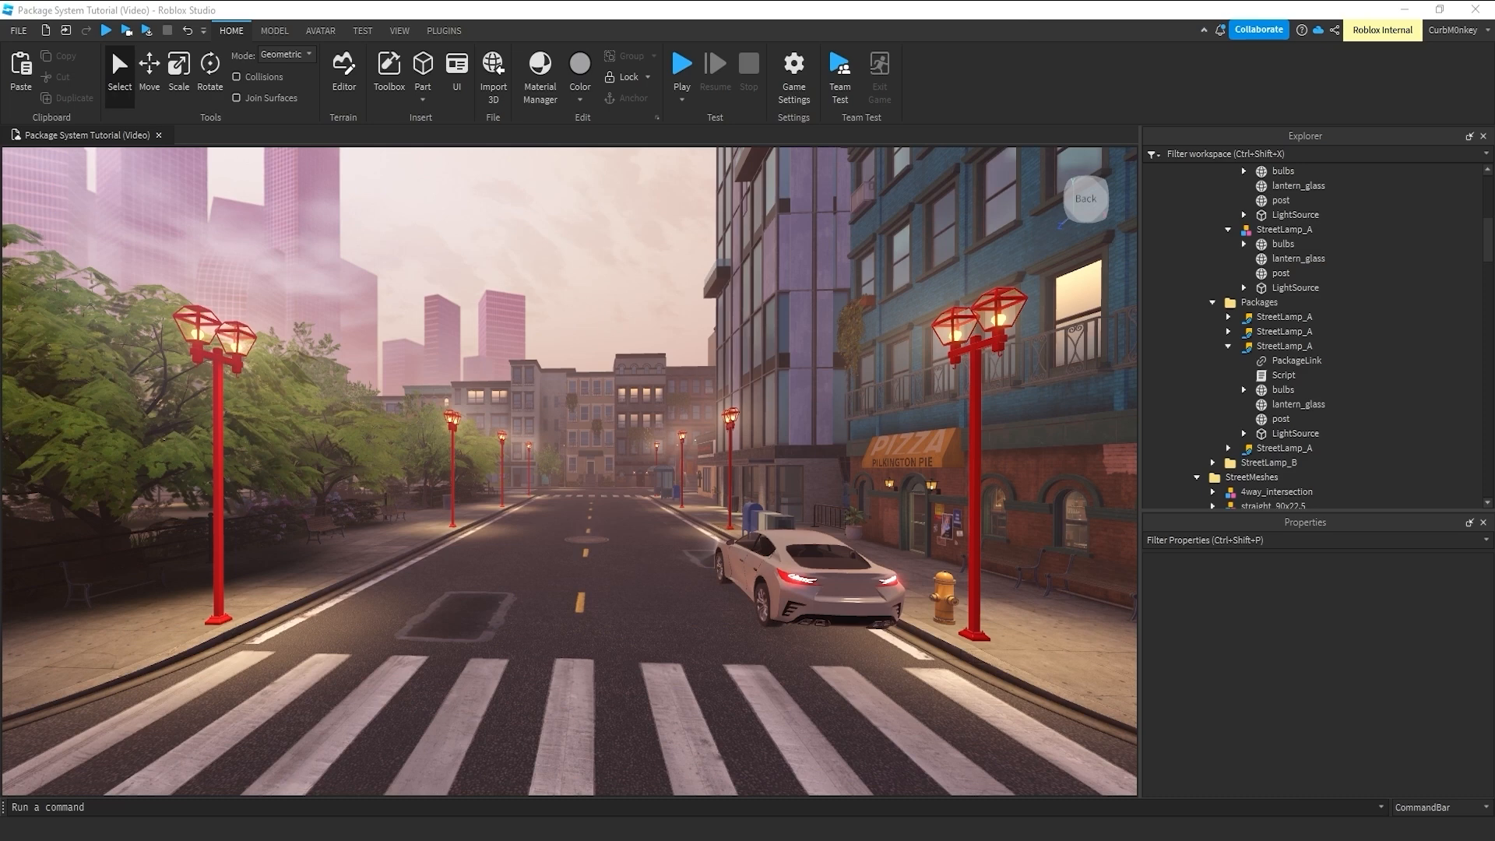
- Paste SA_Metal_Trim_City_A into a lamp's post and set its BrickColor to Really black
left_click(443, 30)
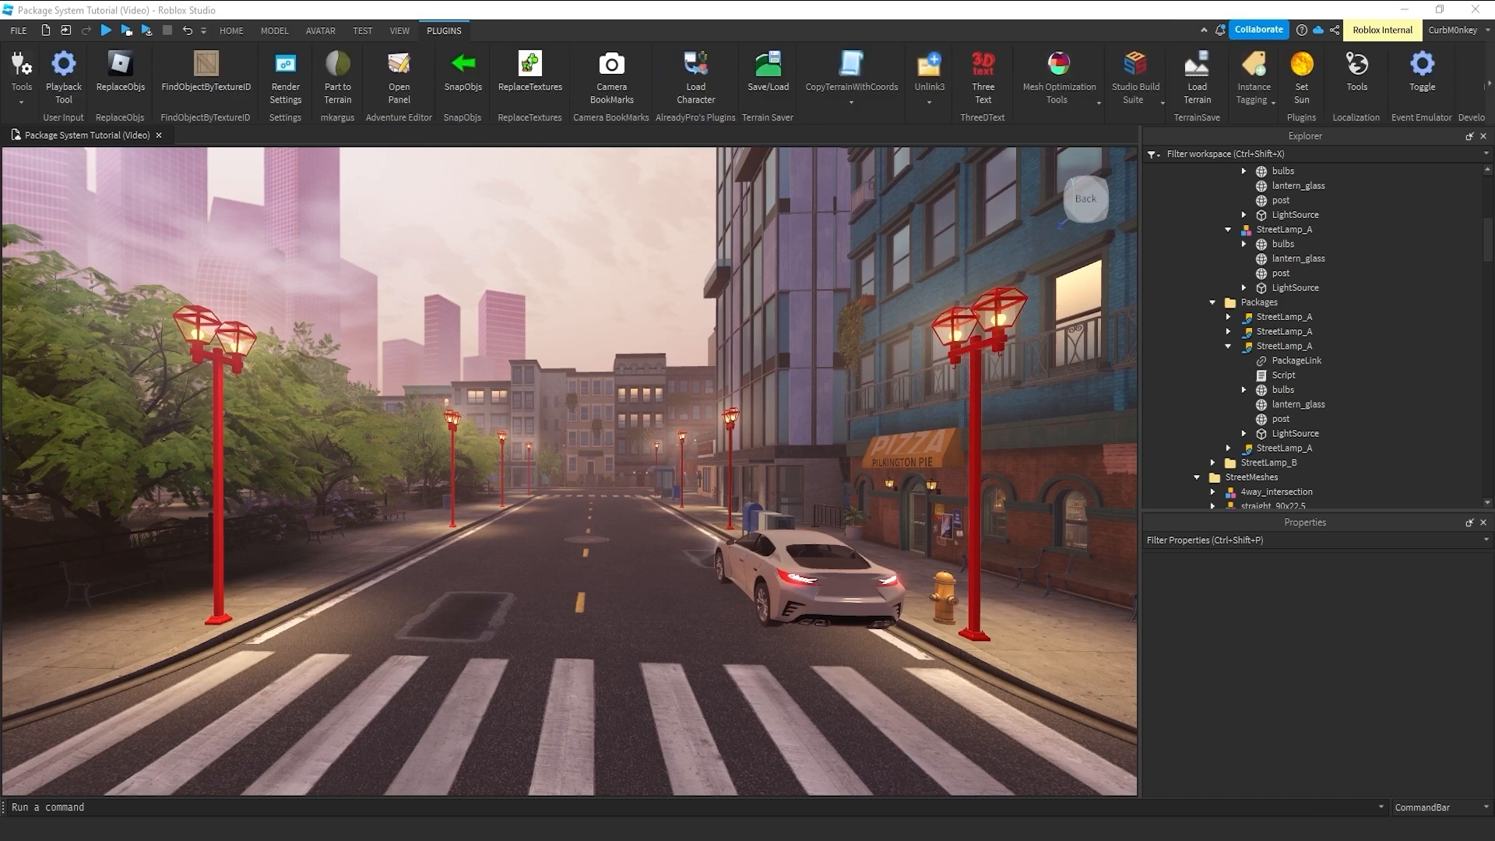
mouse_move(815, 483)
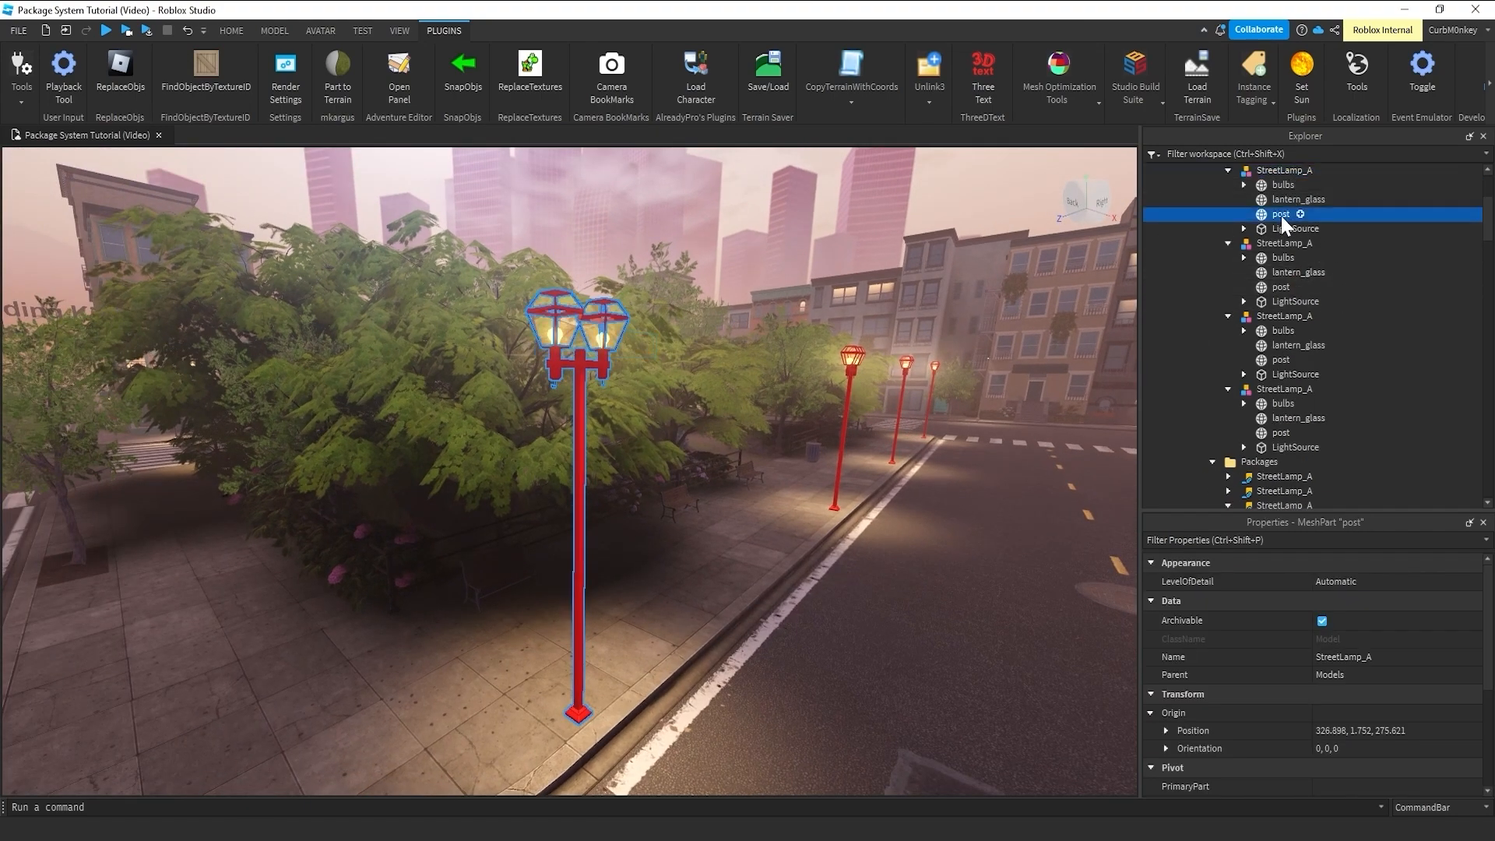
right_click(1282, 213)
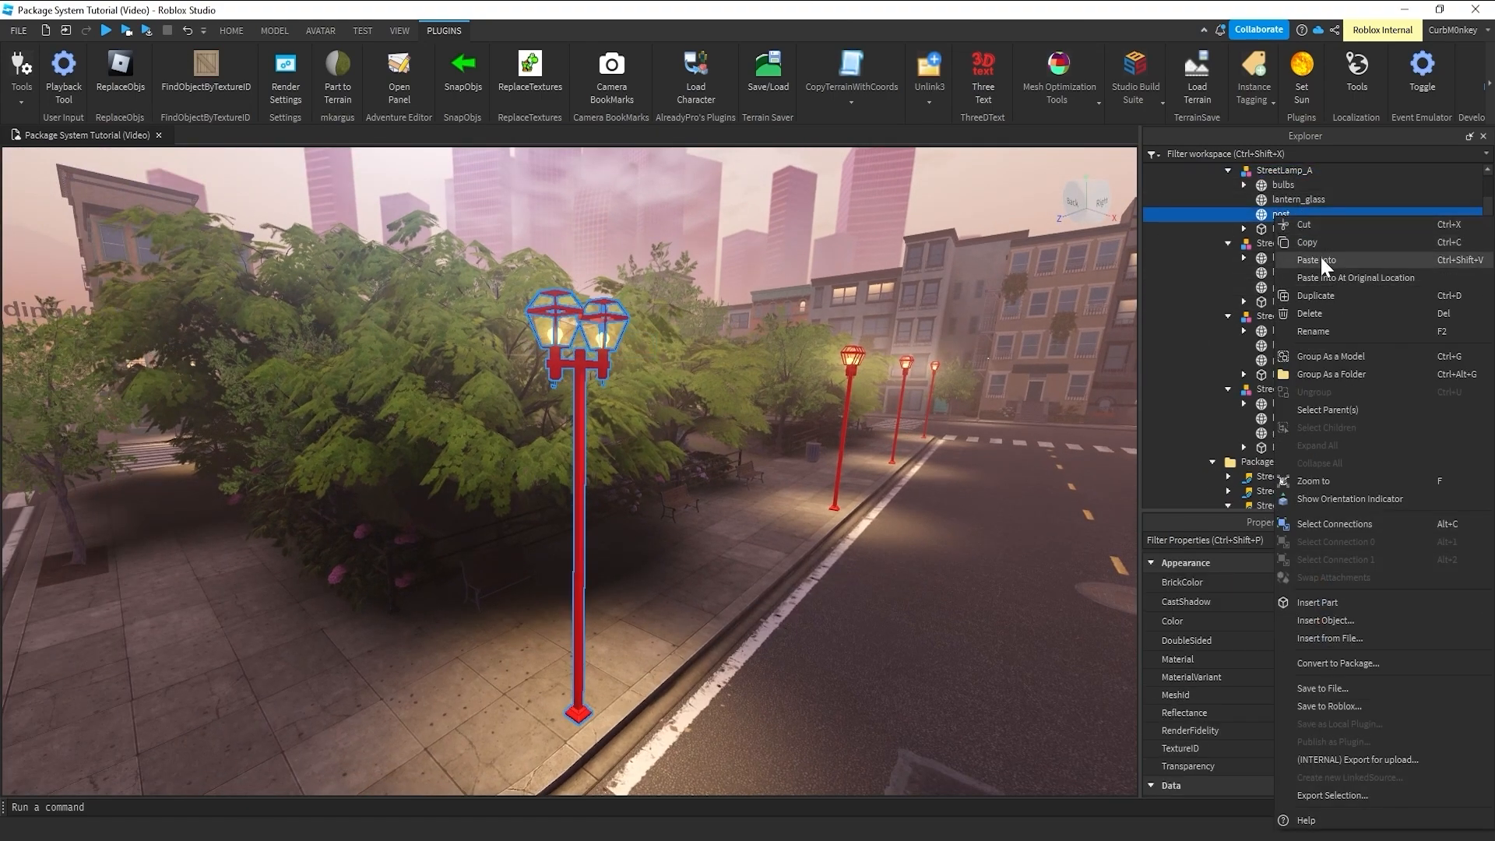
left_click(1321, 259)
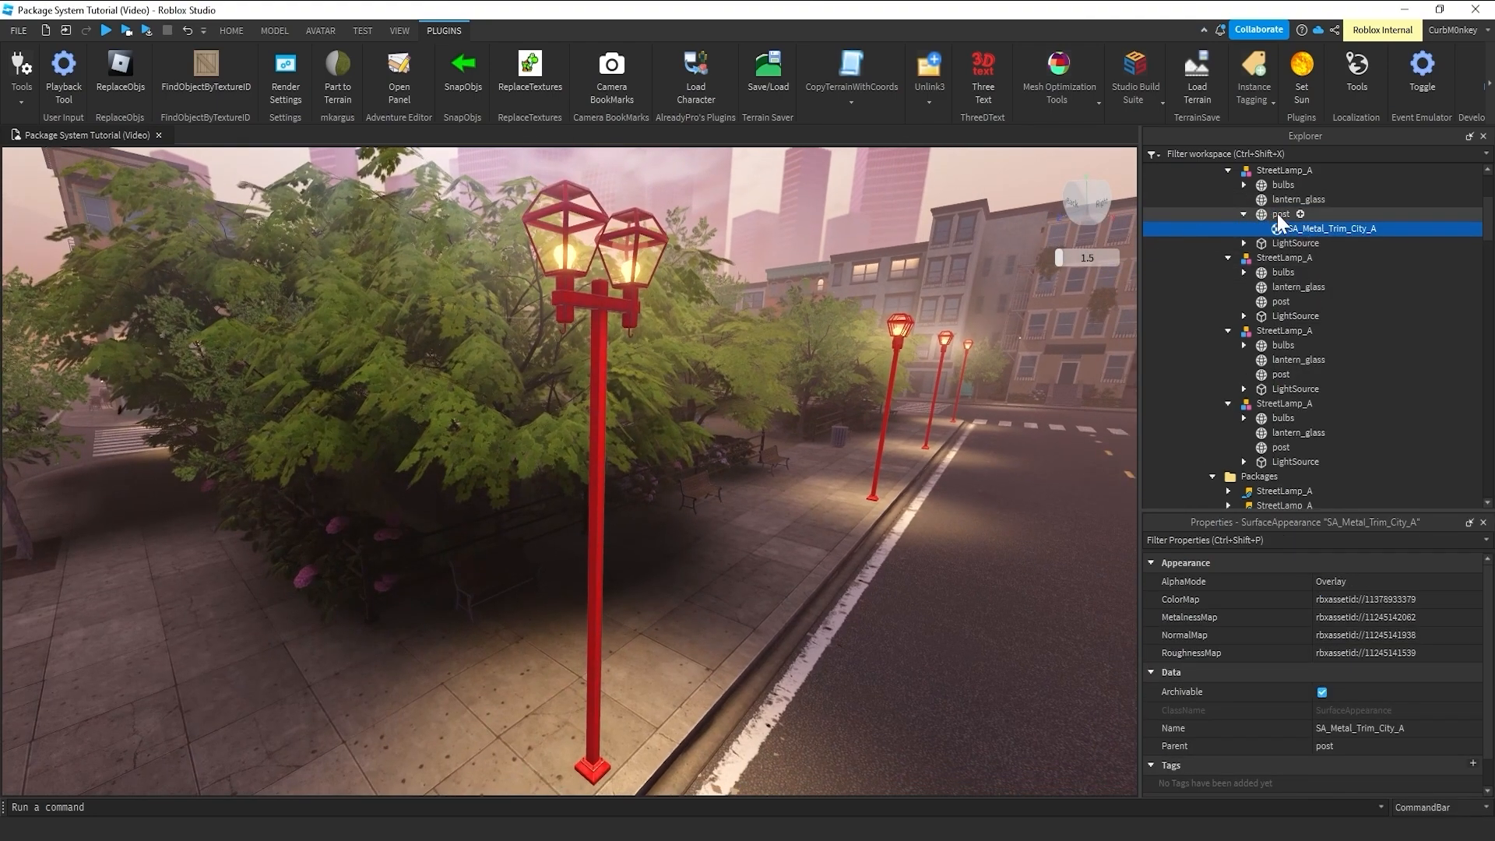
left_click(1282, 213)
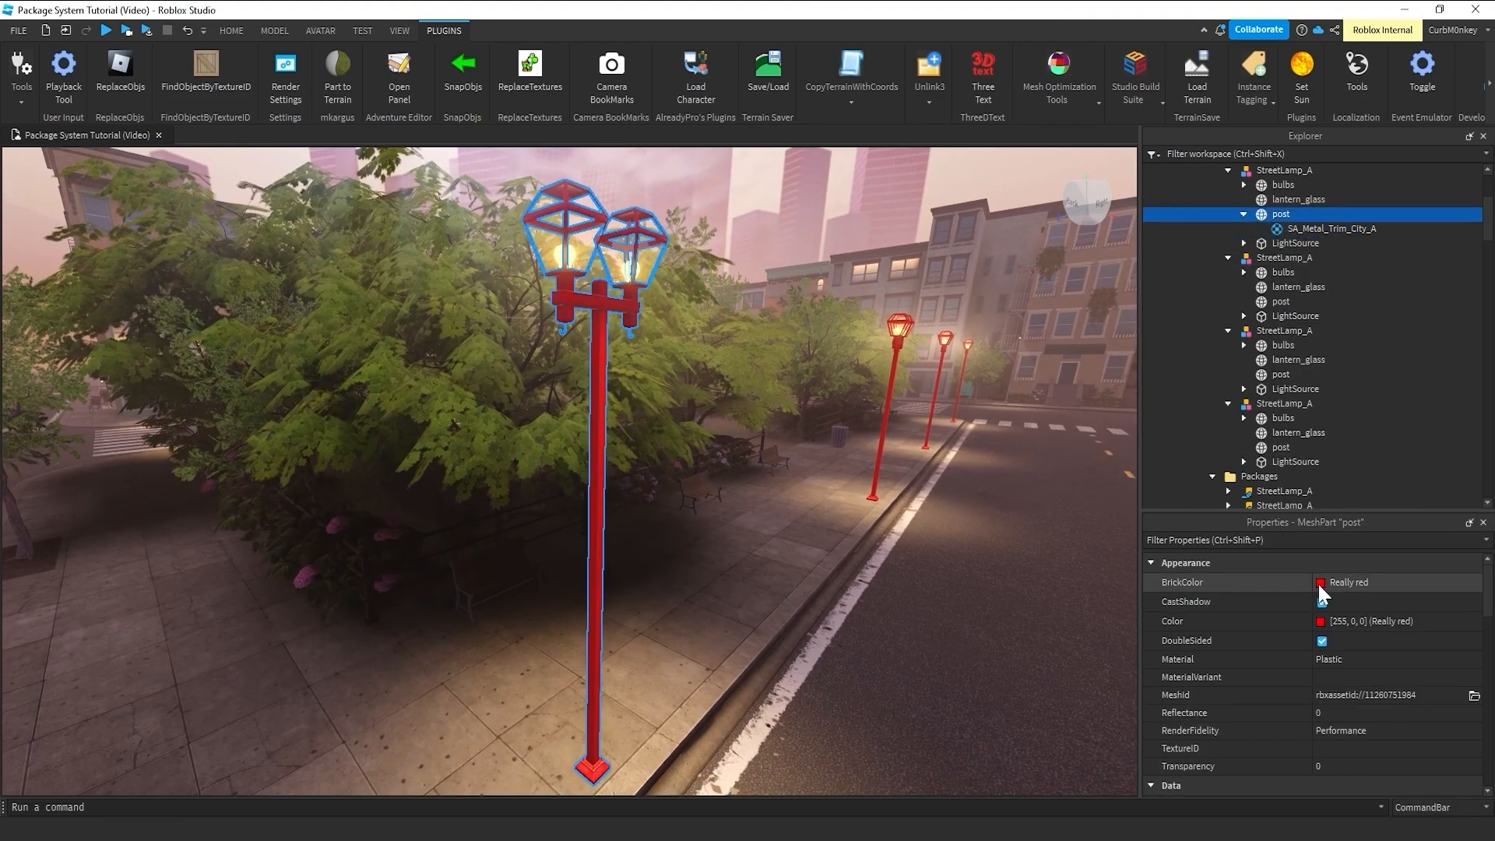
left_click(1323, 583)
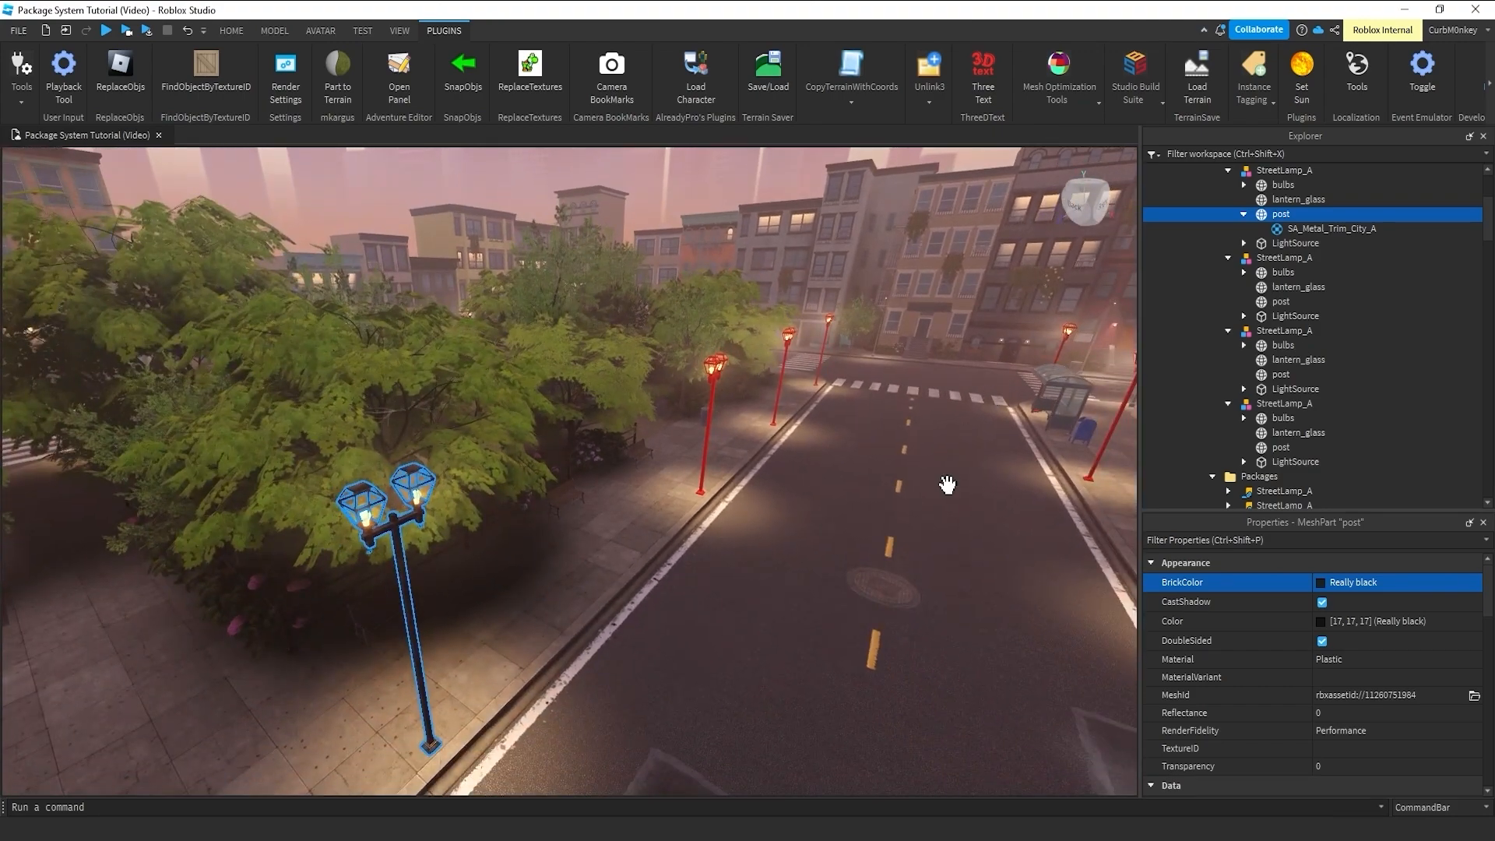
mouse_move(942, 510)
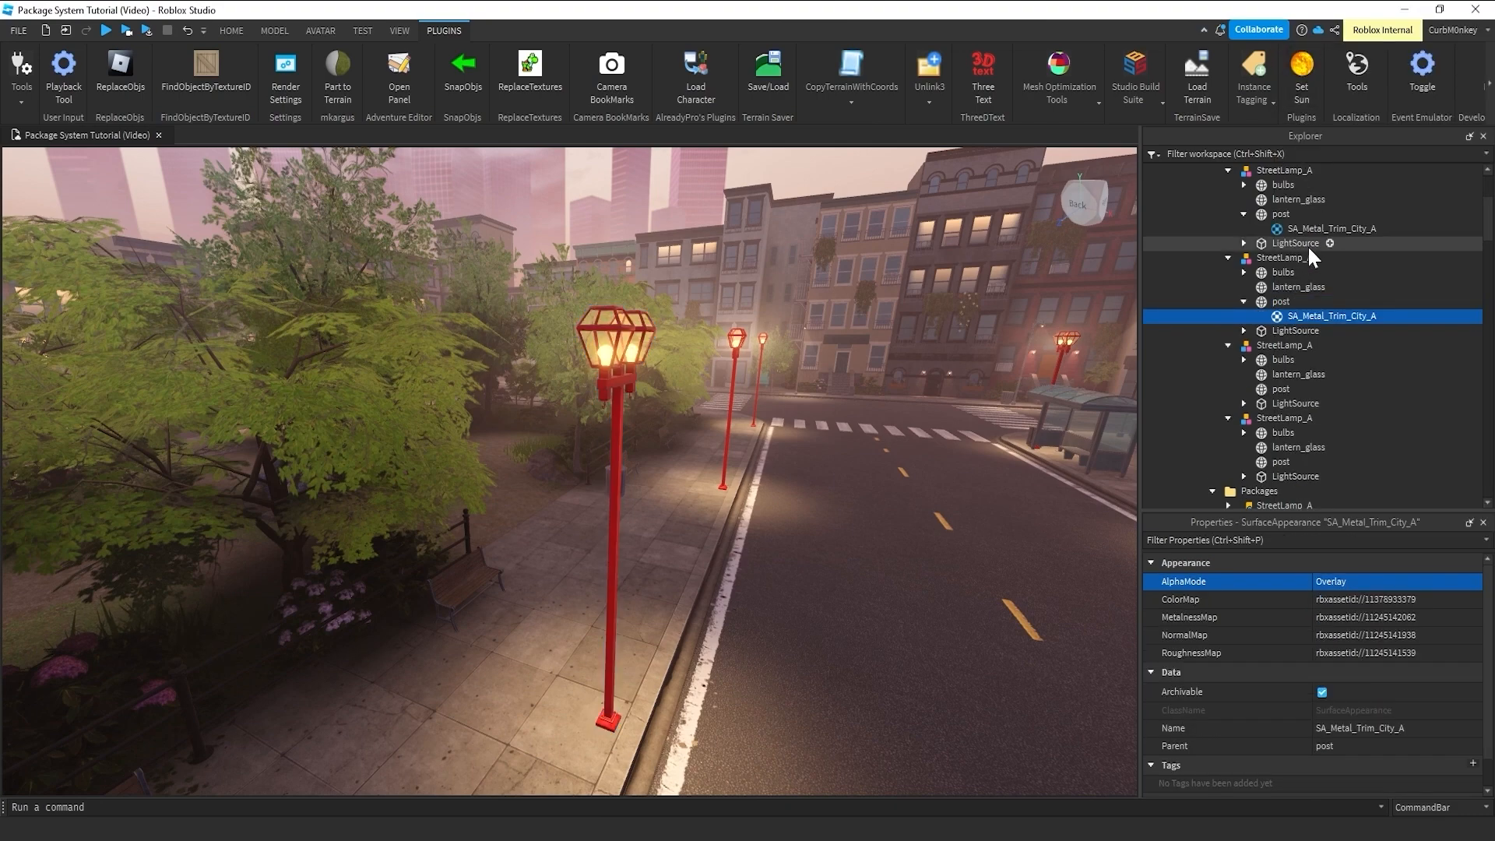
- Paste the metal surface appearance into the fourth lamp's post, then start on the third lamp's post
left_click(1282, 301)
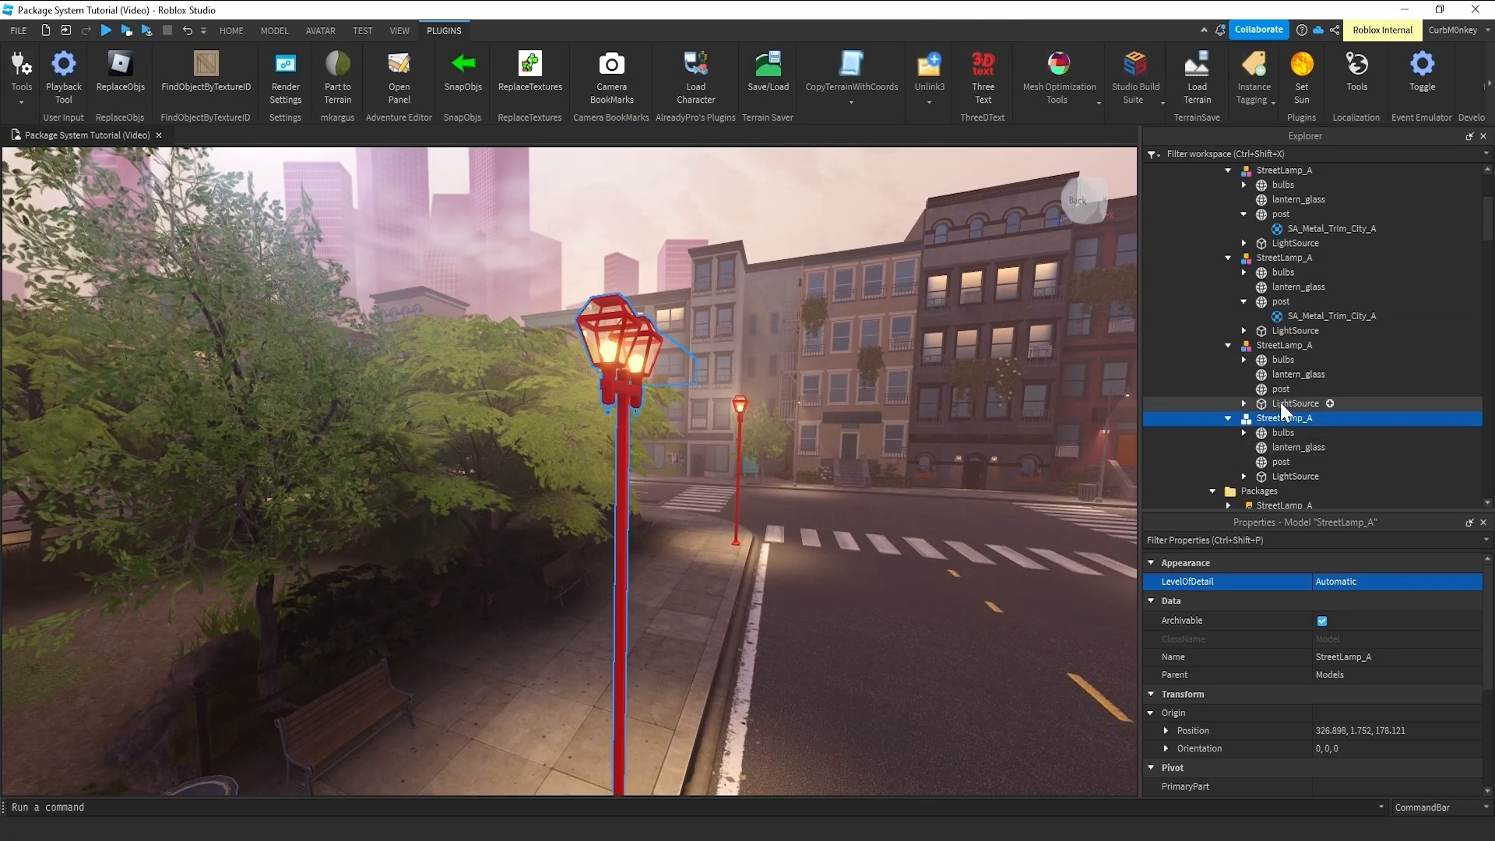
right_click(1284, 417)
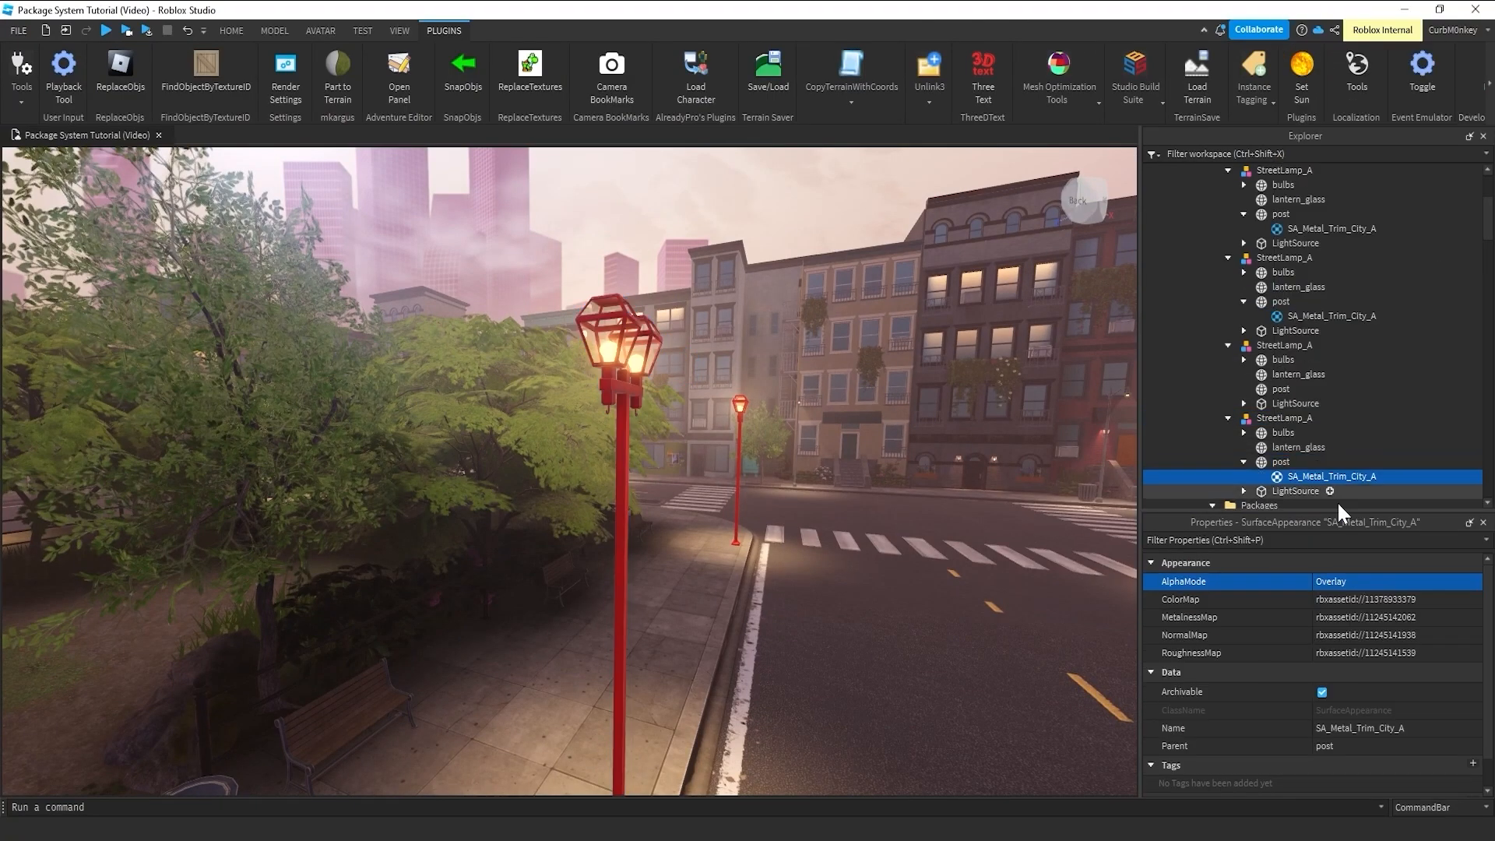
left_click(1281, 462)
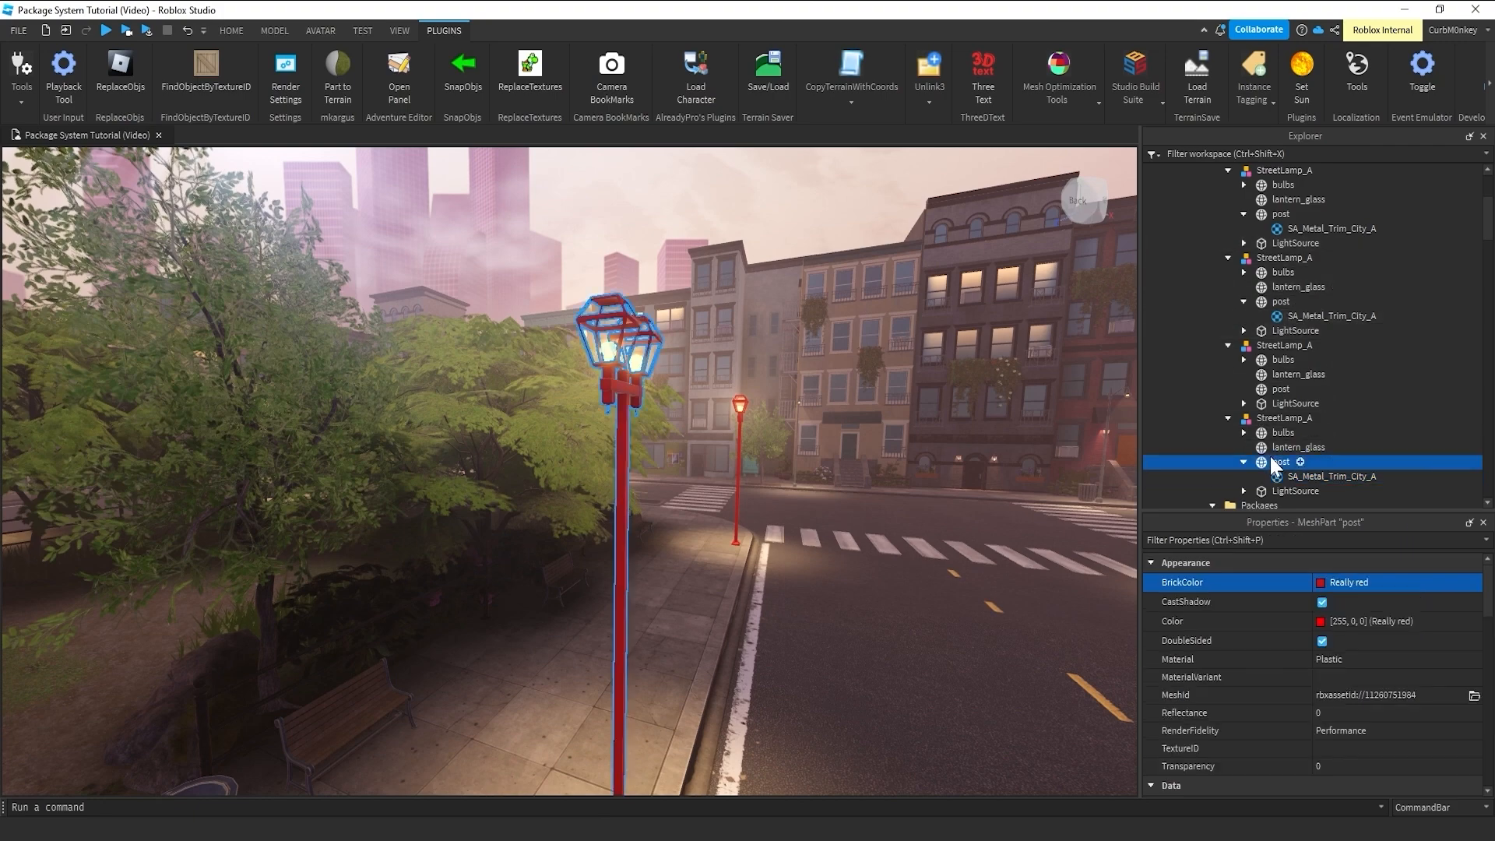
left_click(1348, 582)
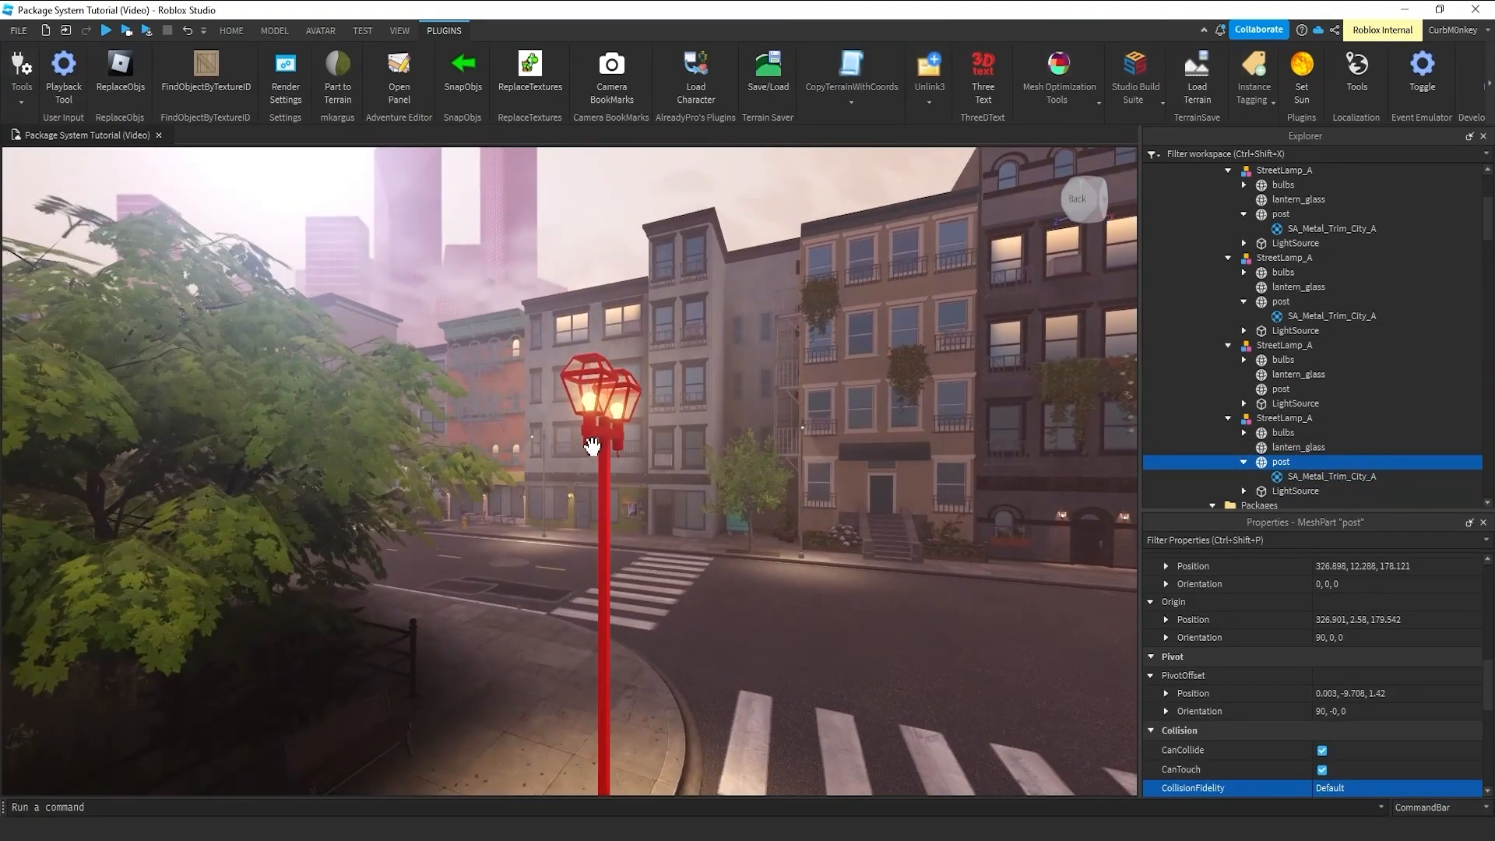
left_click(1285, 345)
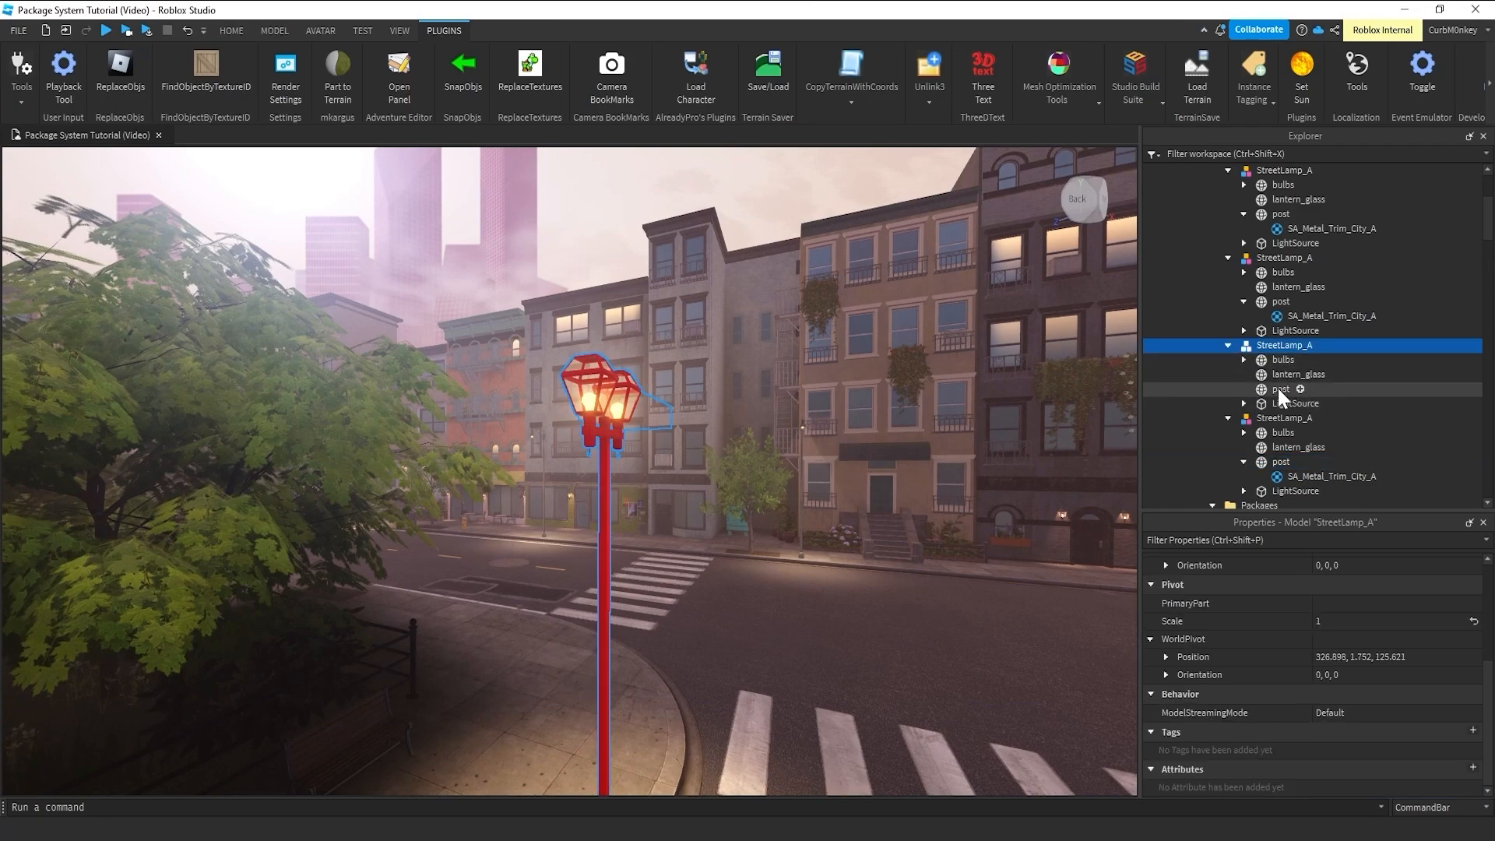
right_click(1282, 389)
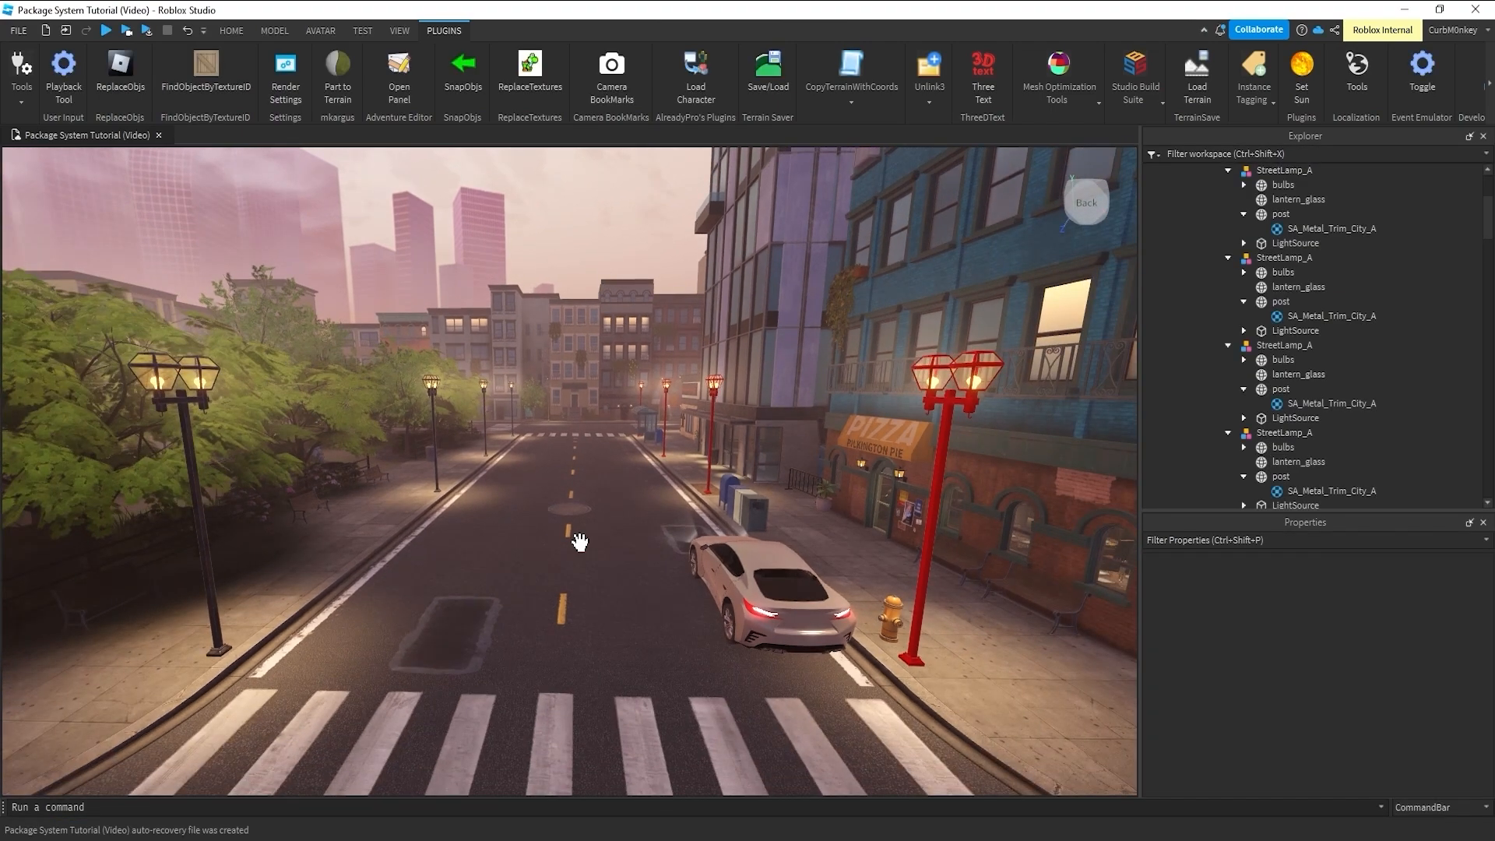
mouse_move(557, 542)
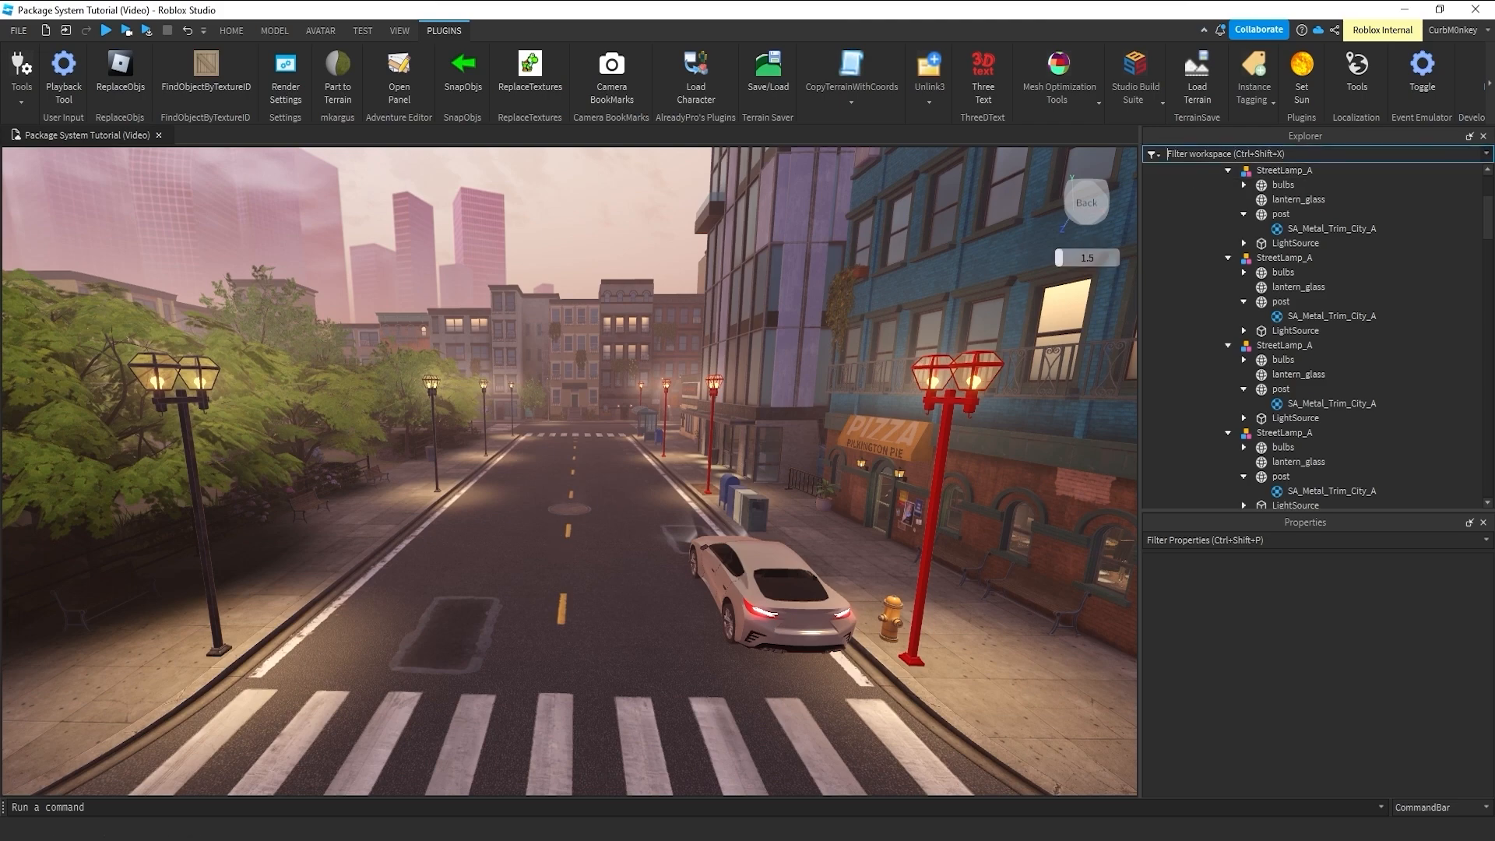
- Filter Explorer for 'post', browse the results, then clear the filter
type("post")
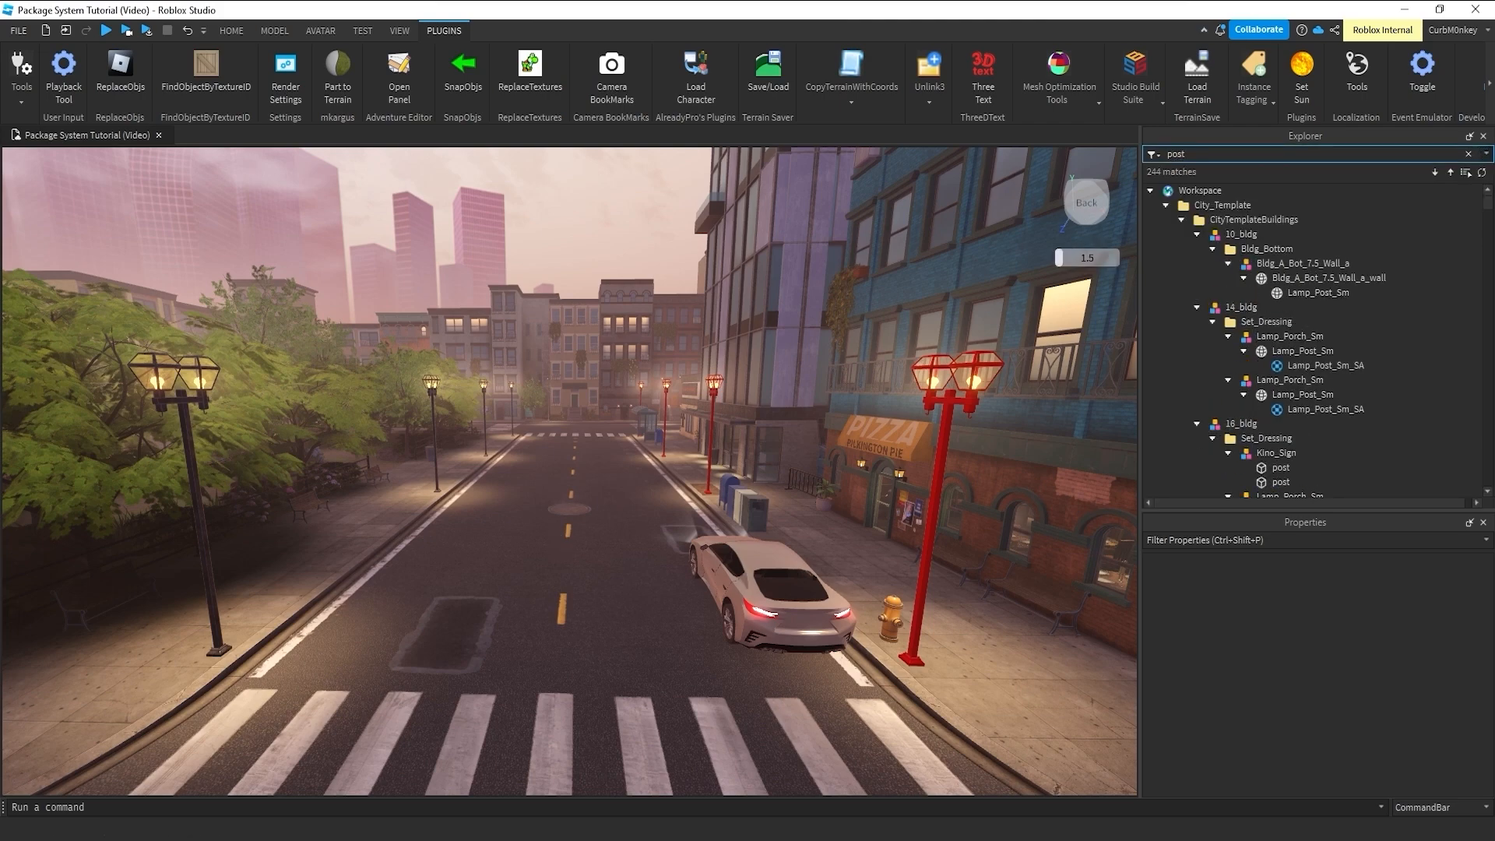
scroll("down", 3)
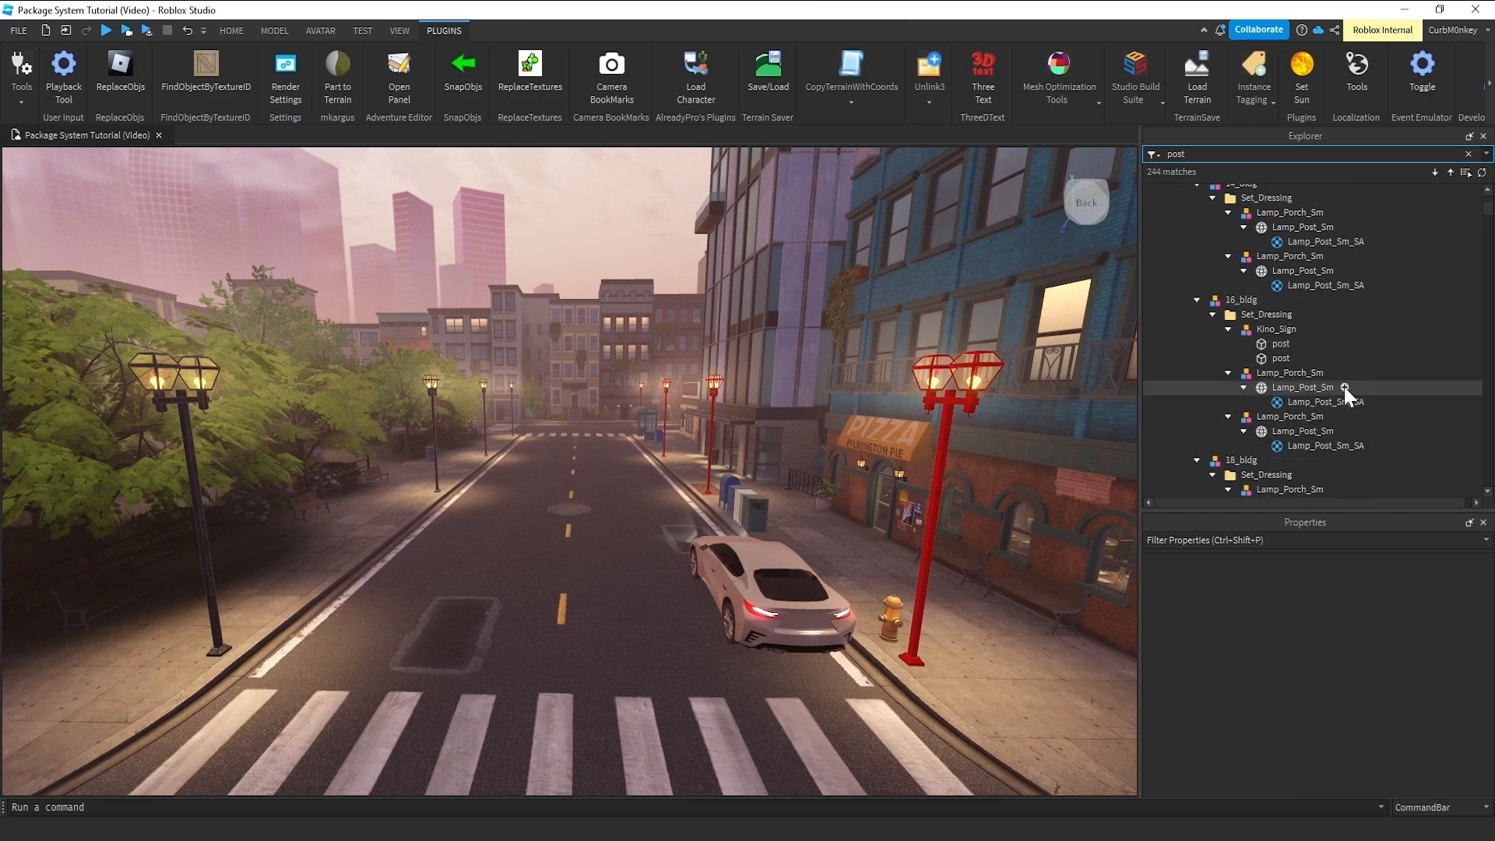
scroll("up", 3)
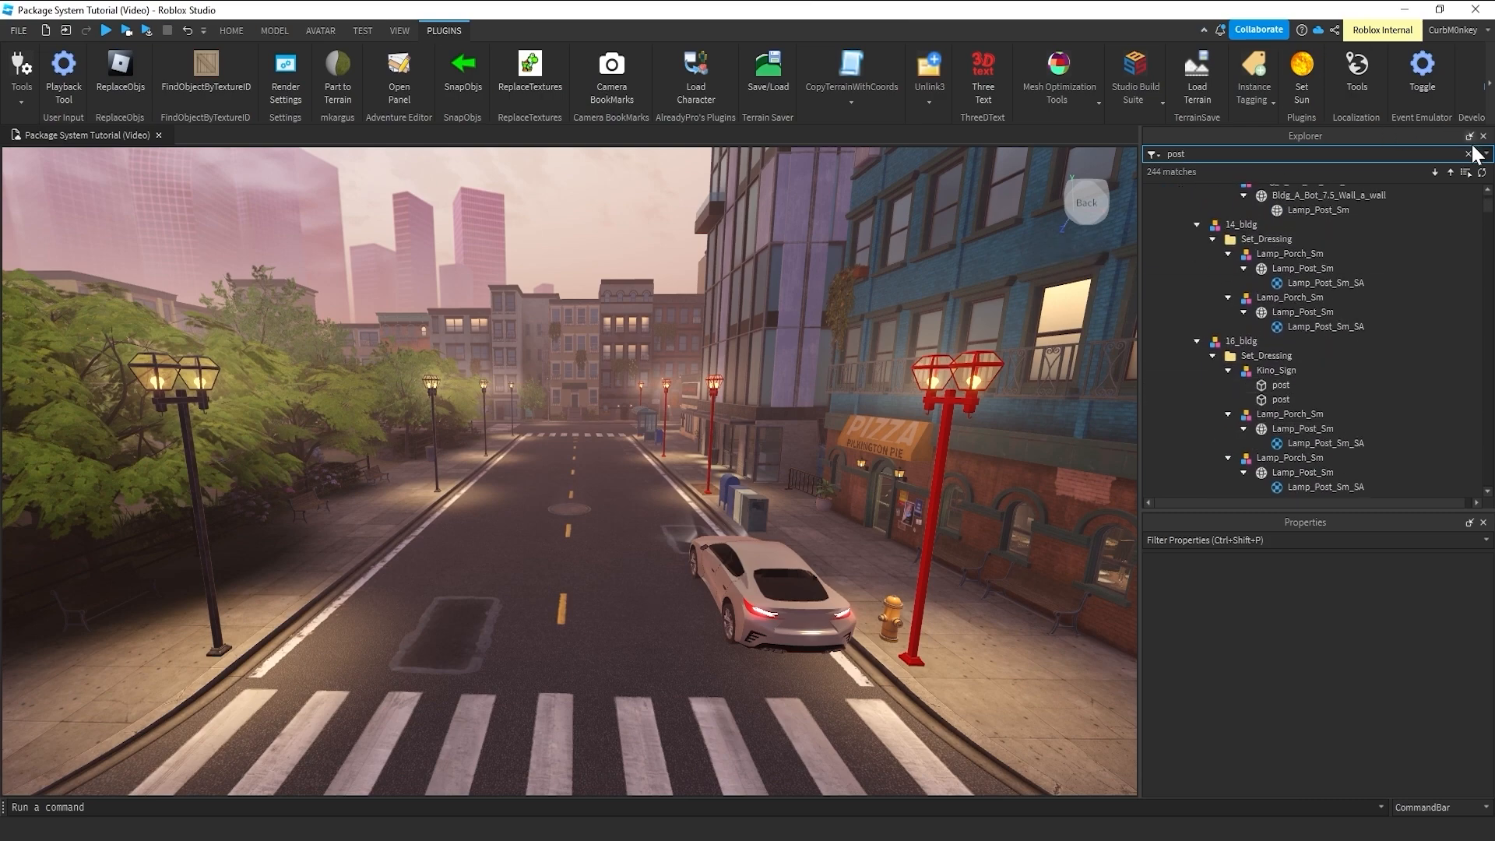
left_click(1467, 153)
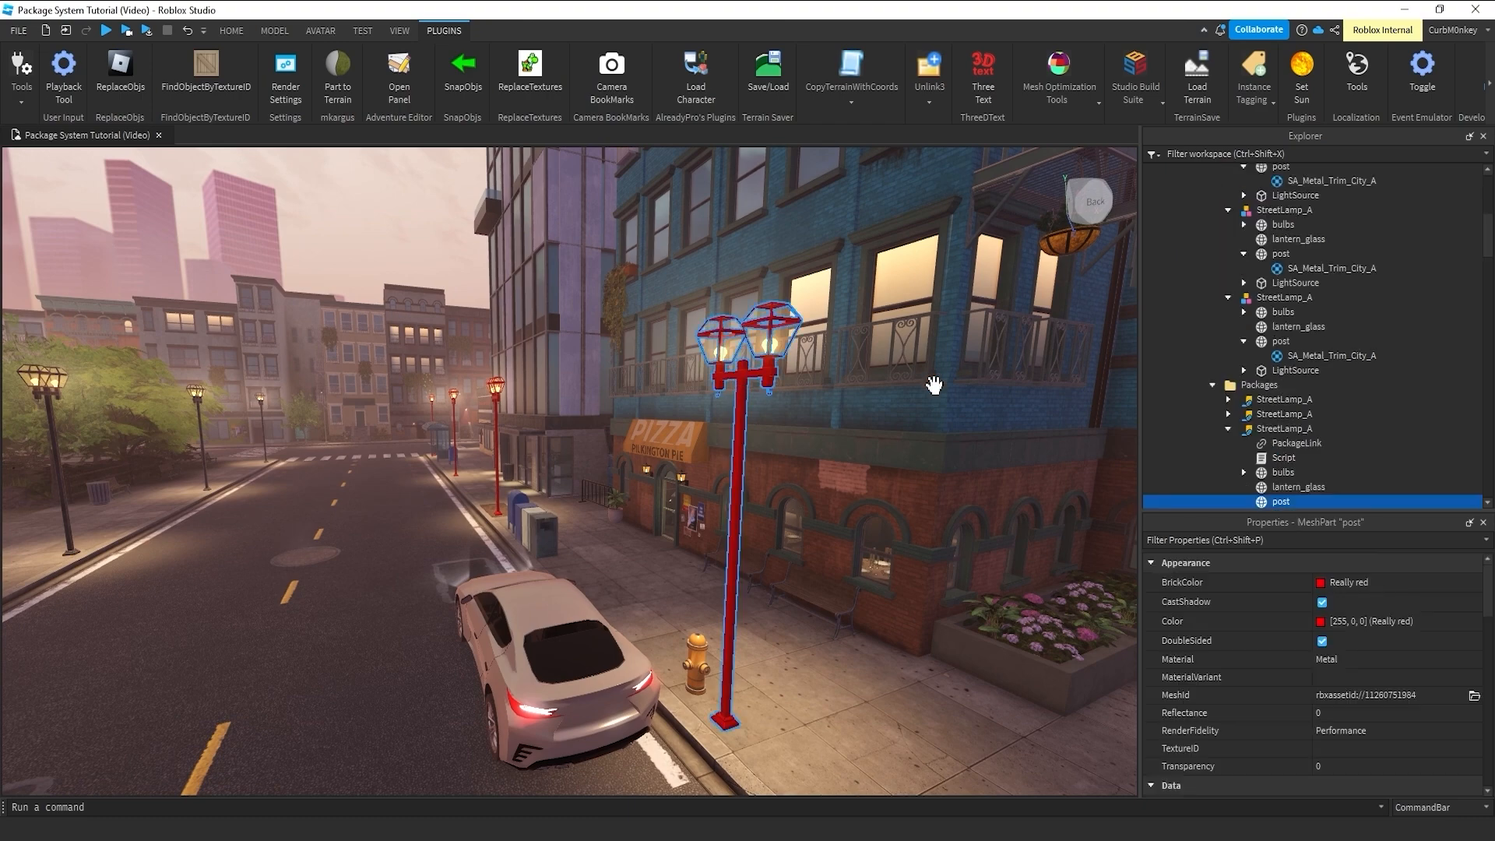
- Paste the metal appearance into the packaged lamp's post, accept the package-modification warning, and reselect the post
right_click(1279, 501)
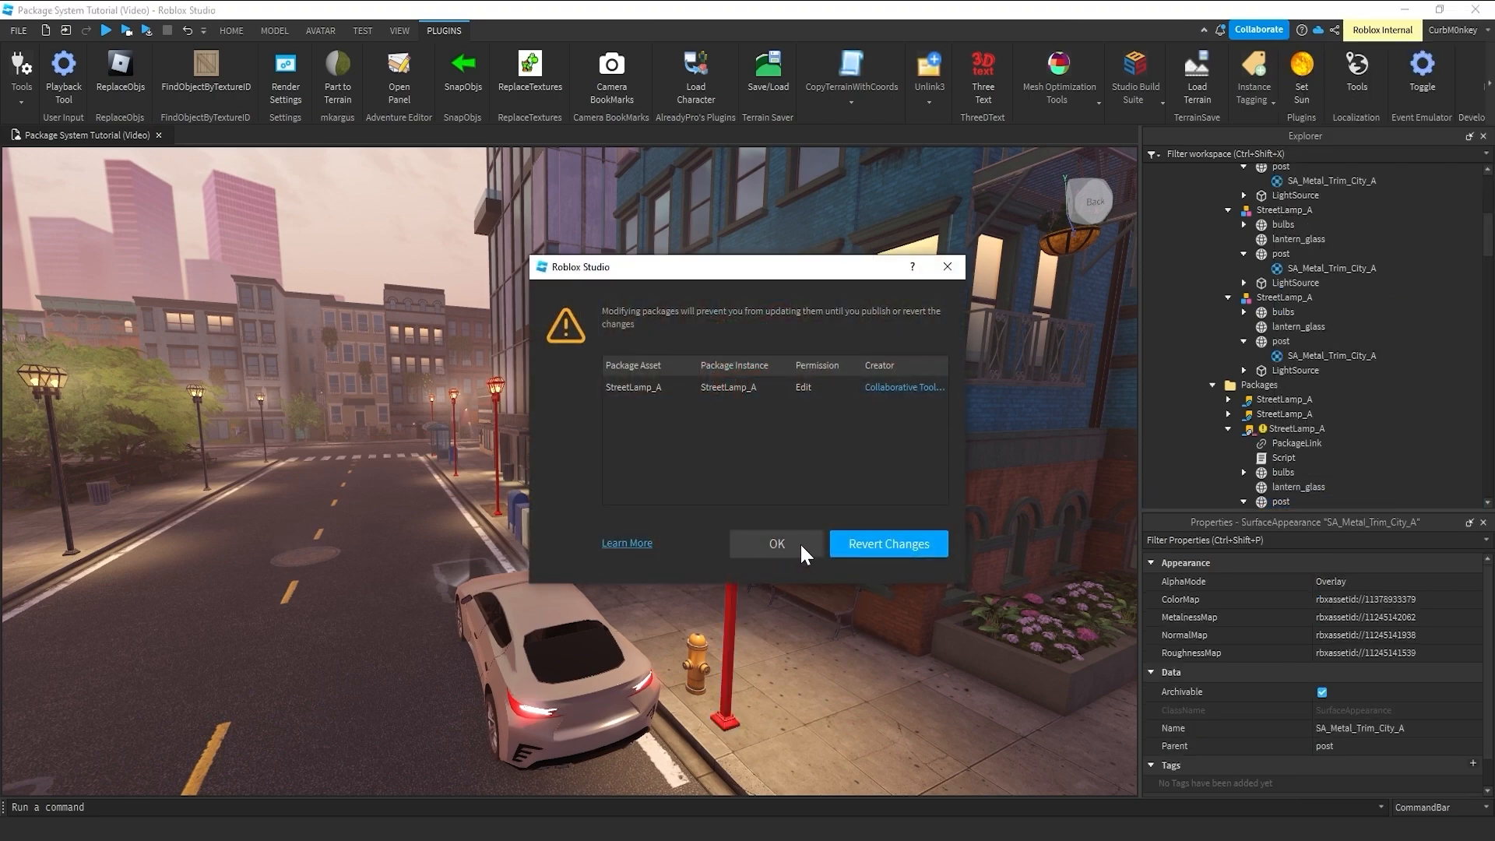
mouse_move(774, 569)
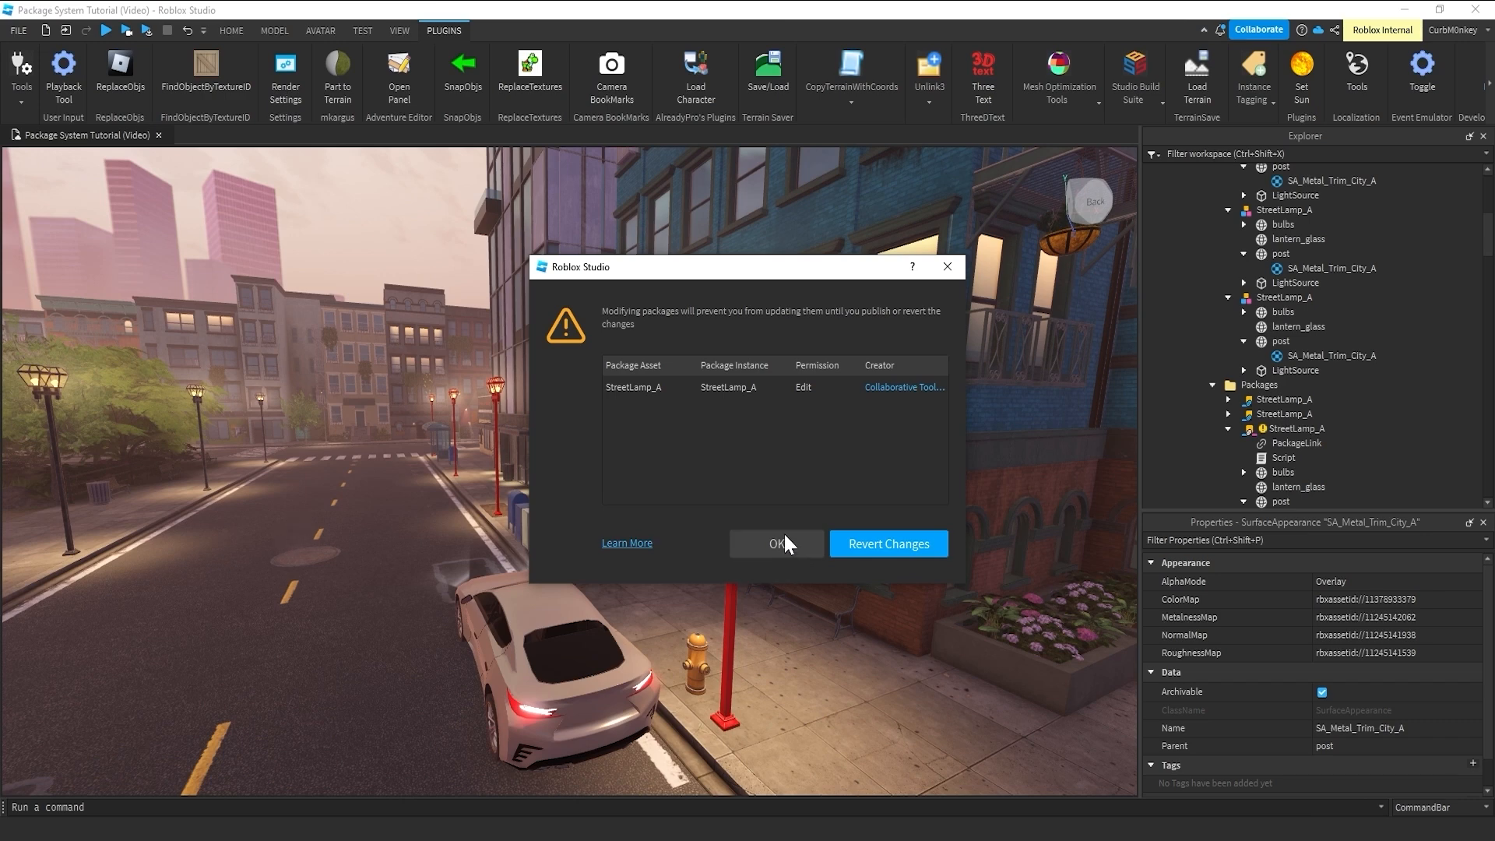
mouse_move(785, 551)
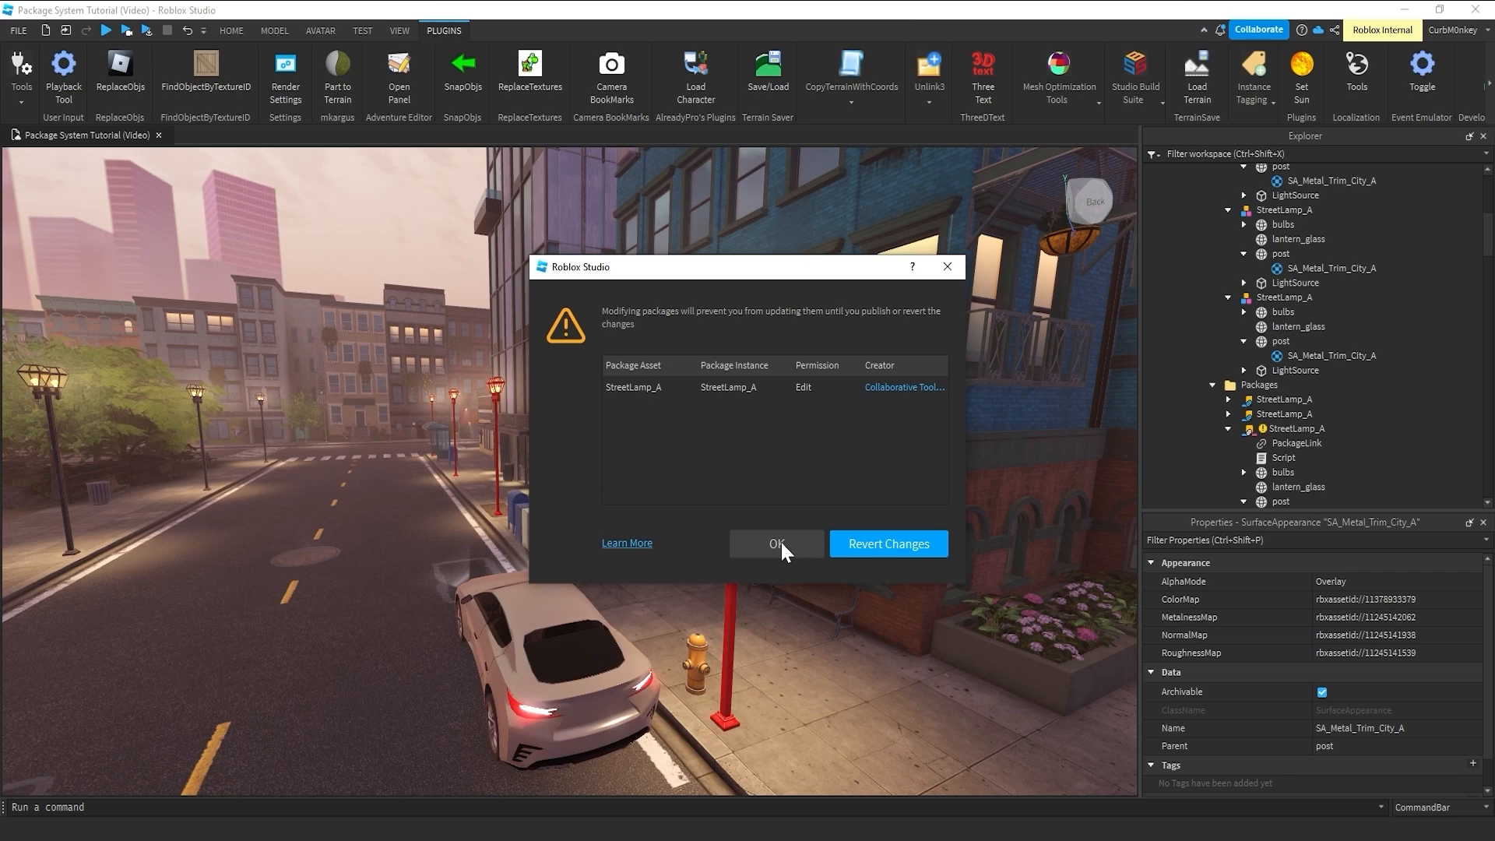
mouse_move(888, 543)
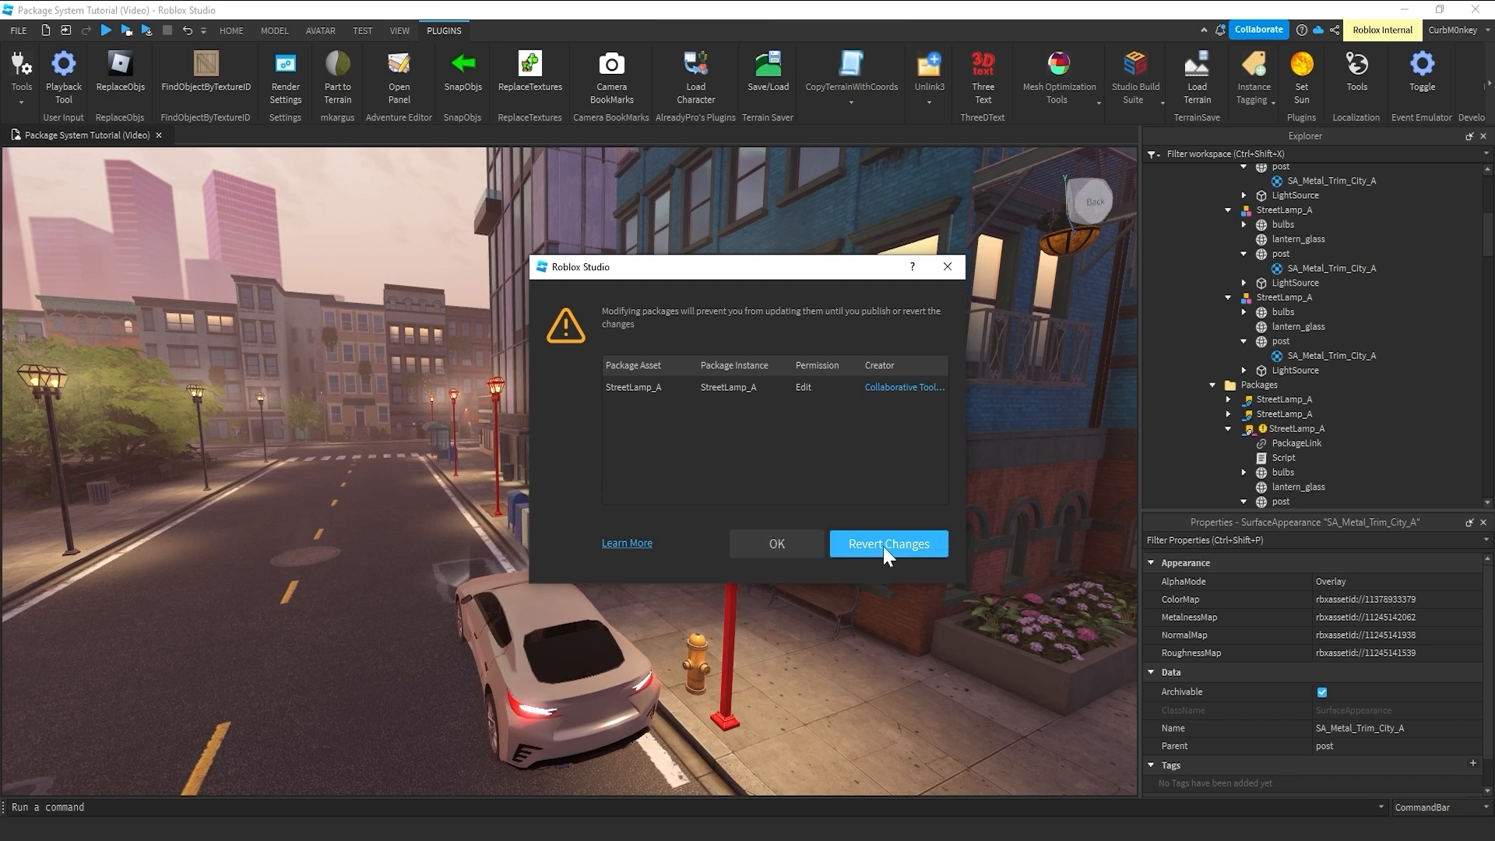
mouse_move(775, 544)
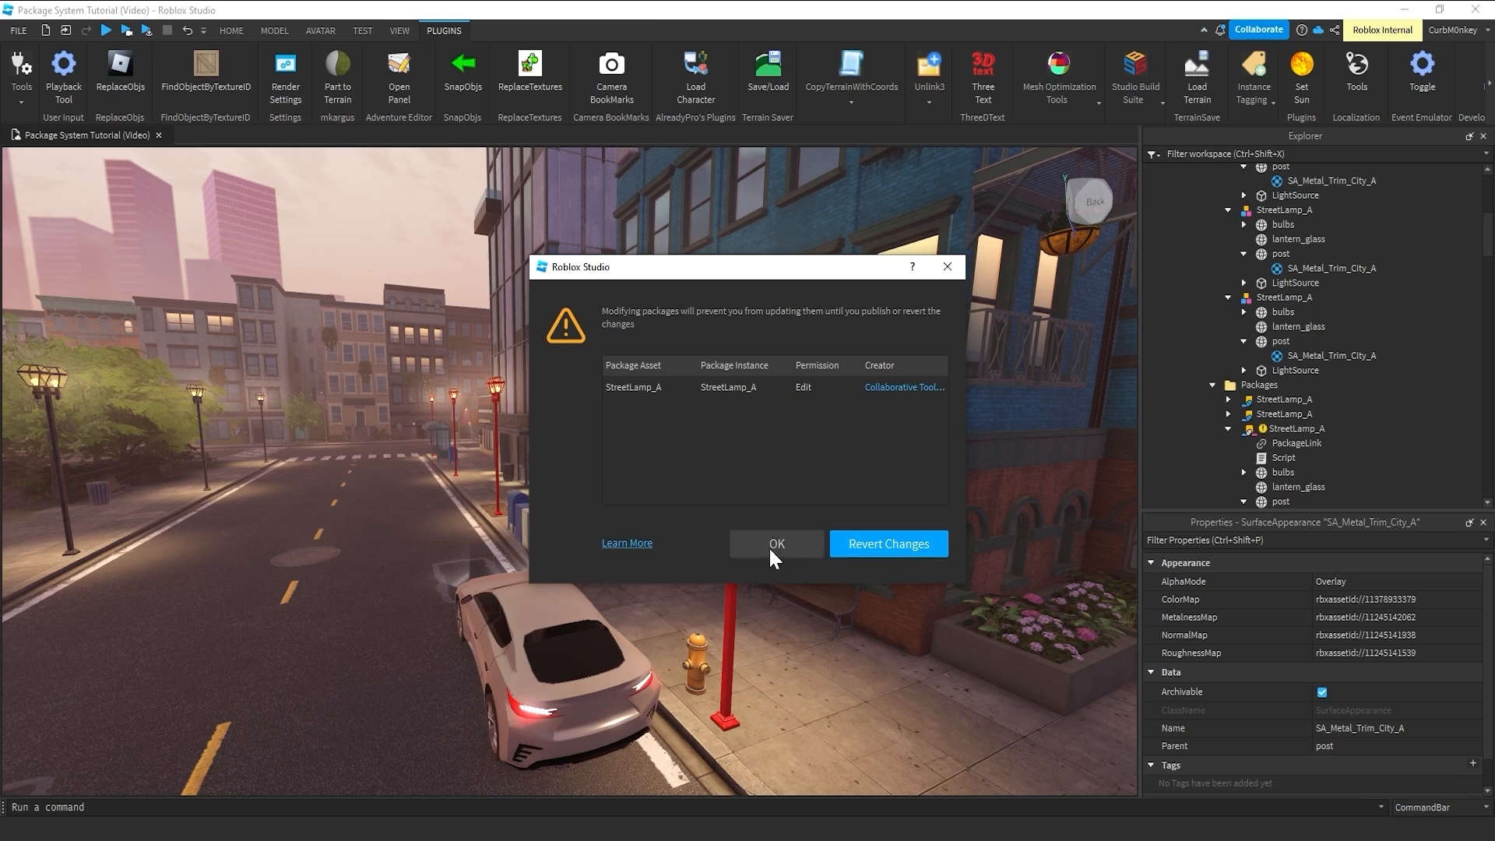
left_click(776, 543)
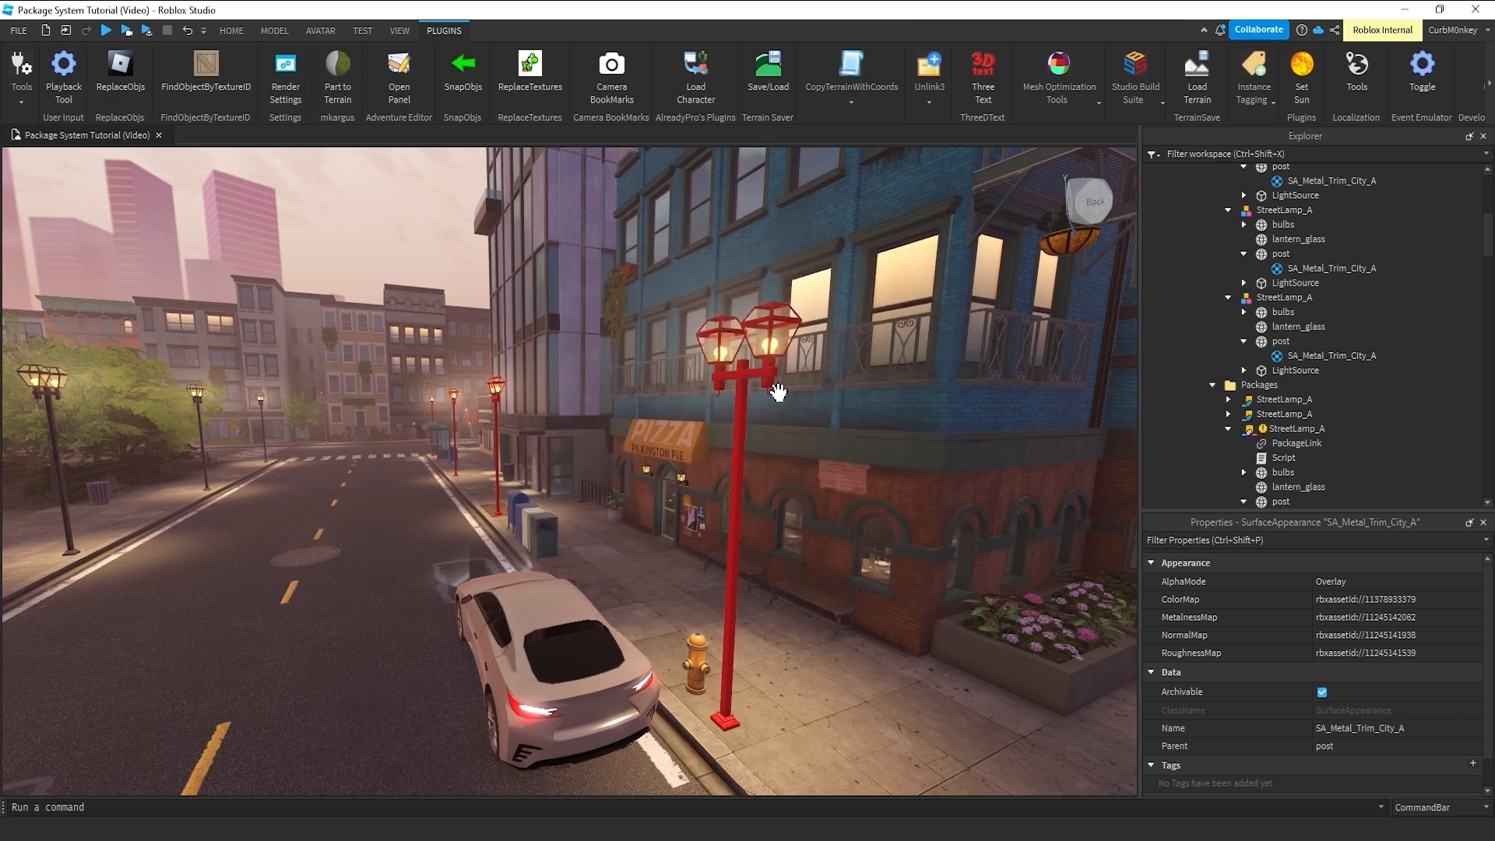
left_click(1282, 501)
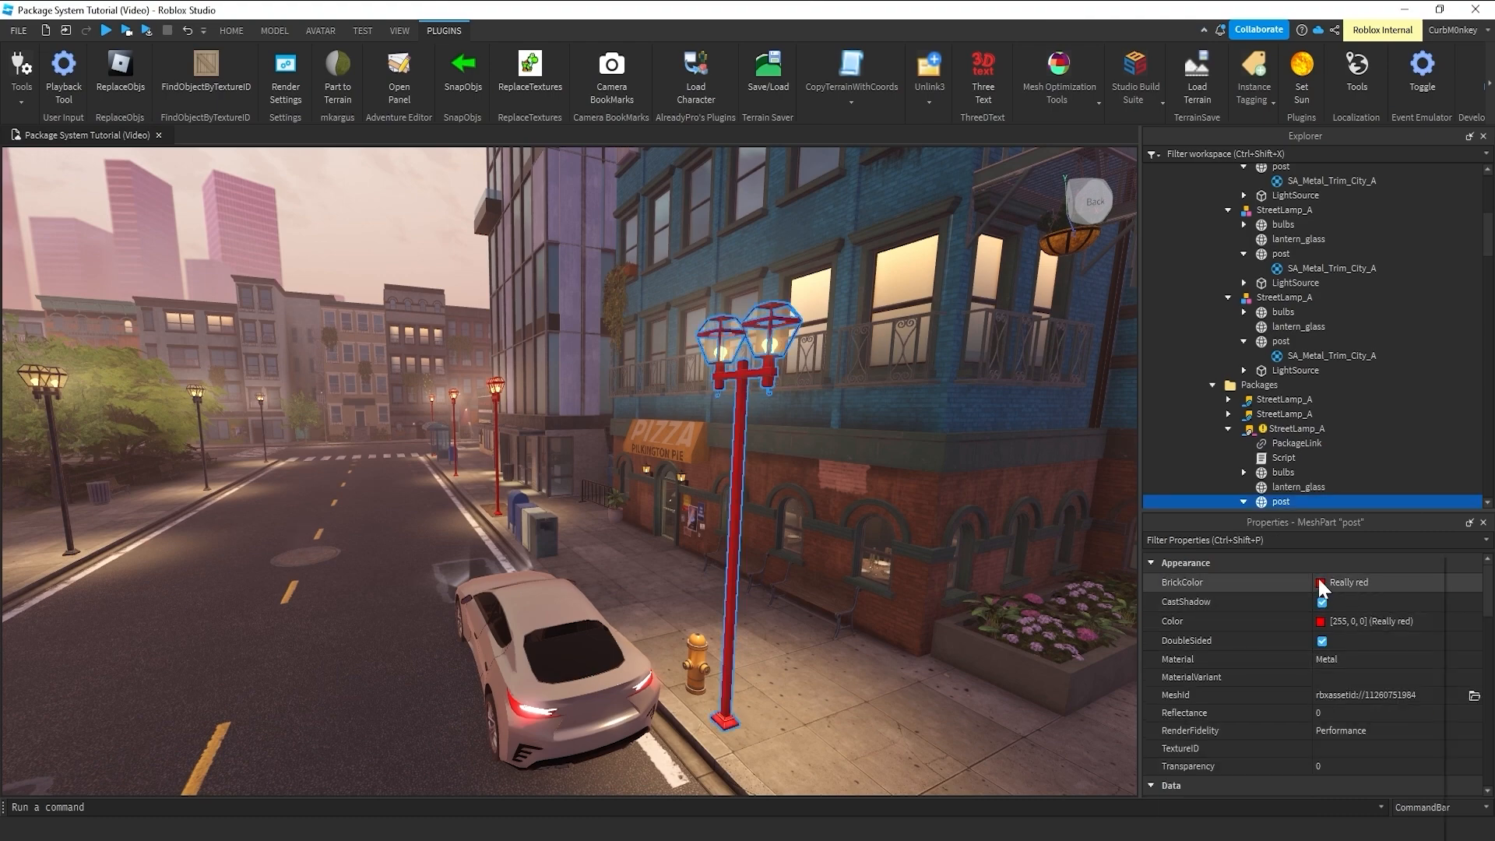
- Set the packaged StreetLamp_A post's BrickColor to Really black
left_click(1321, 582)
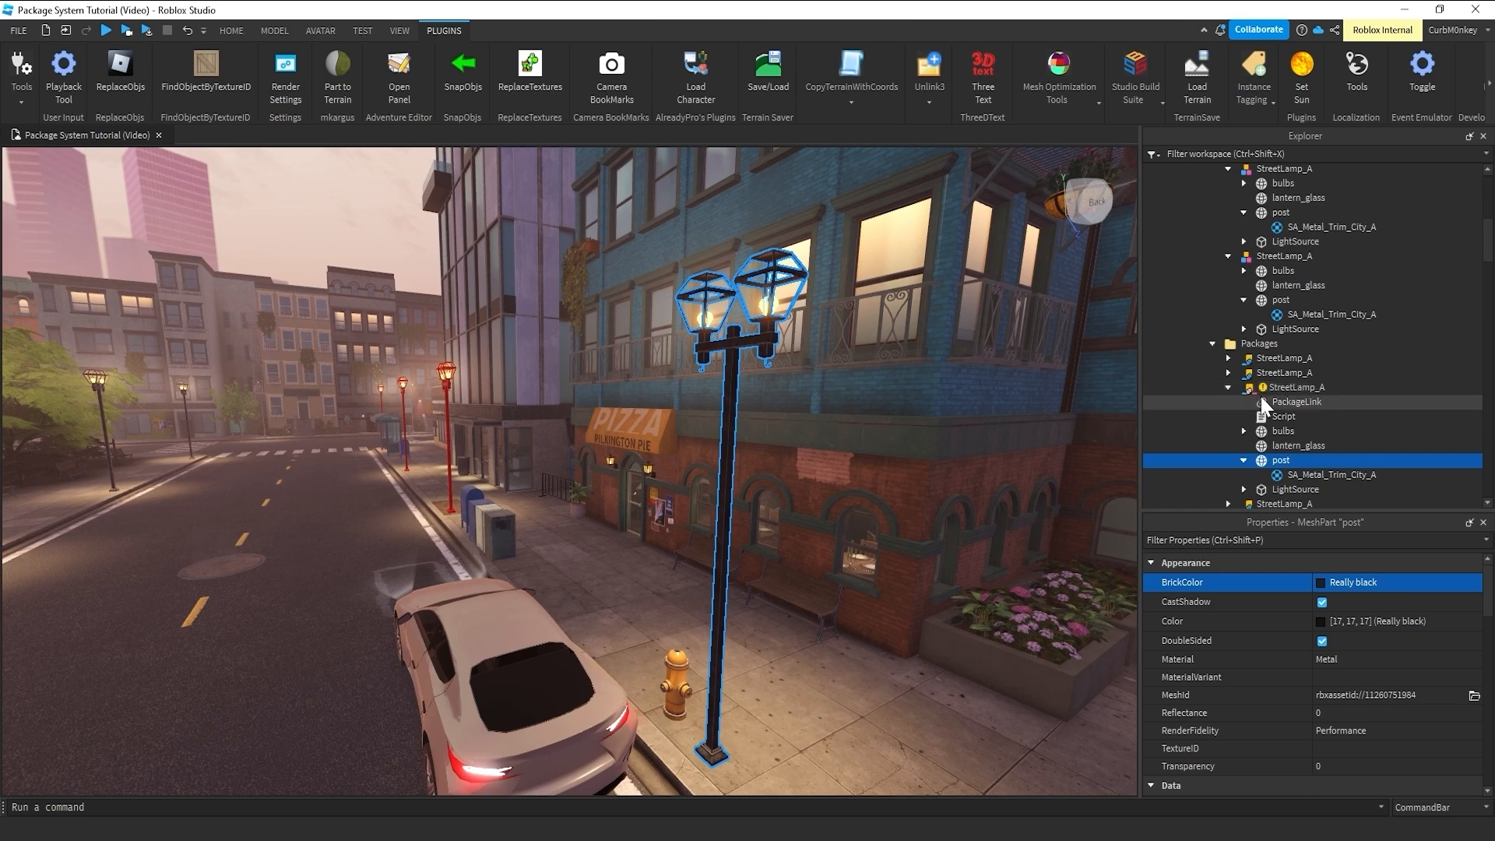
mouse_move(1255, 405)
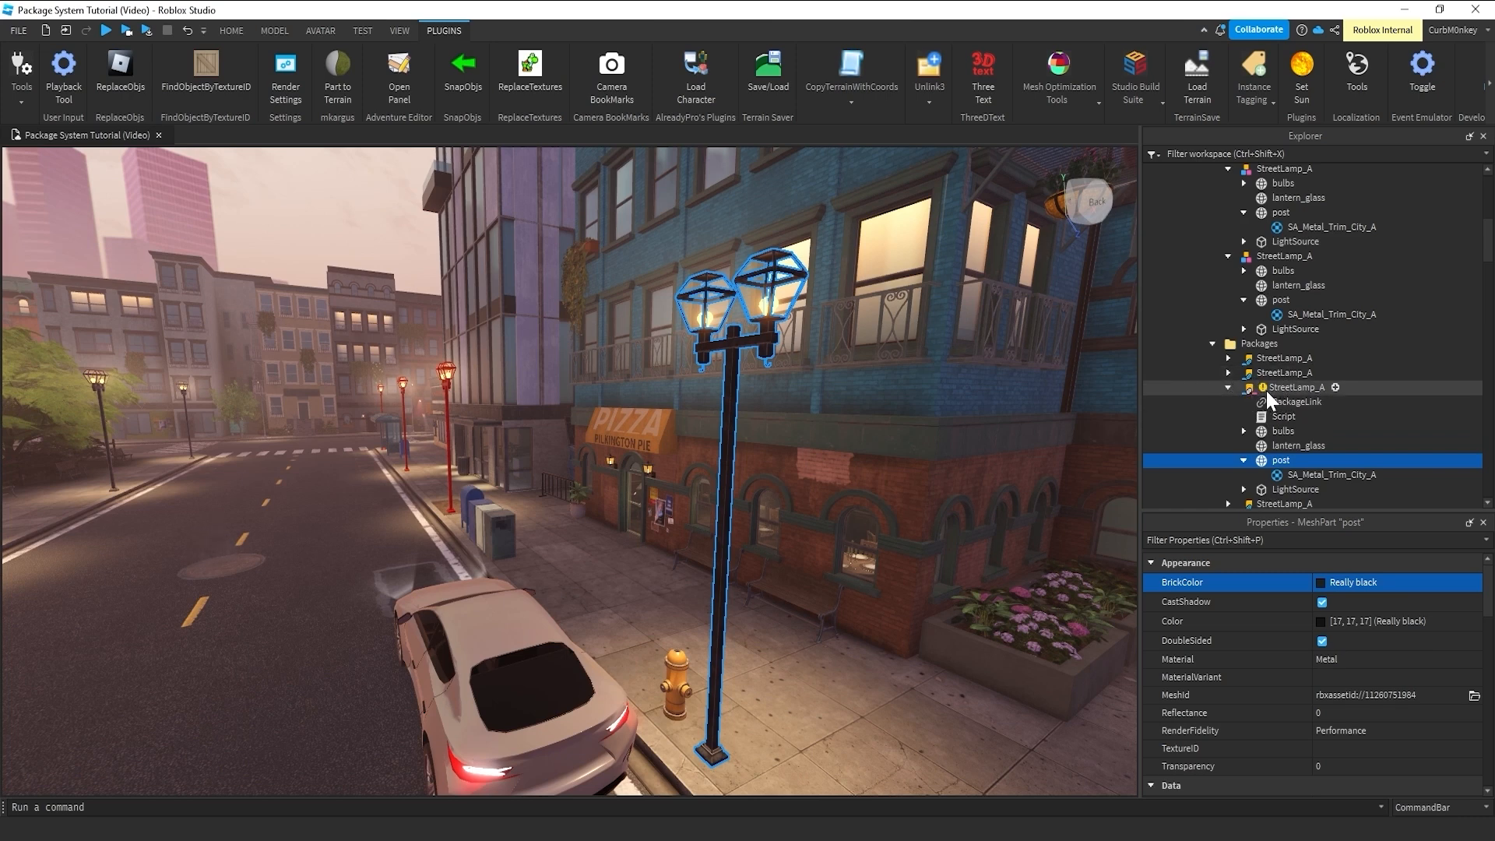
mouse_move(1295, 401)
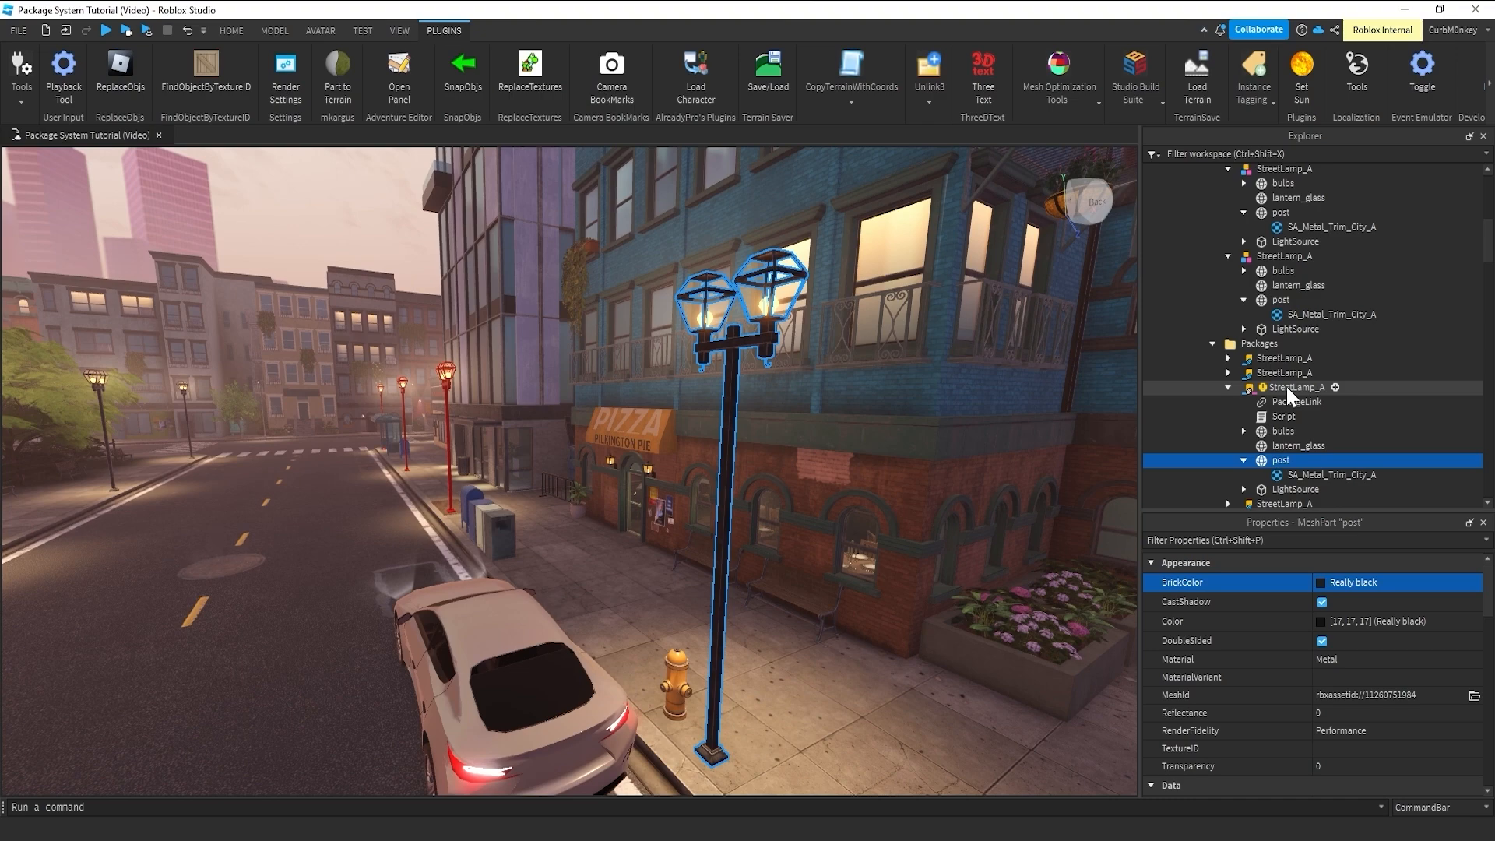
- Publish the modified StreetLamp_A to its package, then select the lamppost beside the park trees
right_click(1295, 387)
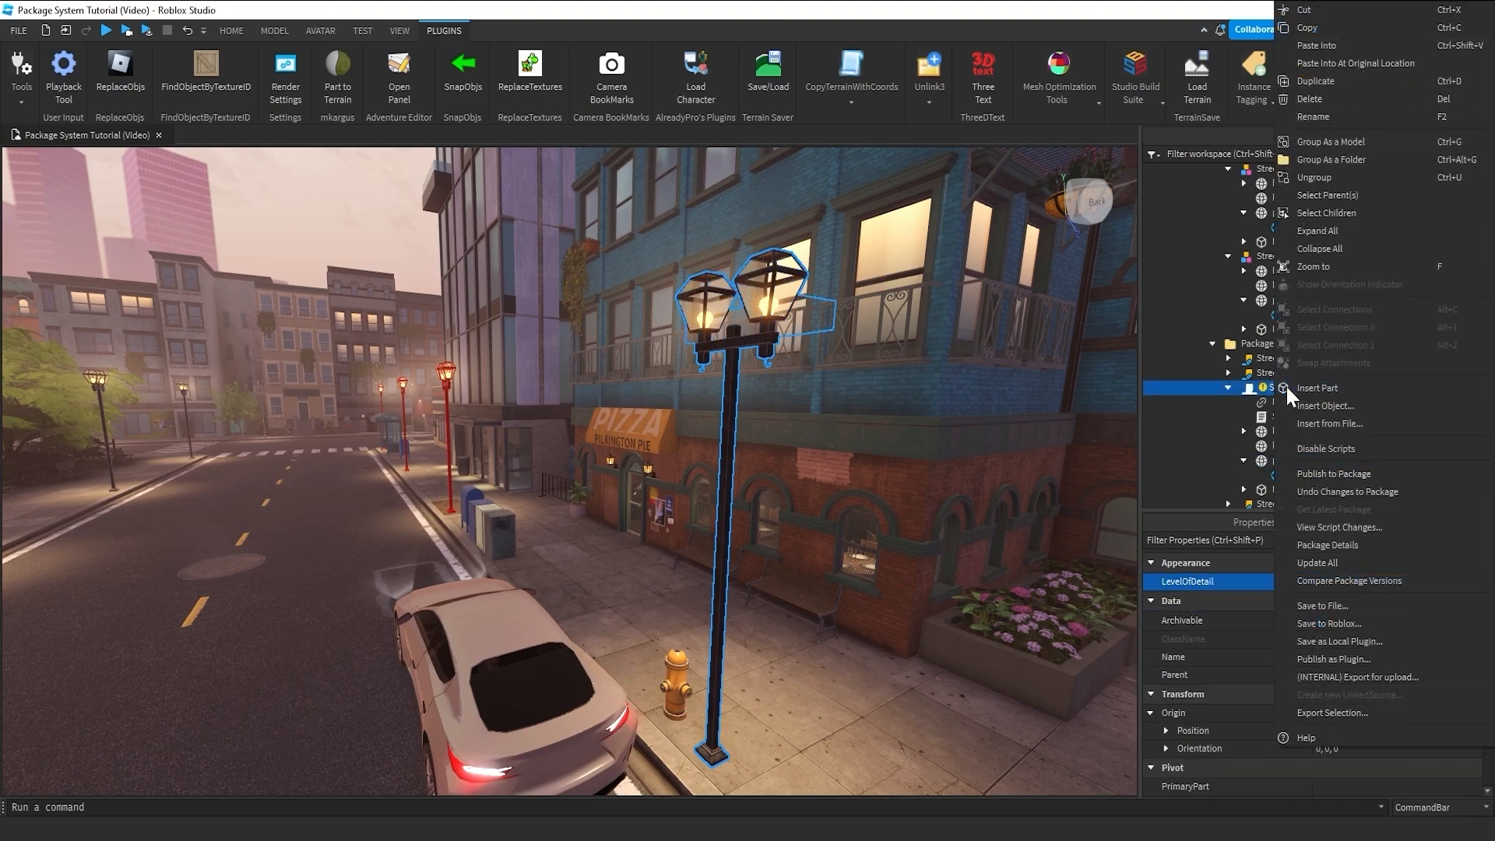
mouse_move(1335, 474)
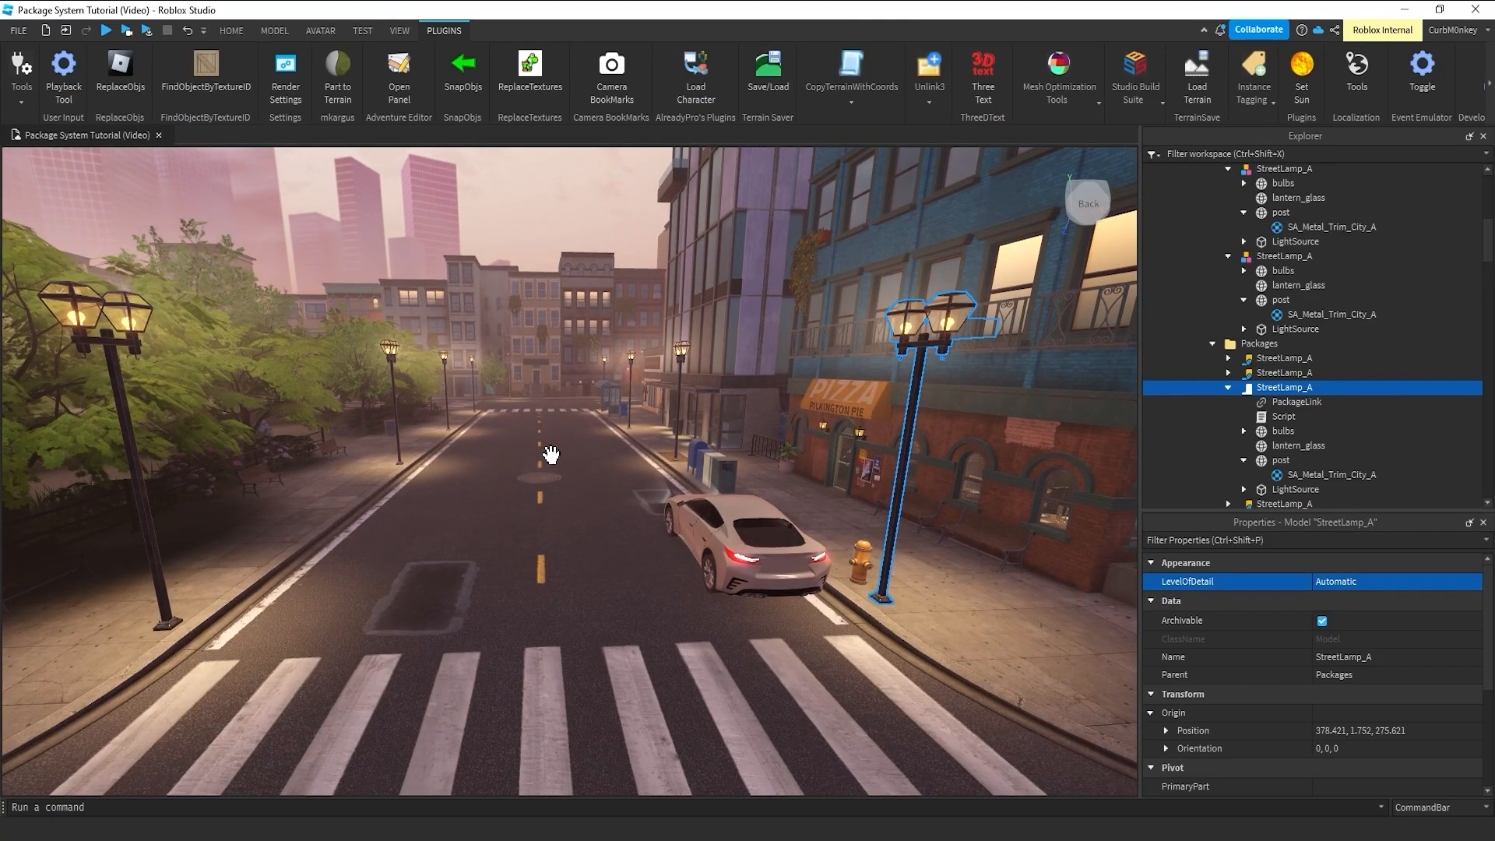
left_click(548, 453)
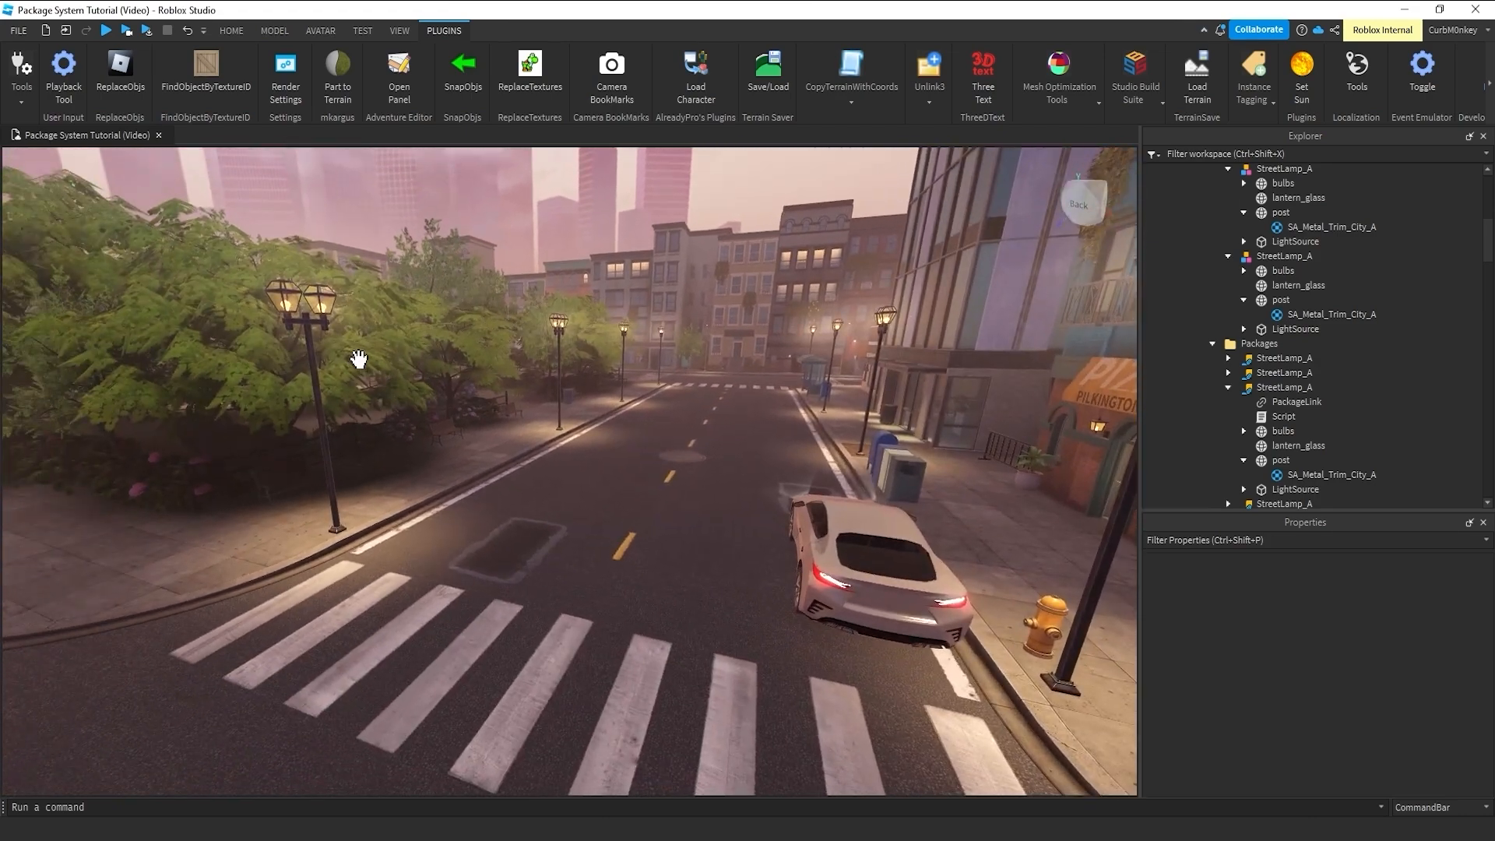
left_click(305, 305)
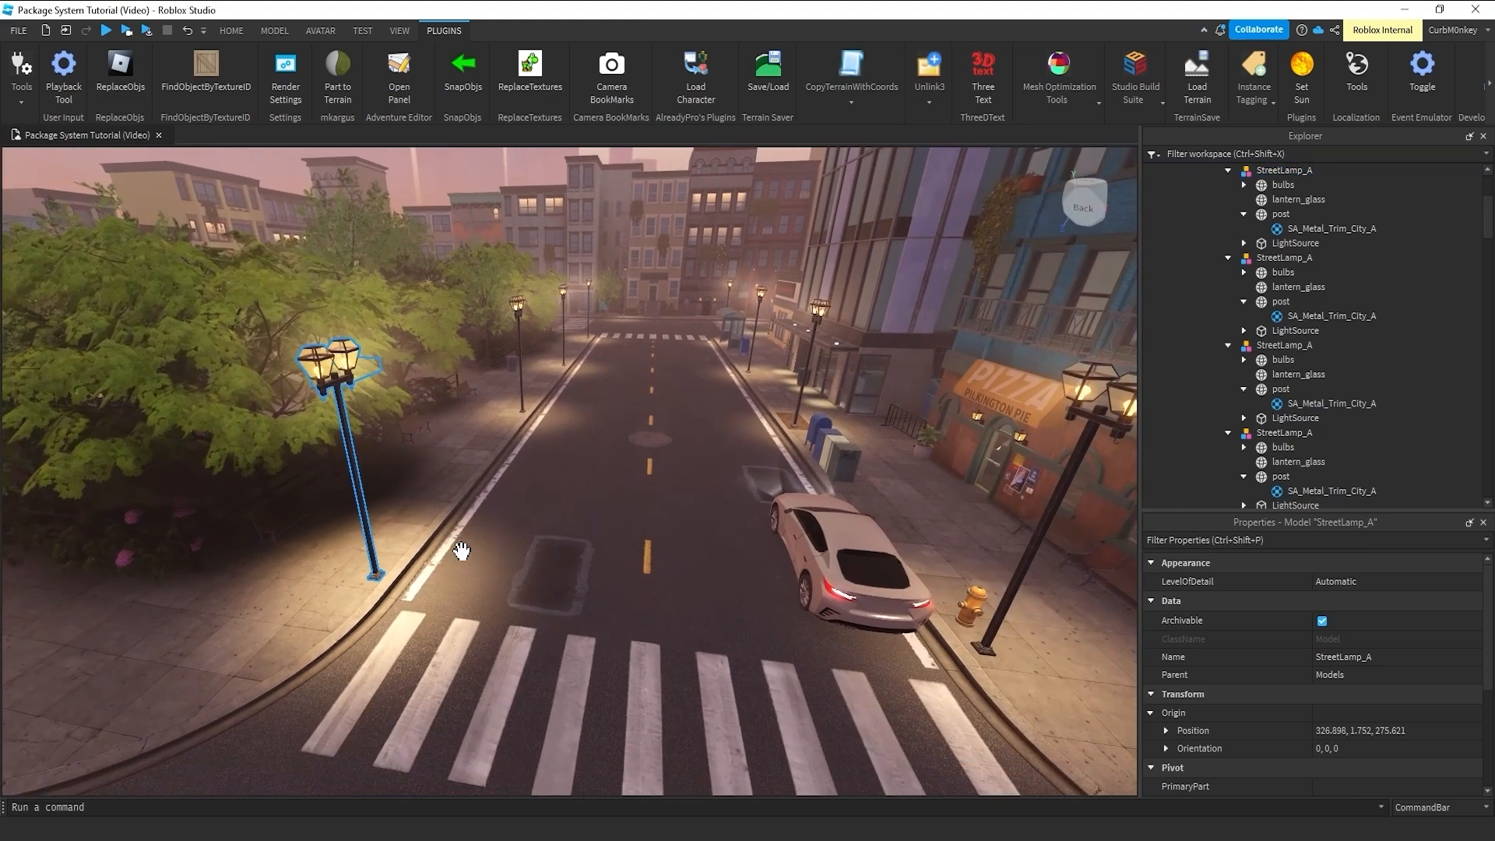
- Select the whole foreground lamp model under the Model tab and collapse the Packages folder
left_click(275, 30)
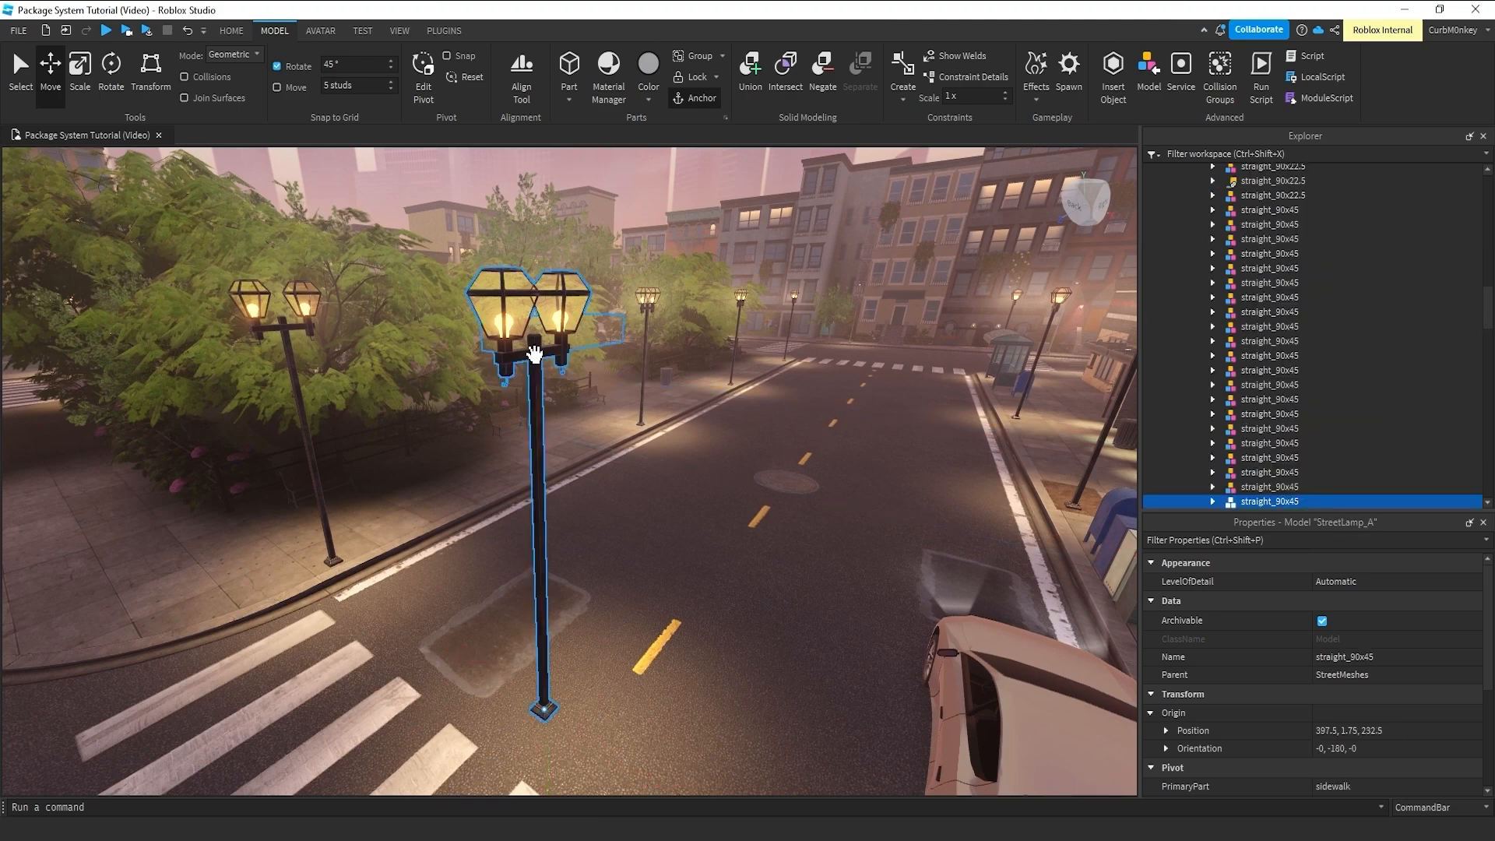
left_click(1284, 335)
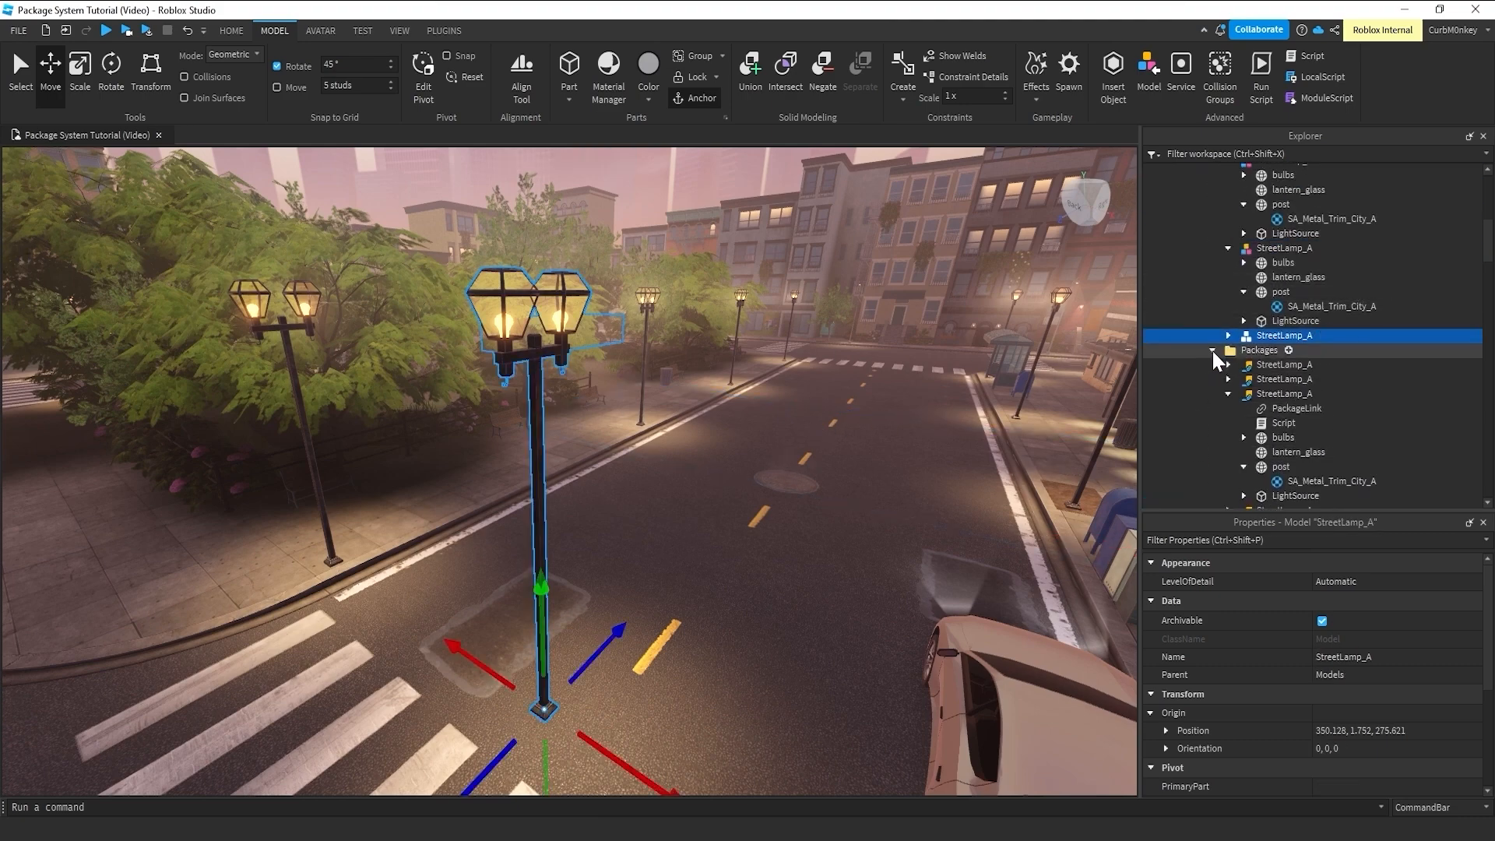
left_click(1244, 349)
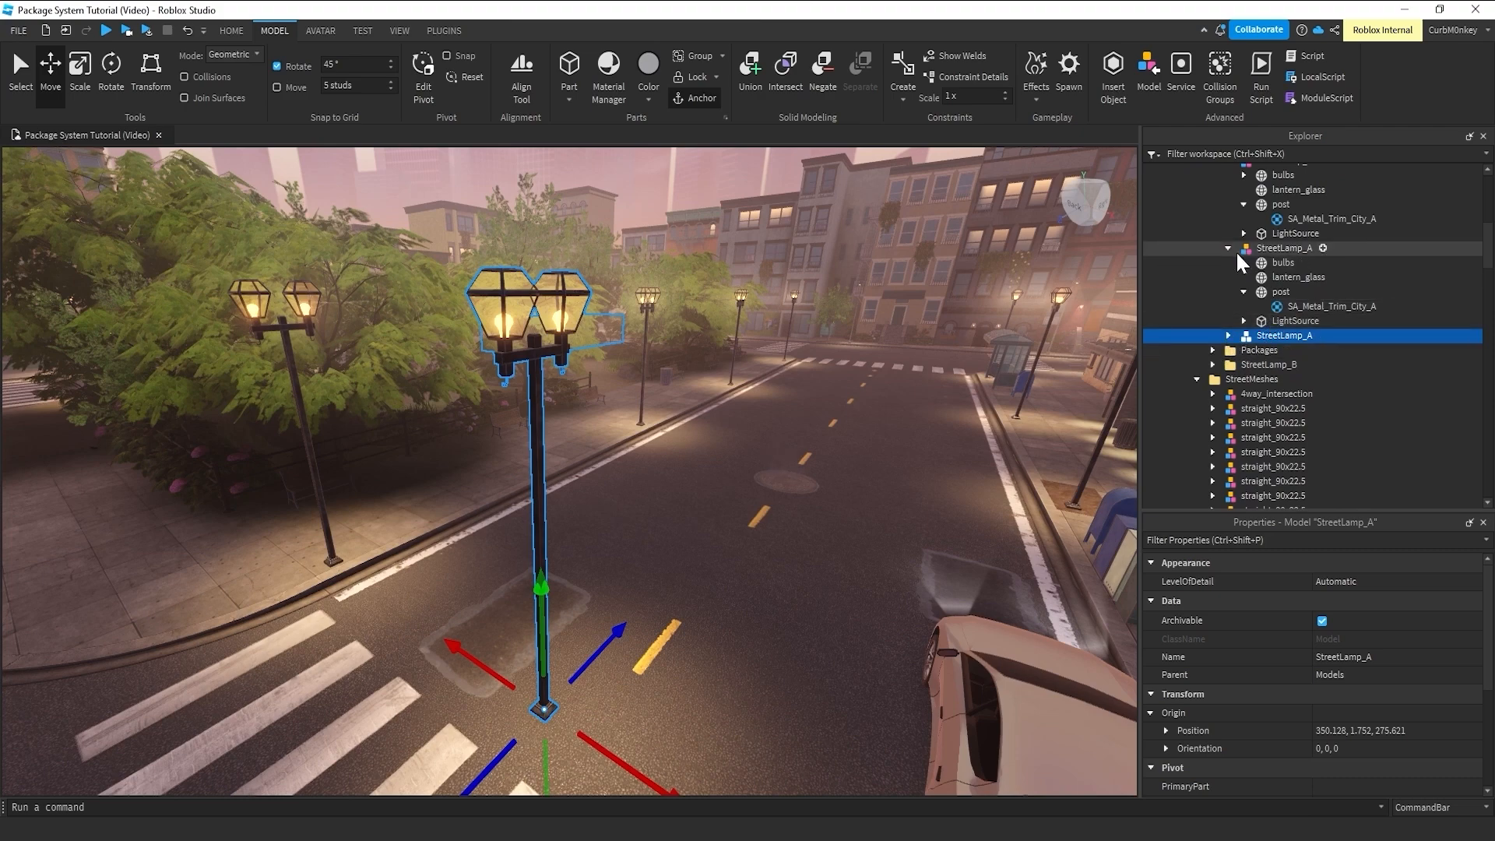
scroll("up", 3)
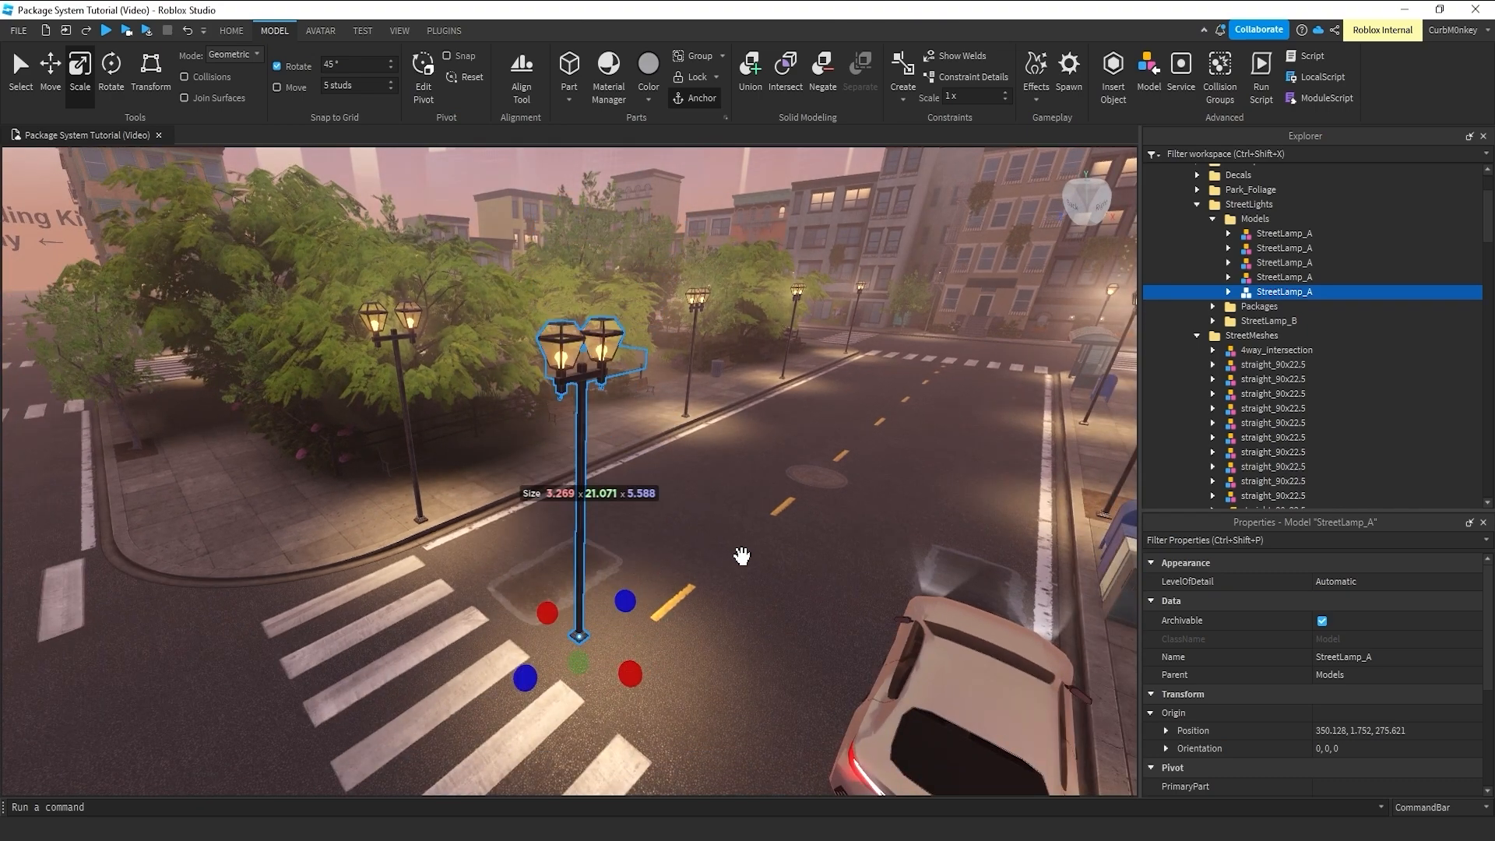
mouse_move(1311, 513)
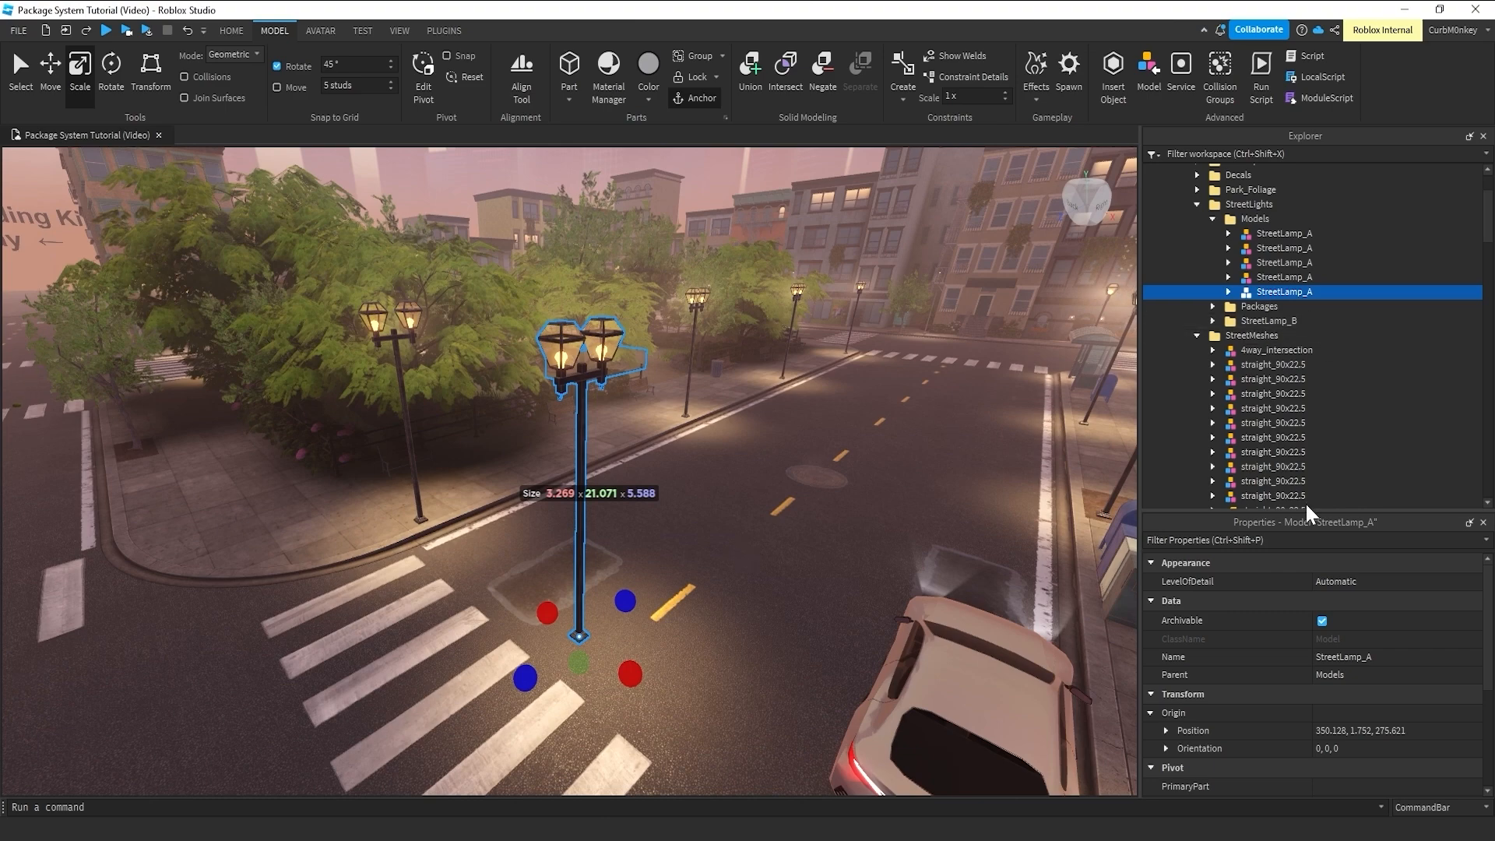
- Scale the foreground lamp by 2, then by 0.5 back to its original size, and expand its parts
scroll("down", 3)
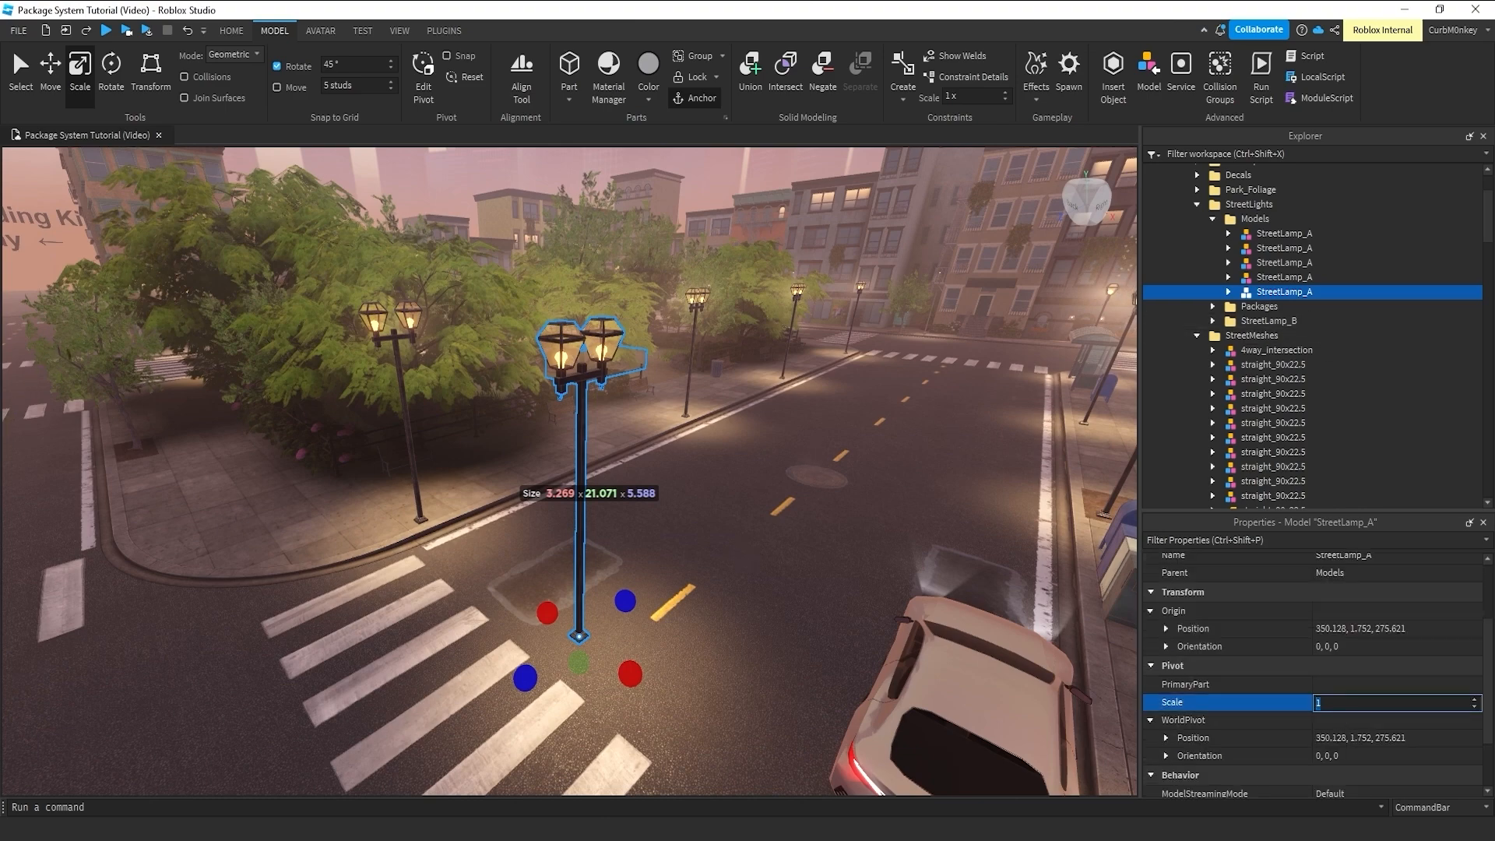
type("2")
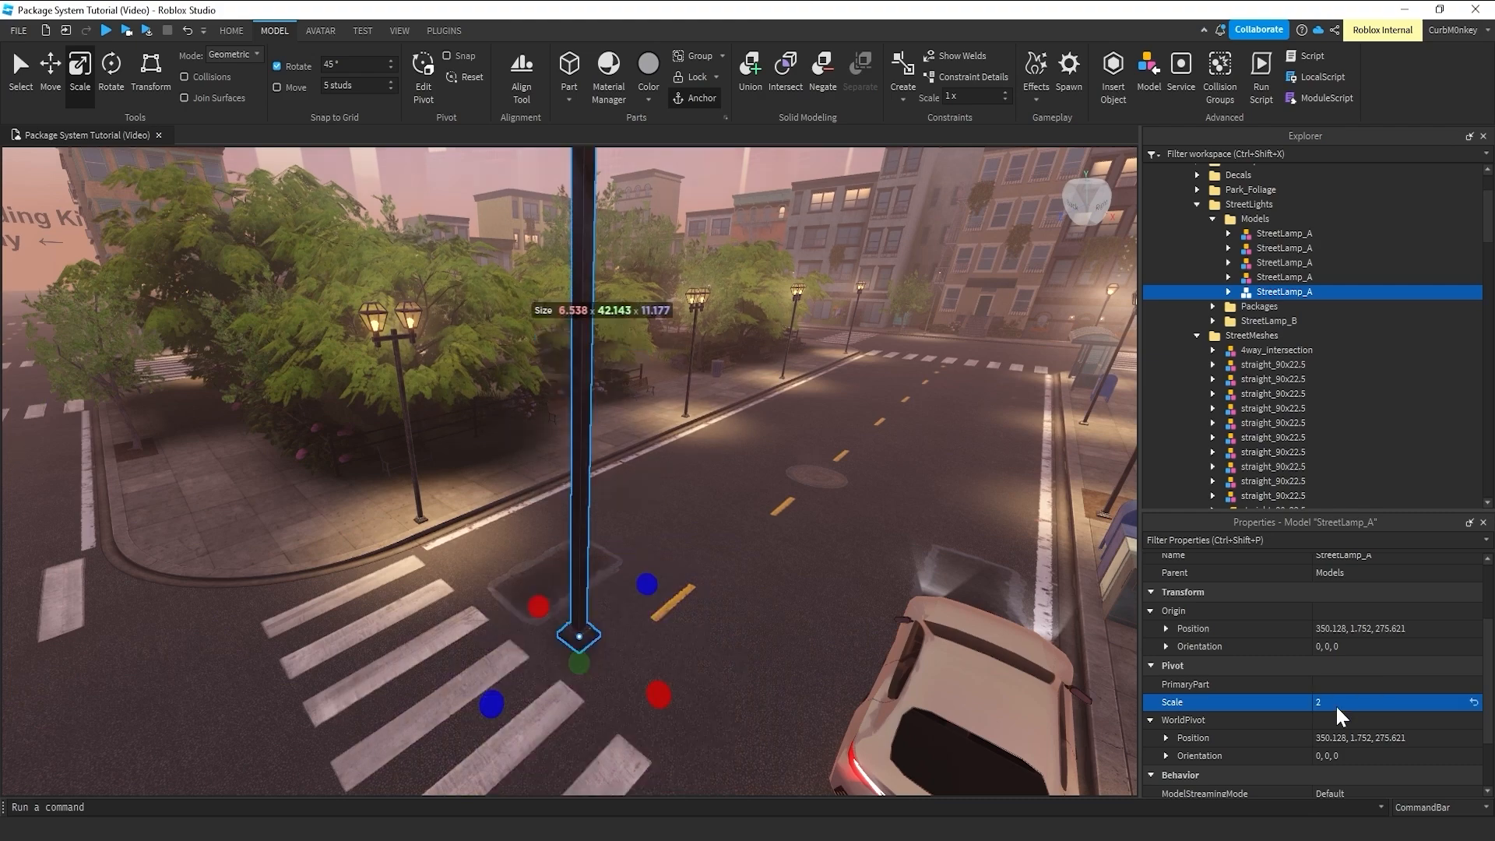
type("0.5")
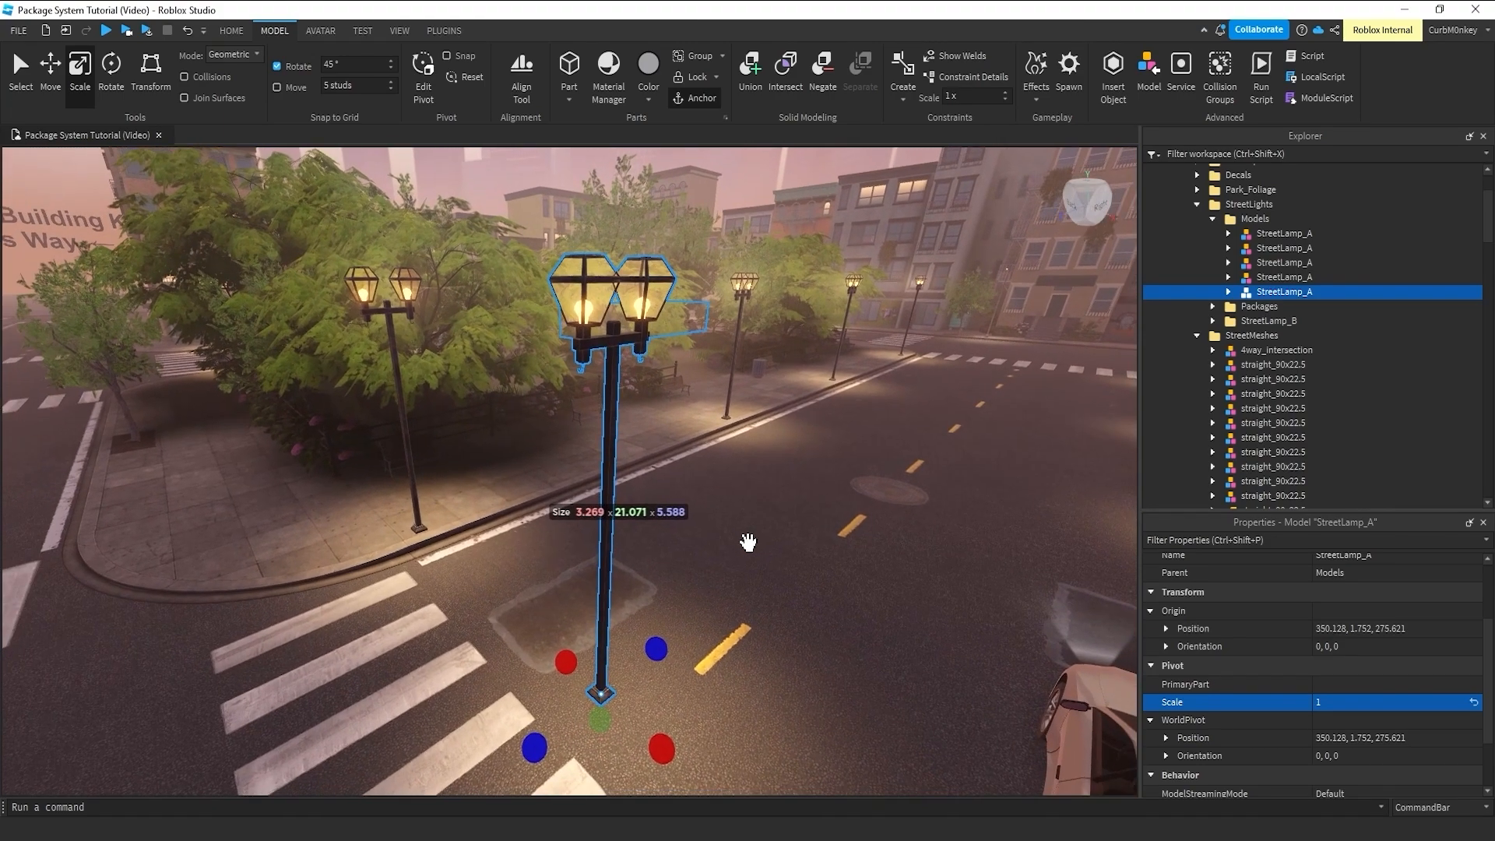
left_click(1213, 292)
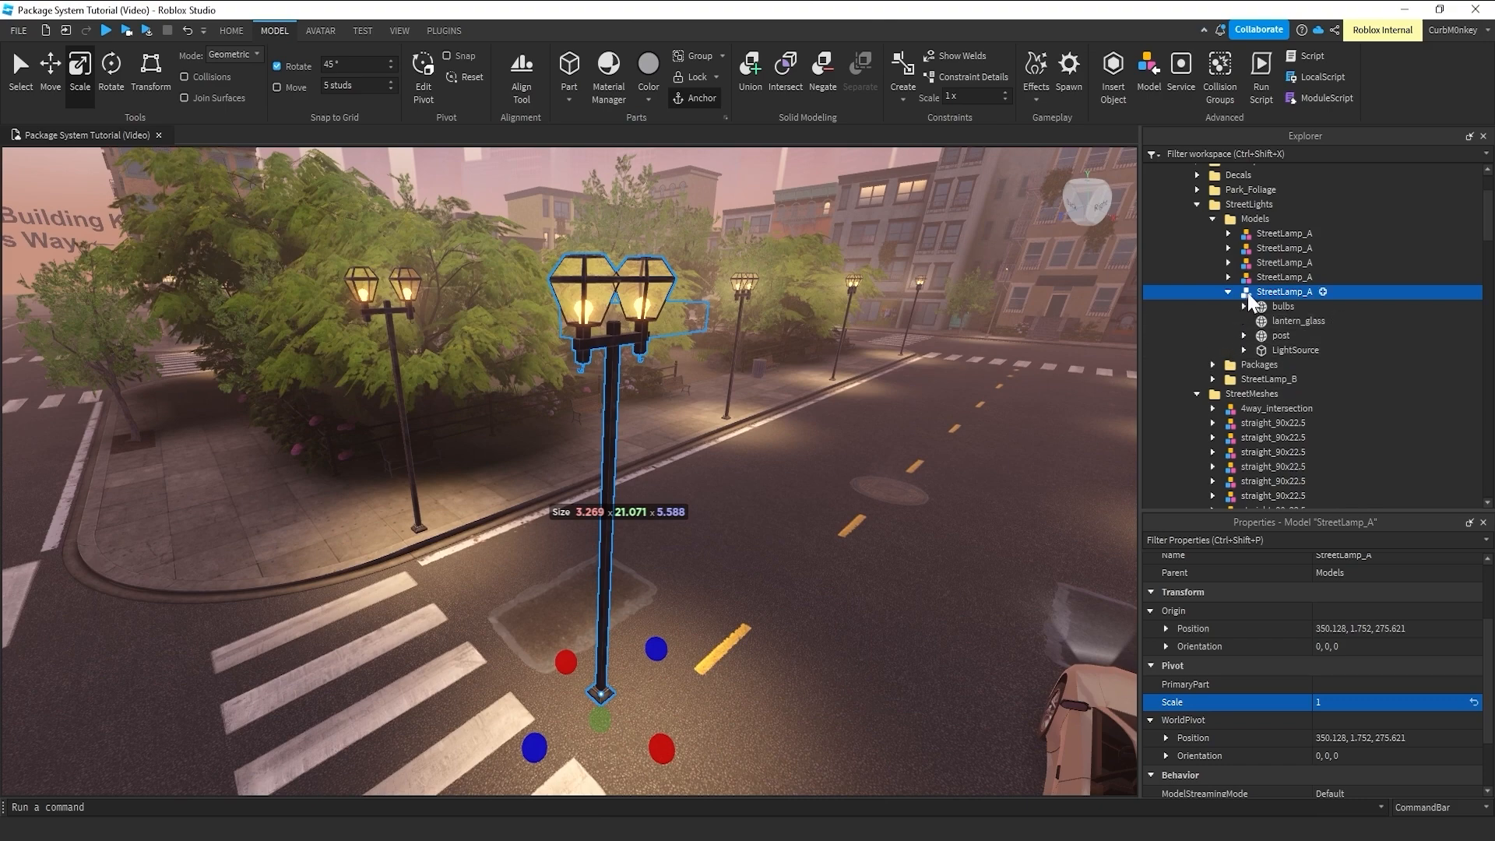
right_click(1287, 291)
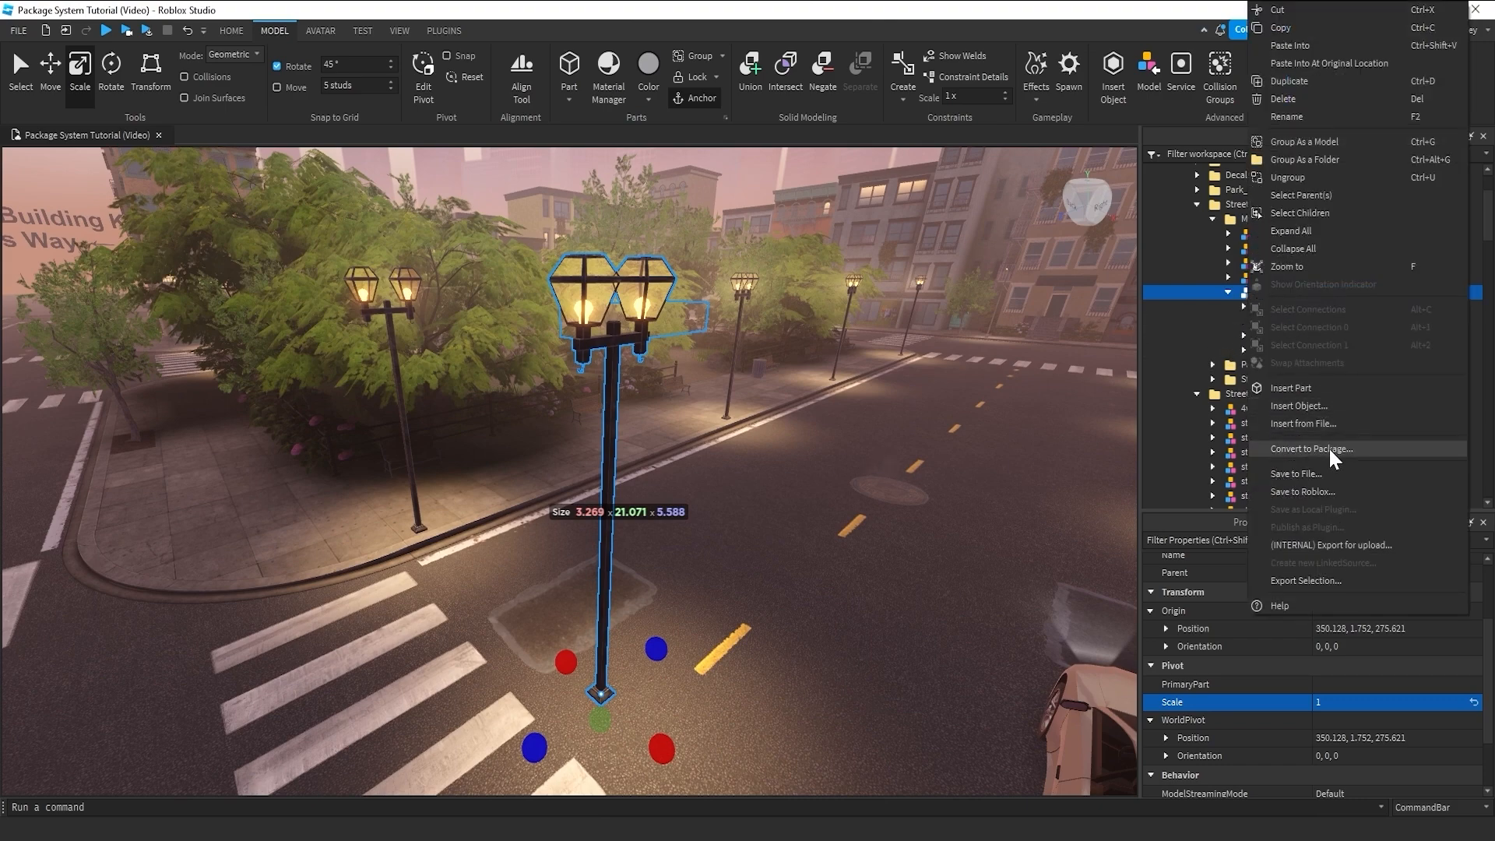
- Choose Convert to Package for the StreetLamp_A lamp model
left_click(1312, 448)
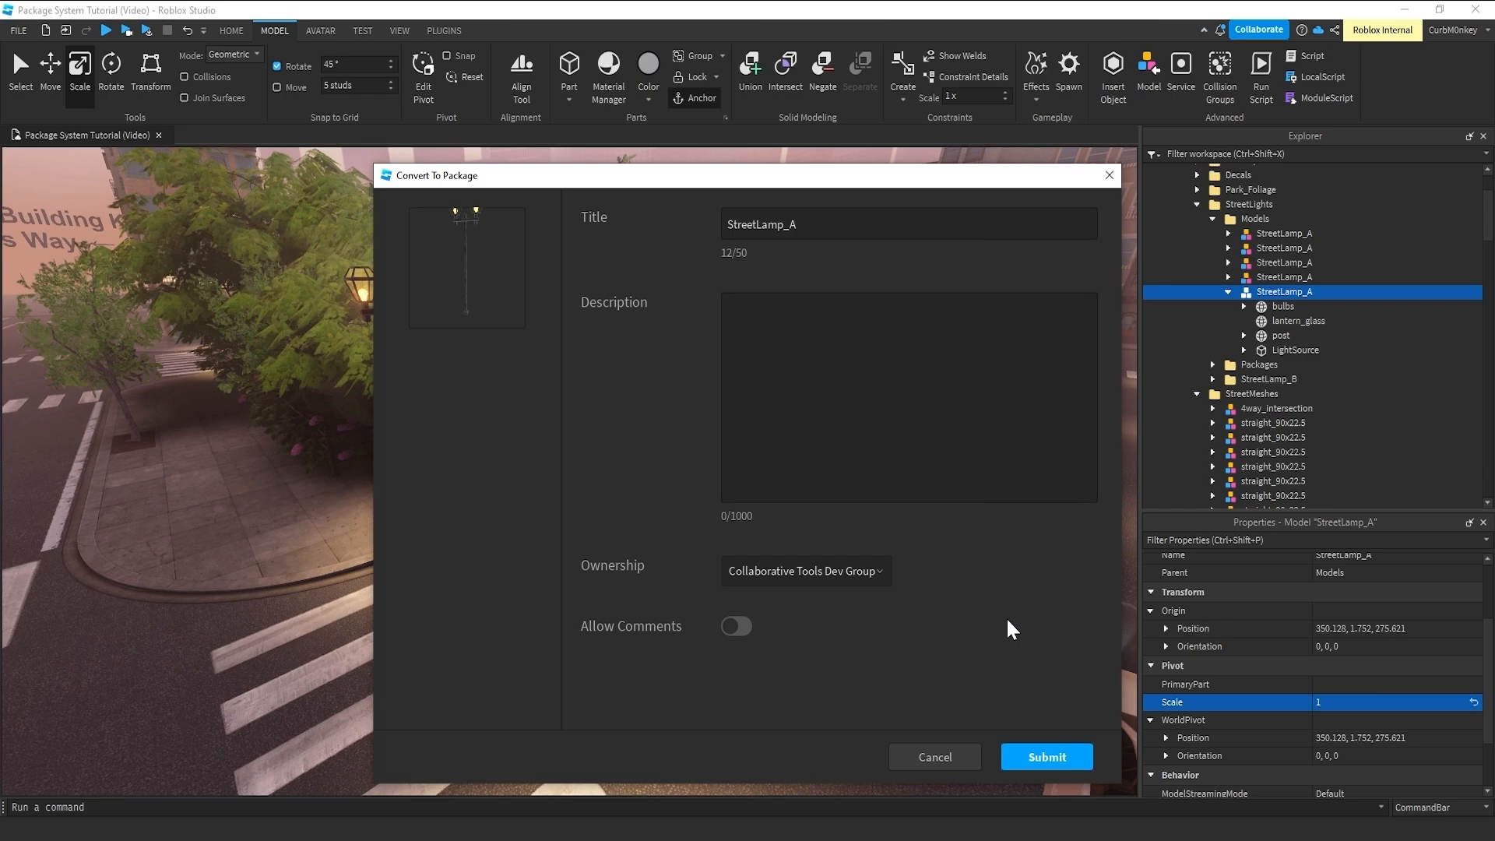
mouse_move(1057, 582)
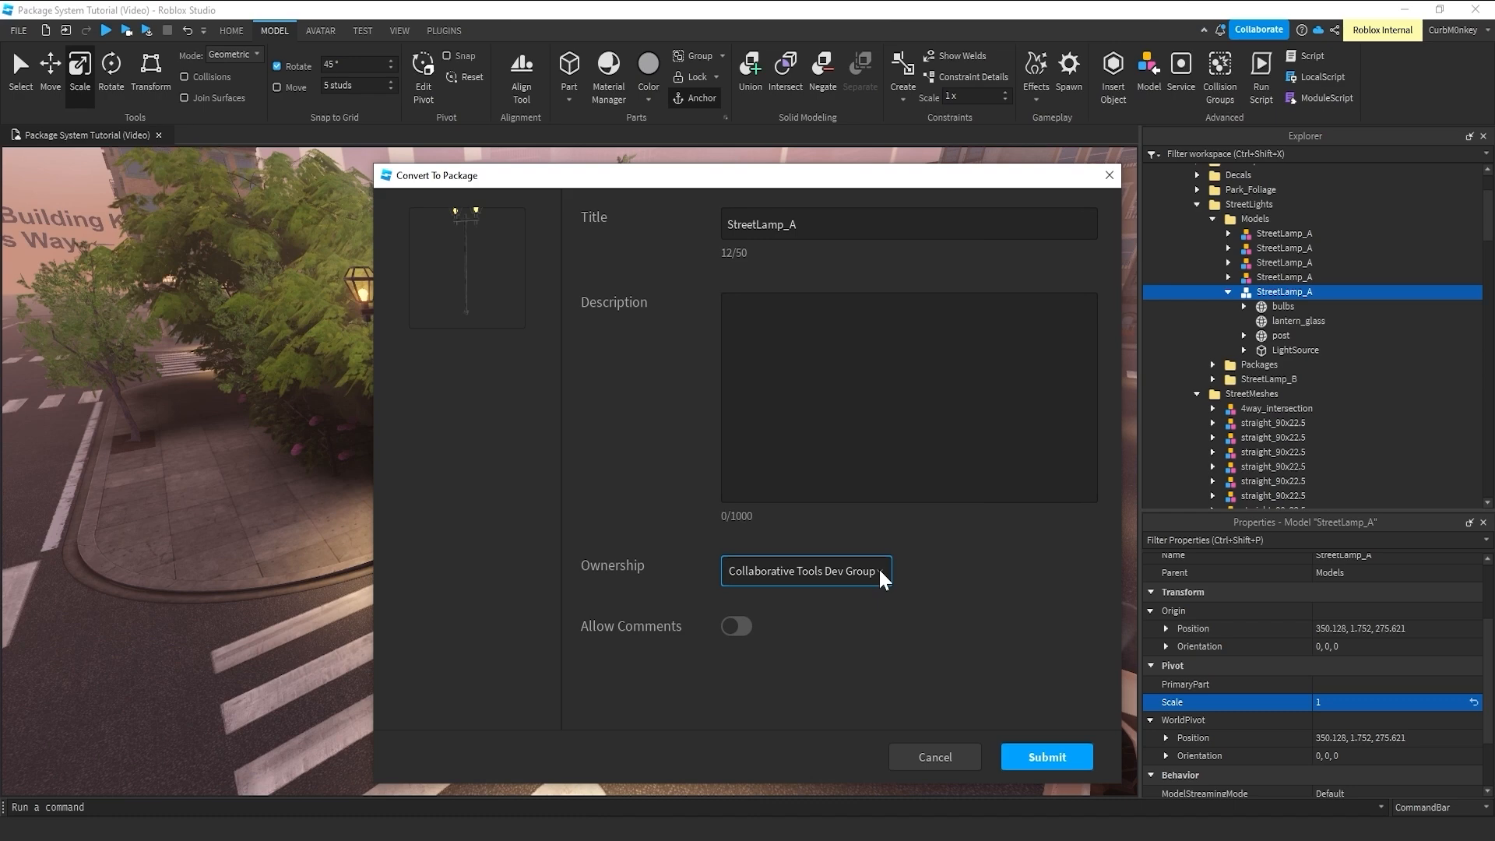
mouse_move(679, 589)
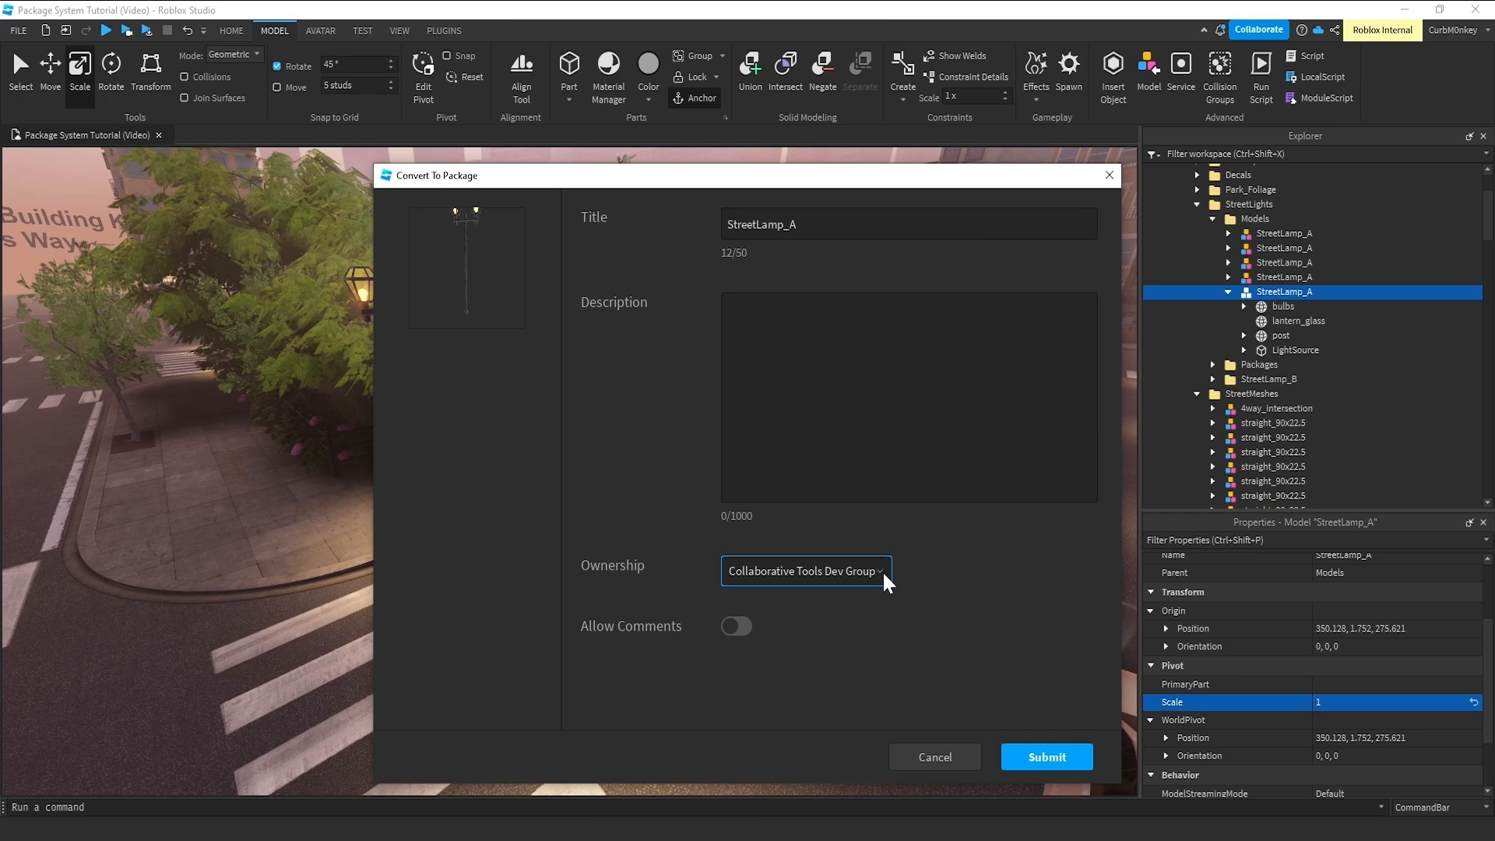
- Review the Ownership dropdown options, keeping Collaborative Tools Dev Group as owner
left_click(804, 570)
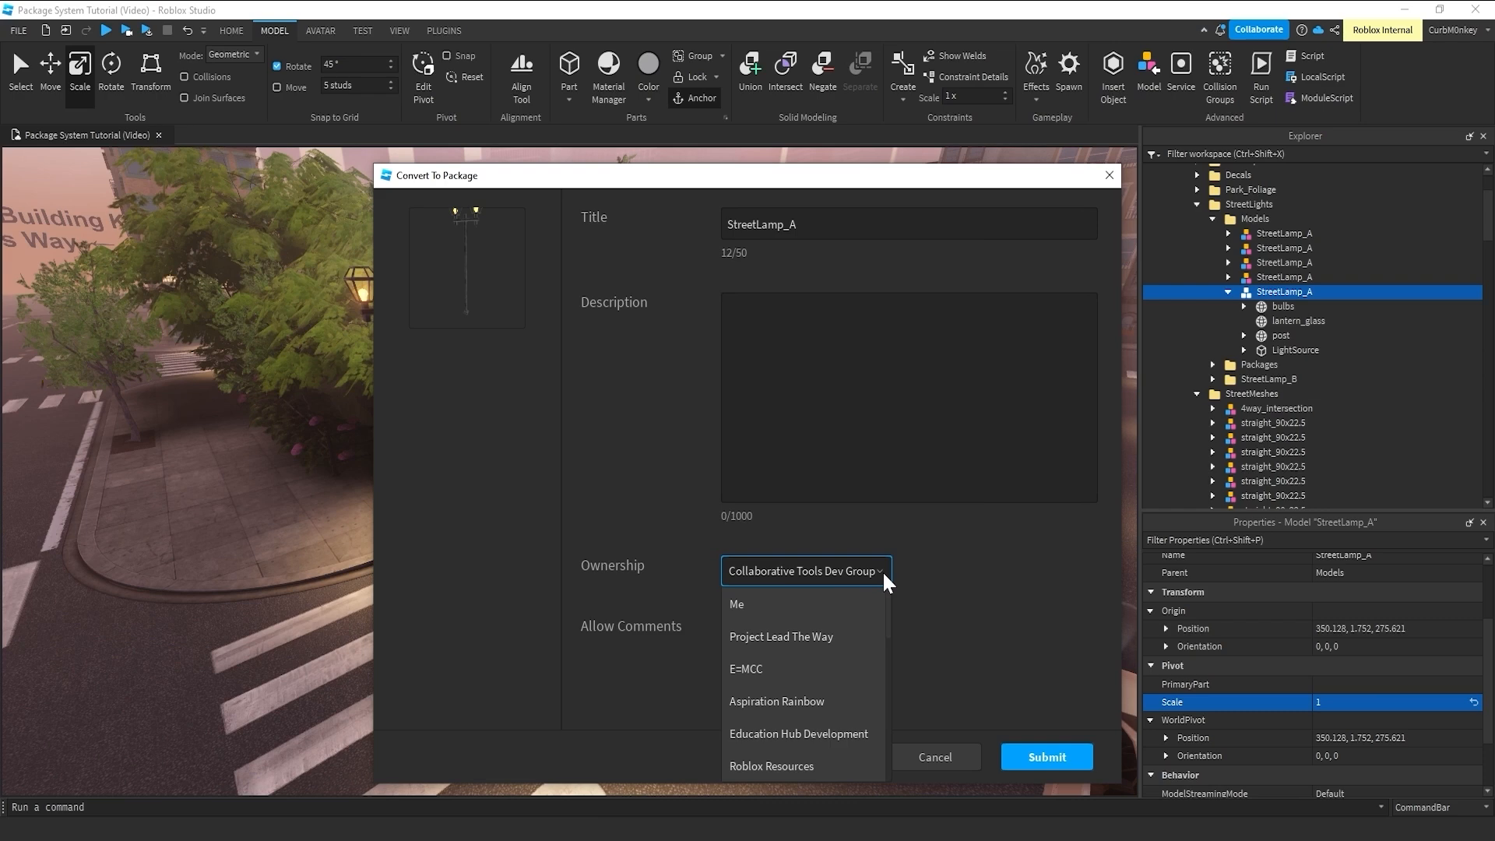
mouse_move(834, 605)
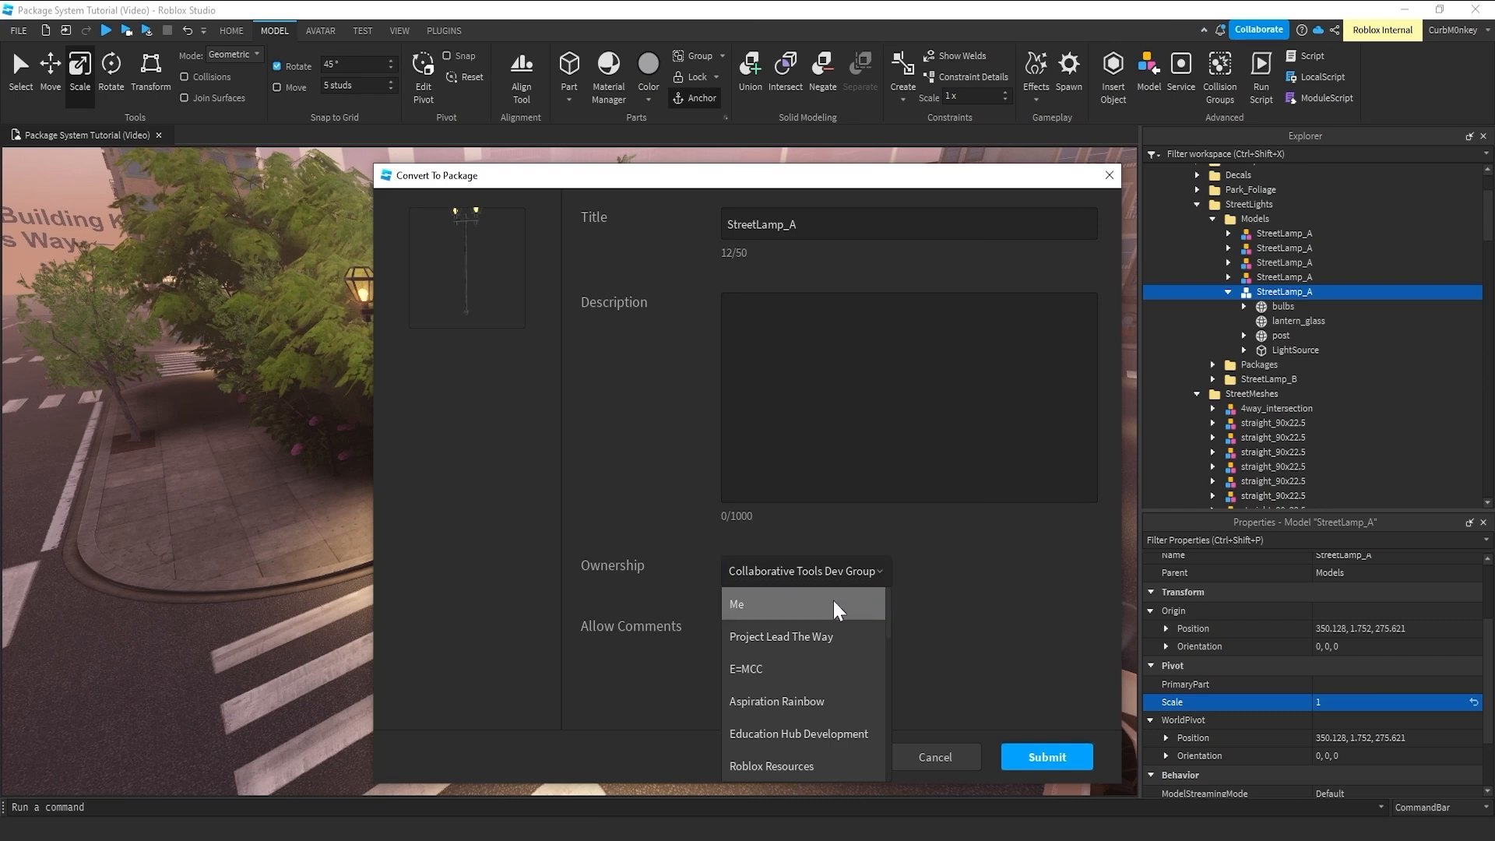
mouse_move(799, 618)
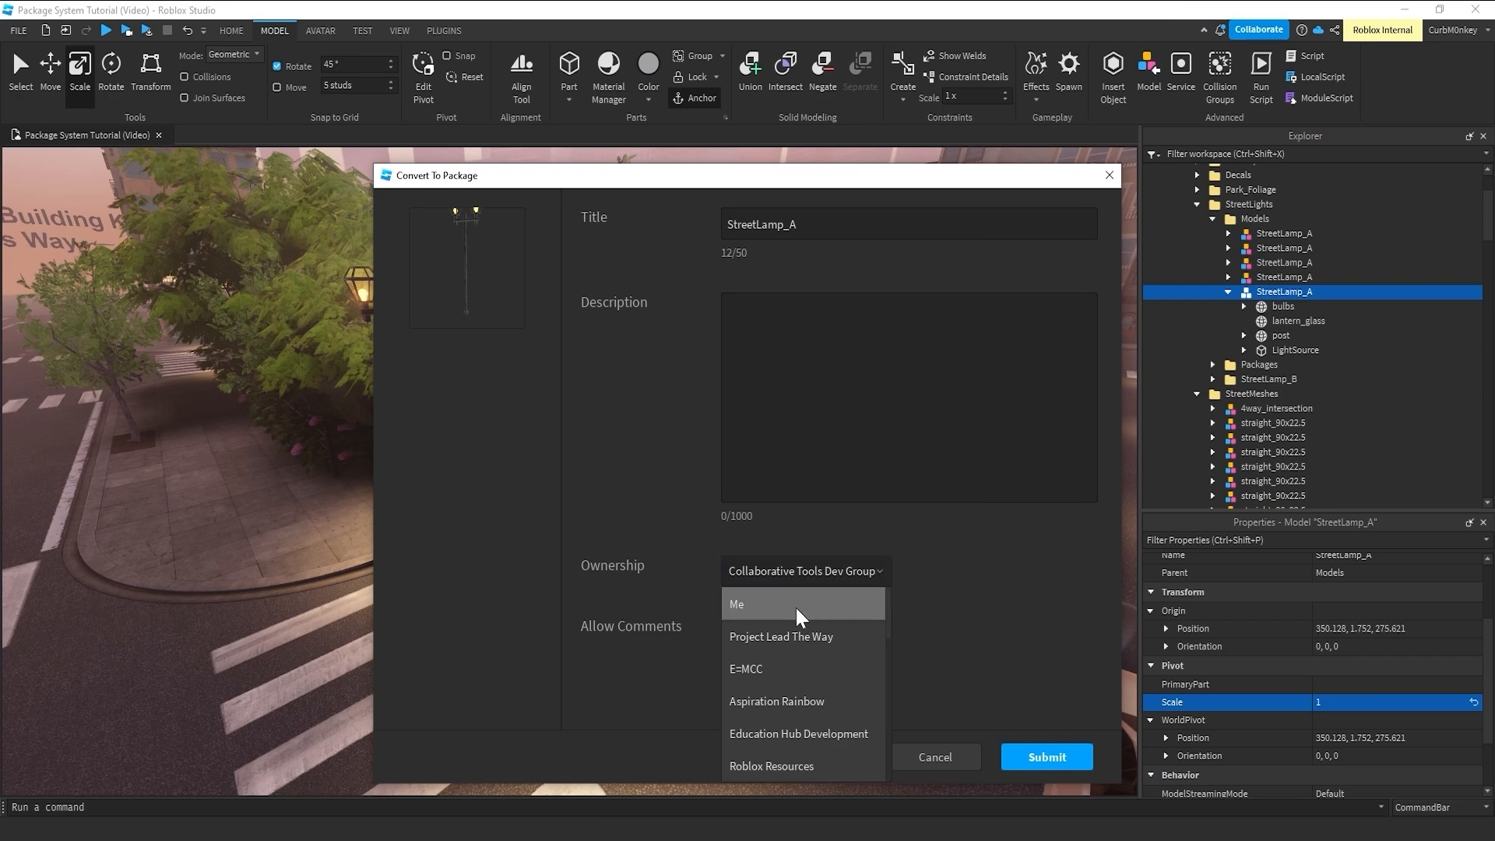
mouse_move(773, 611)
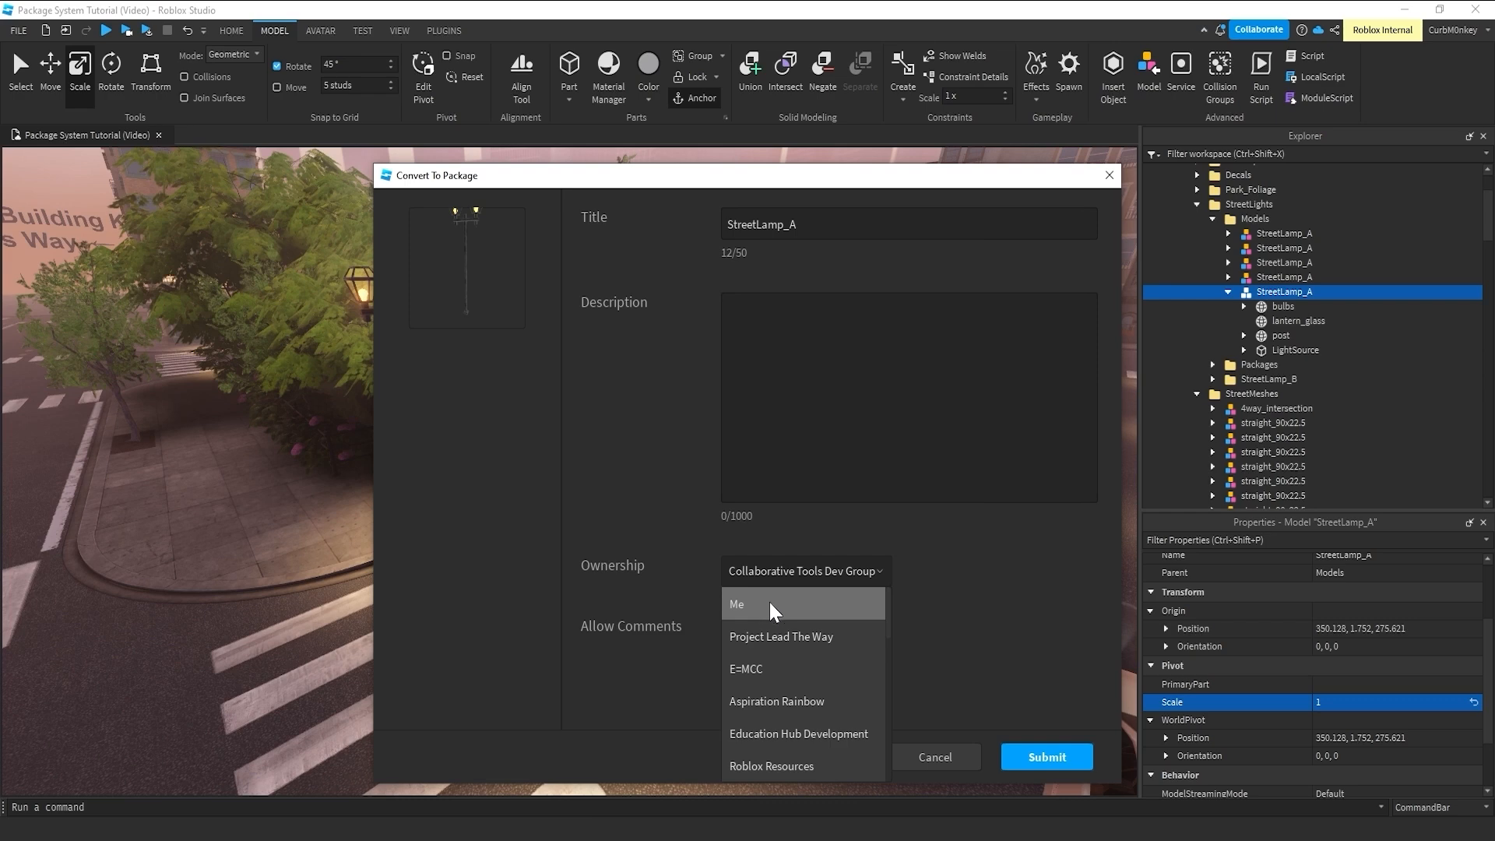
mouse_move(773, 615)
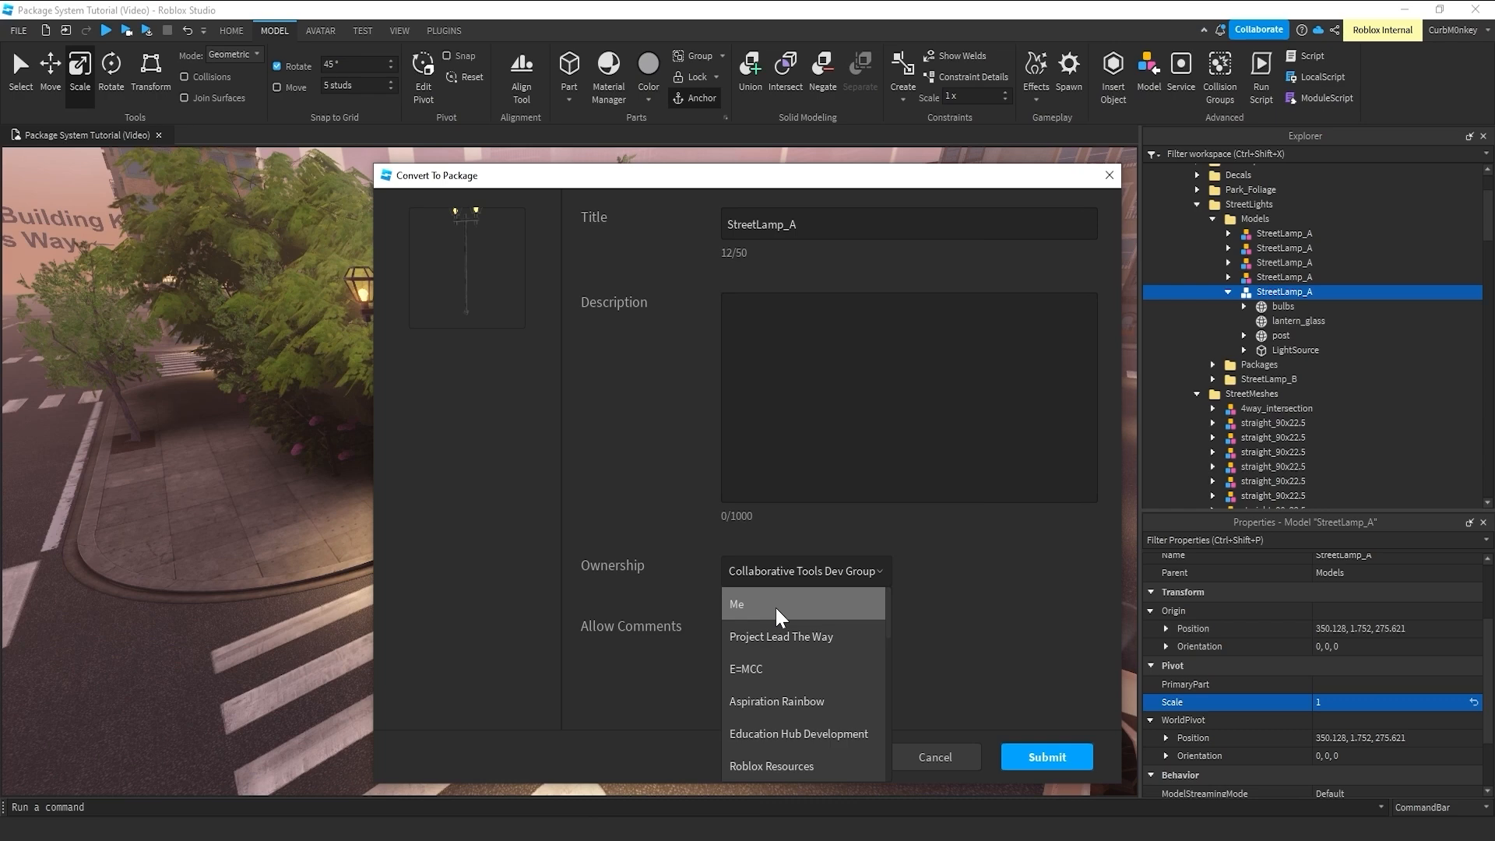
mouse_move(849, 612)
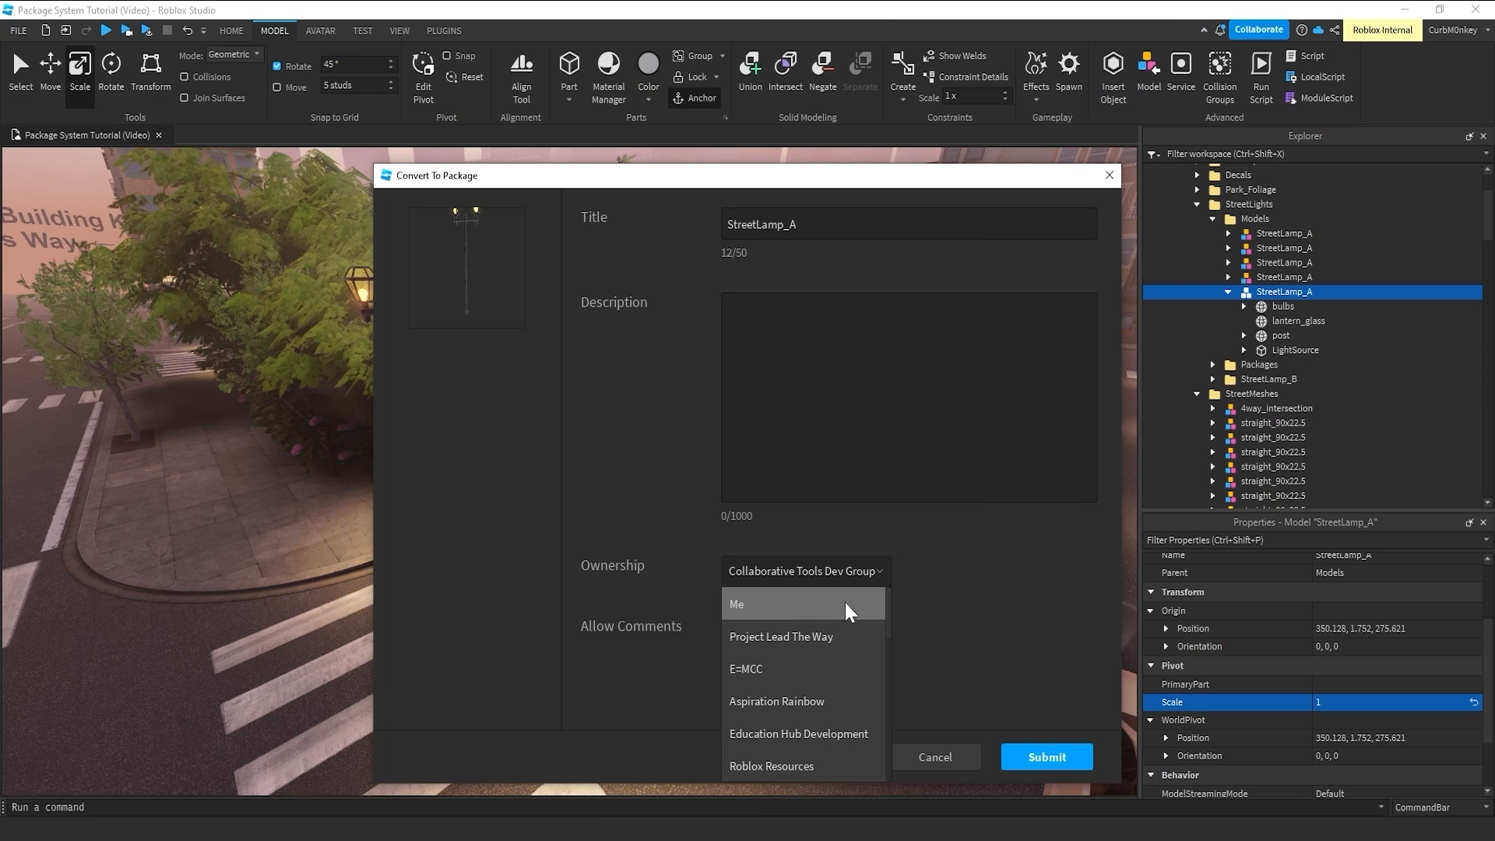
mouse_move(855, 613)
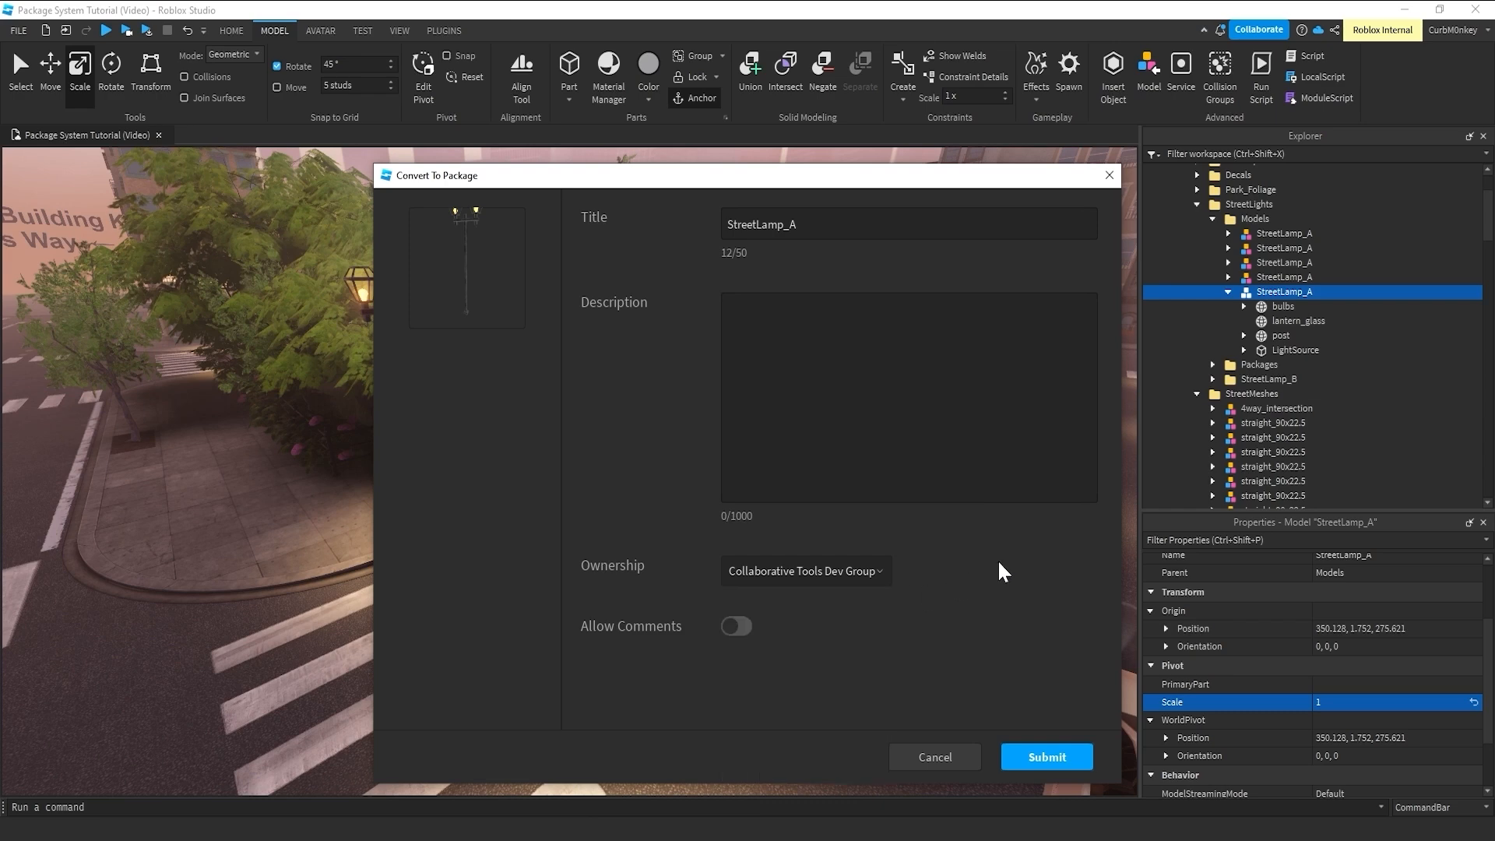
mouse_move(816, 603)
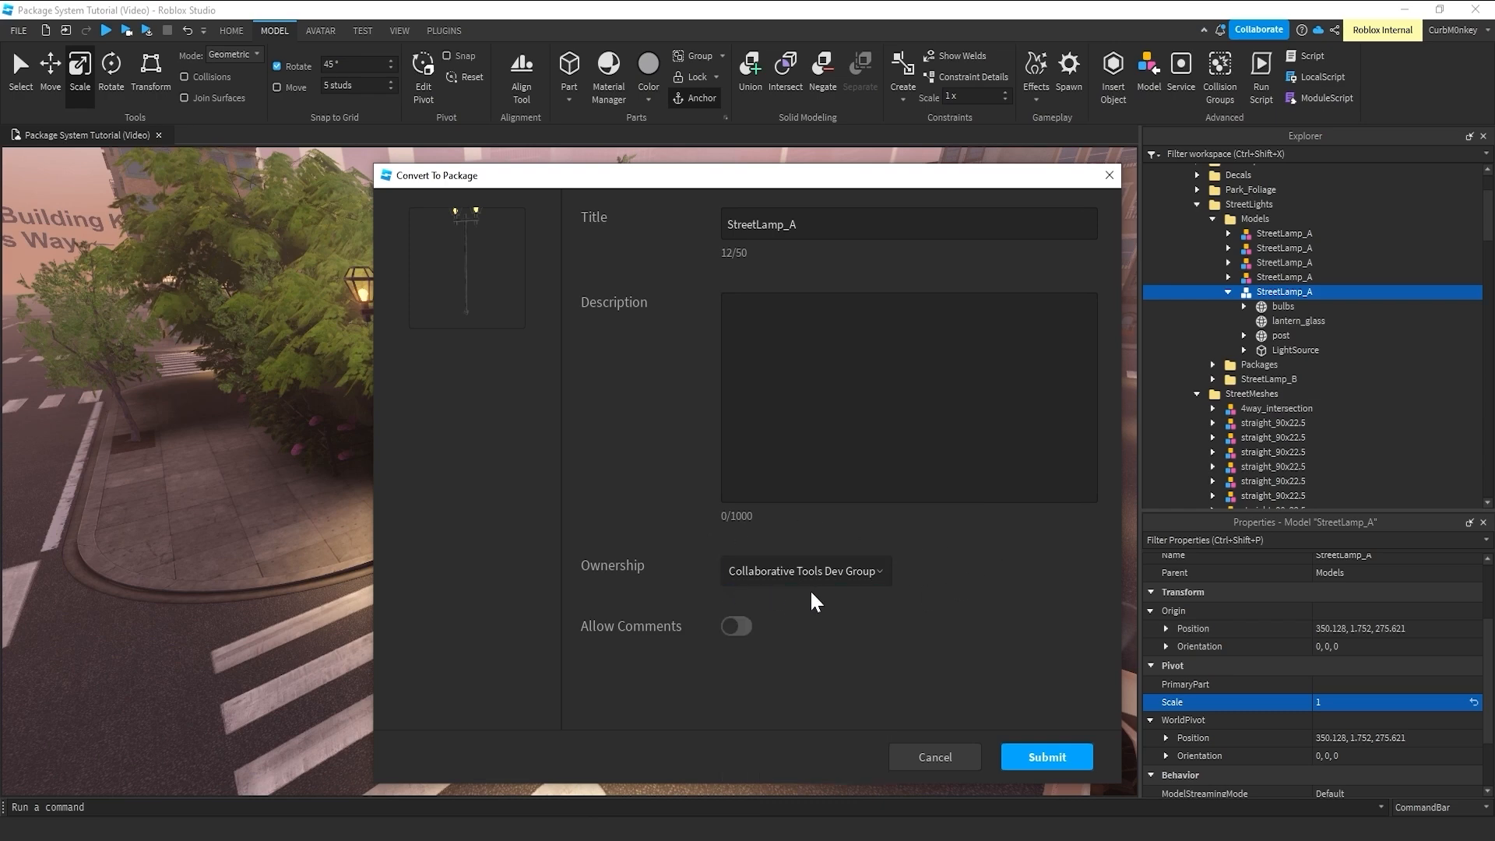
mouse_move(773, 599)
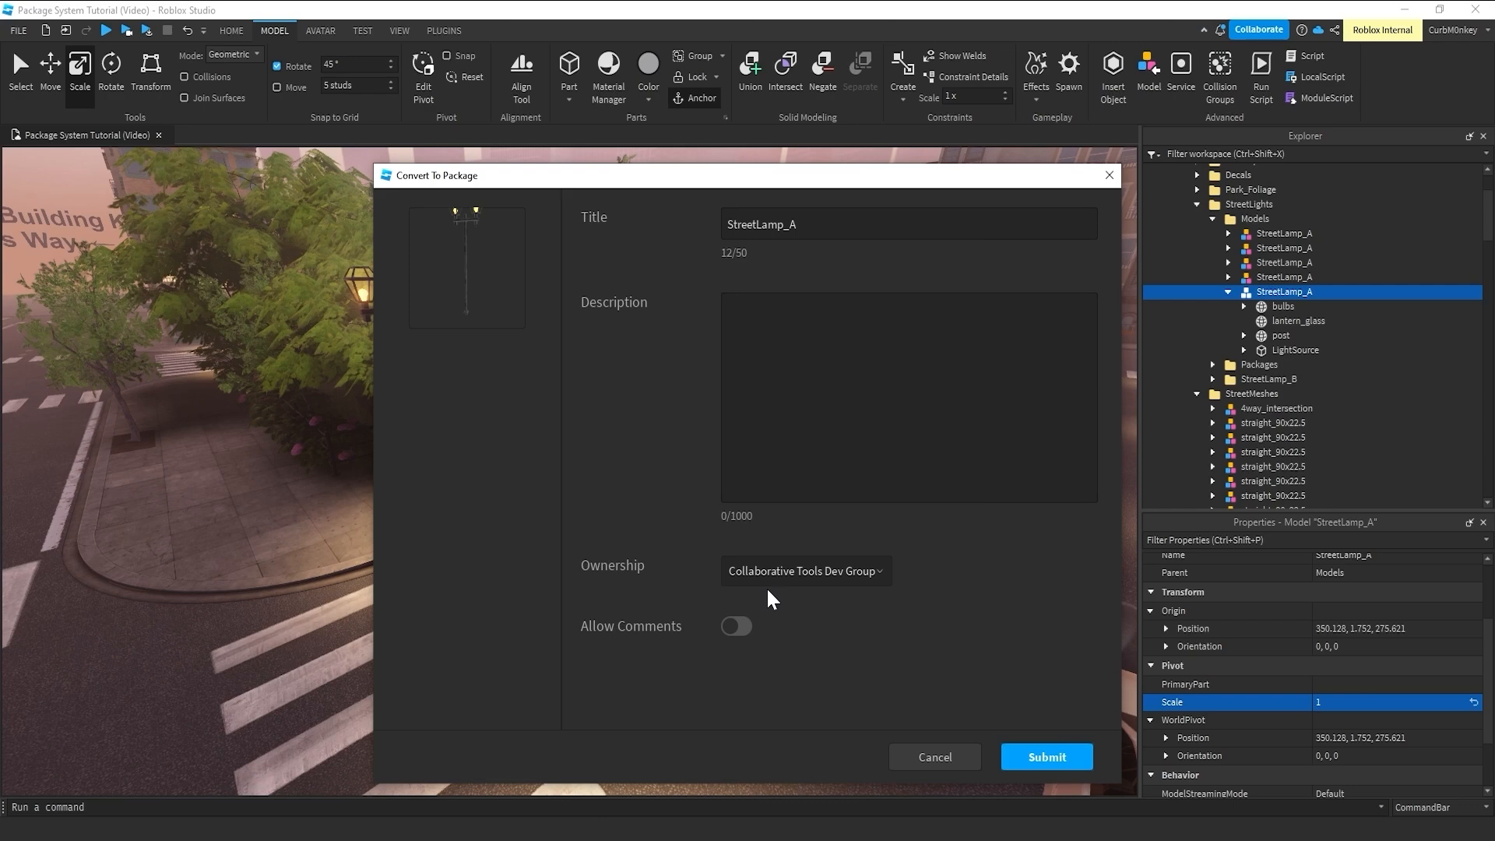
mouse_move(1046, 756)
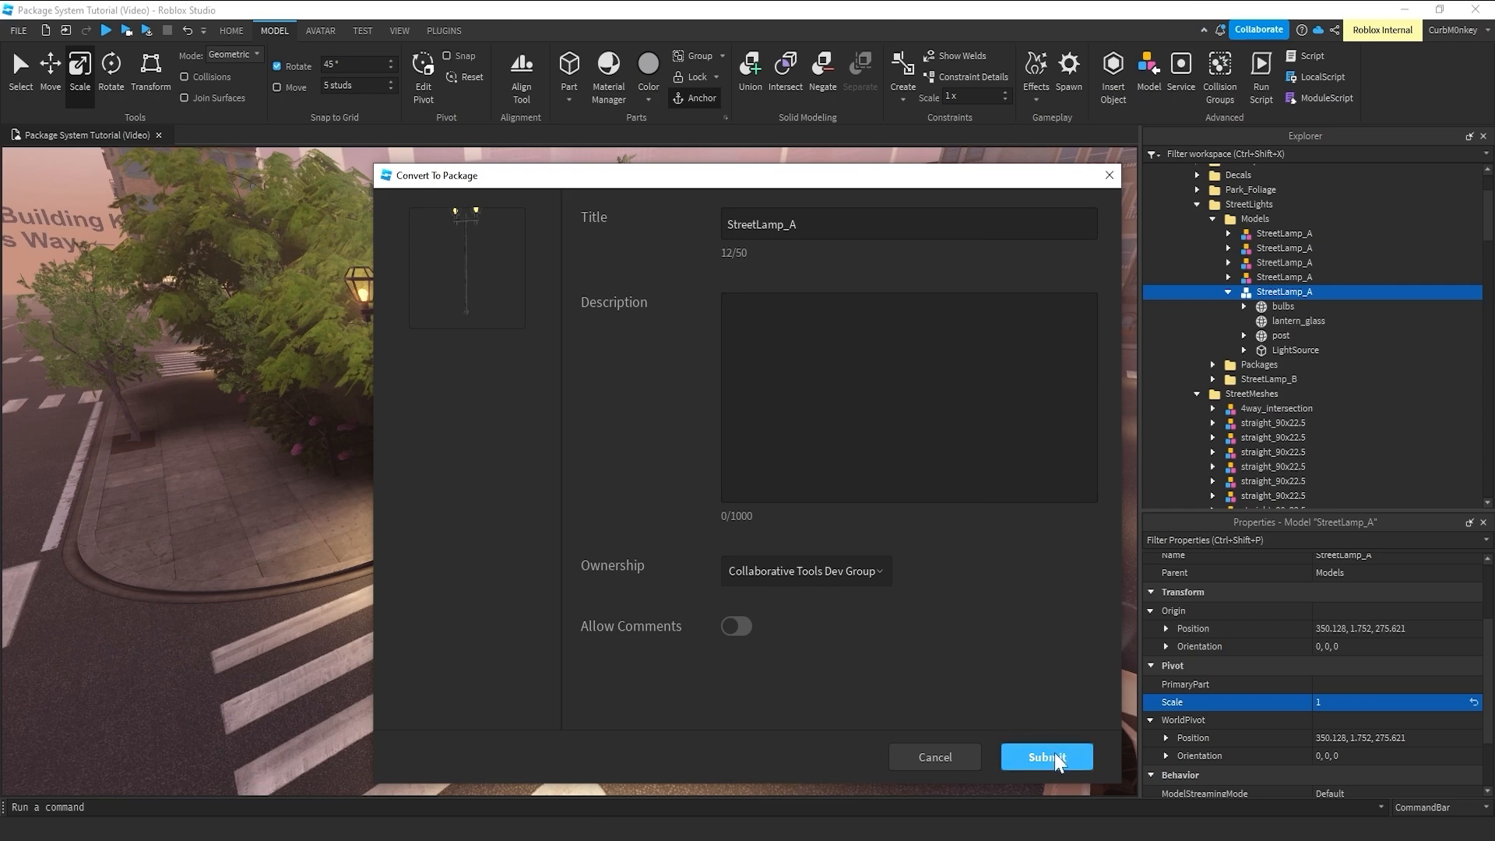
mouse_move(706, 679)
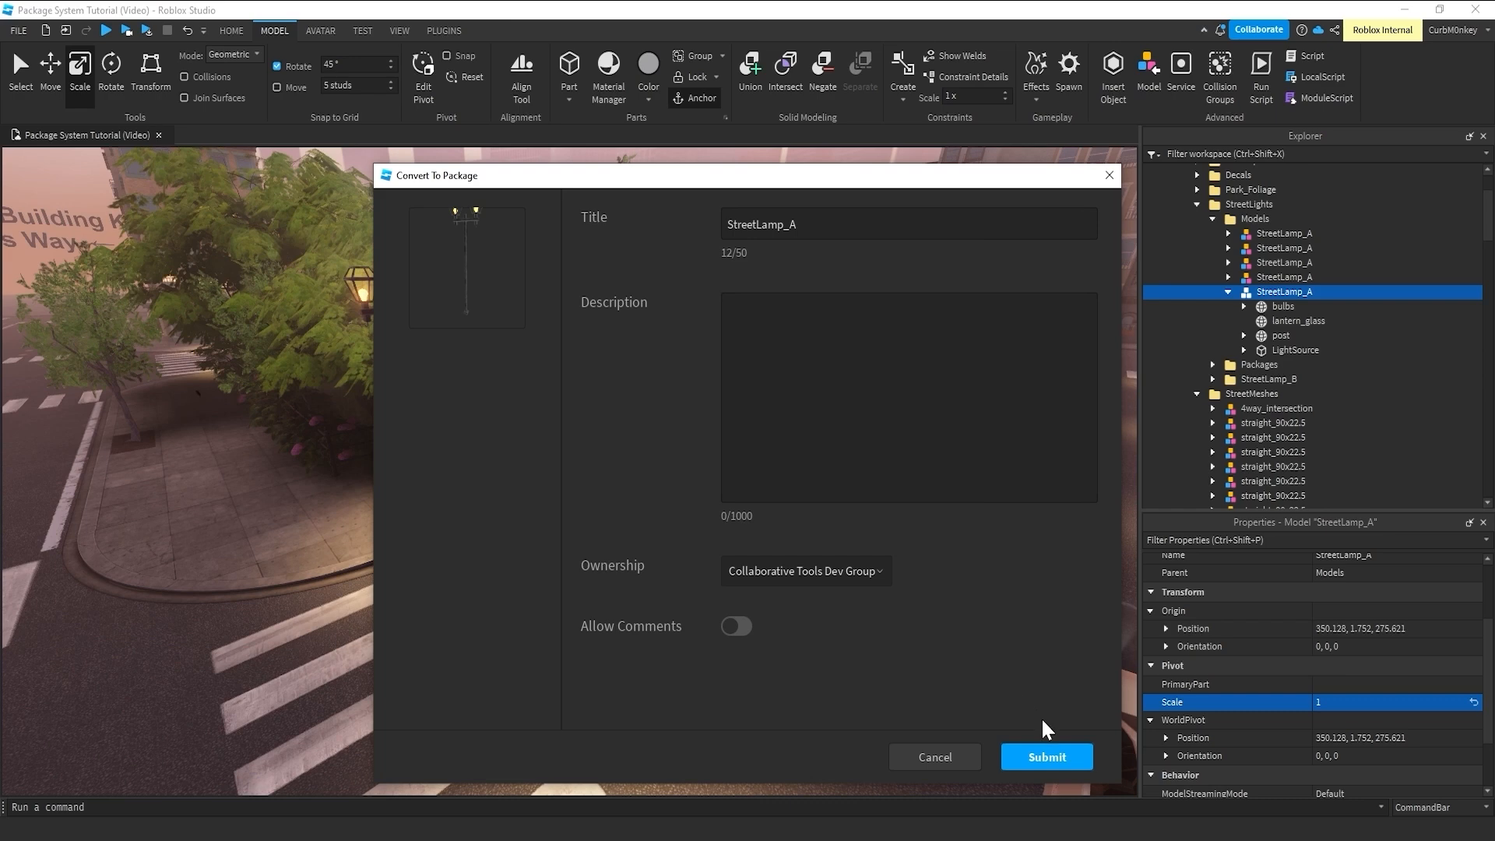
- Submit the StreetLamp_A package conversion and dismiss the success message
left_click(1046, 757)
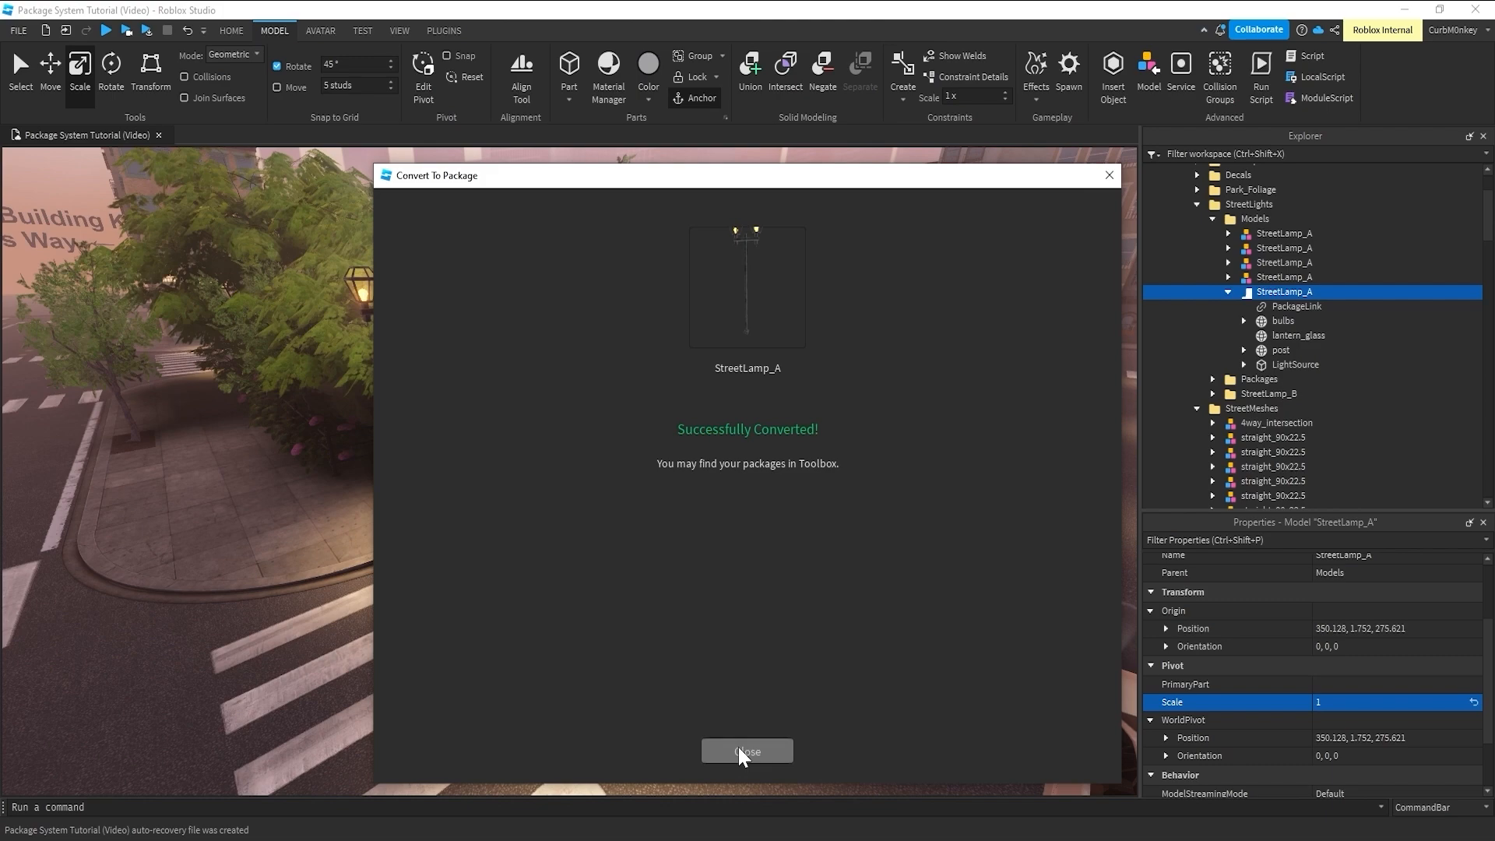
left_click(747, 751)
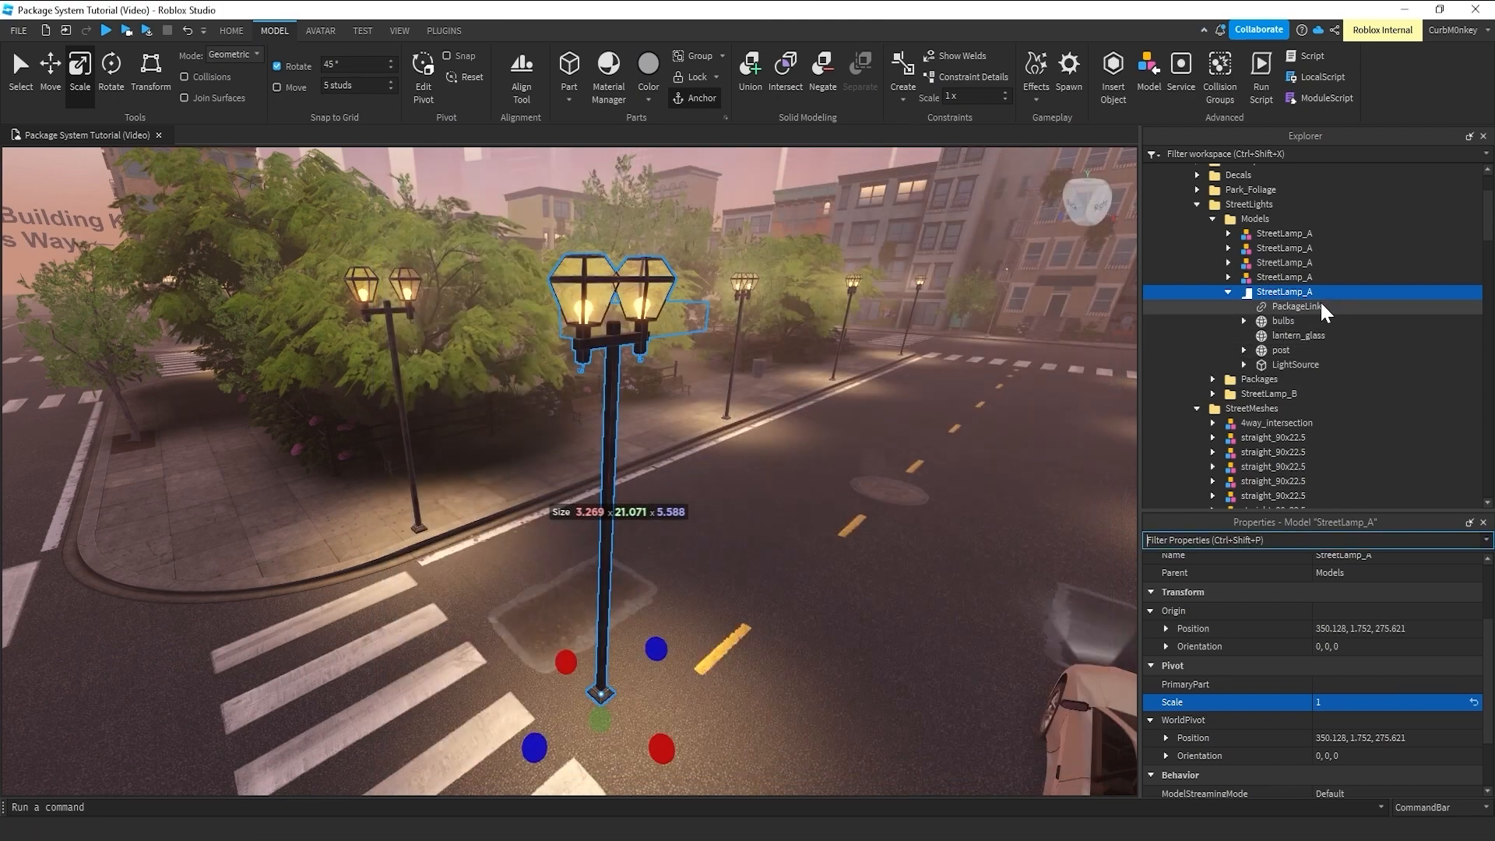
- Enable AutoUpdate on the StreetLamp_A PackageLink, which shows version 1
left_click(1296, 306)
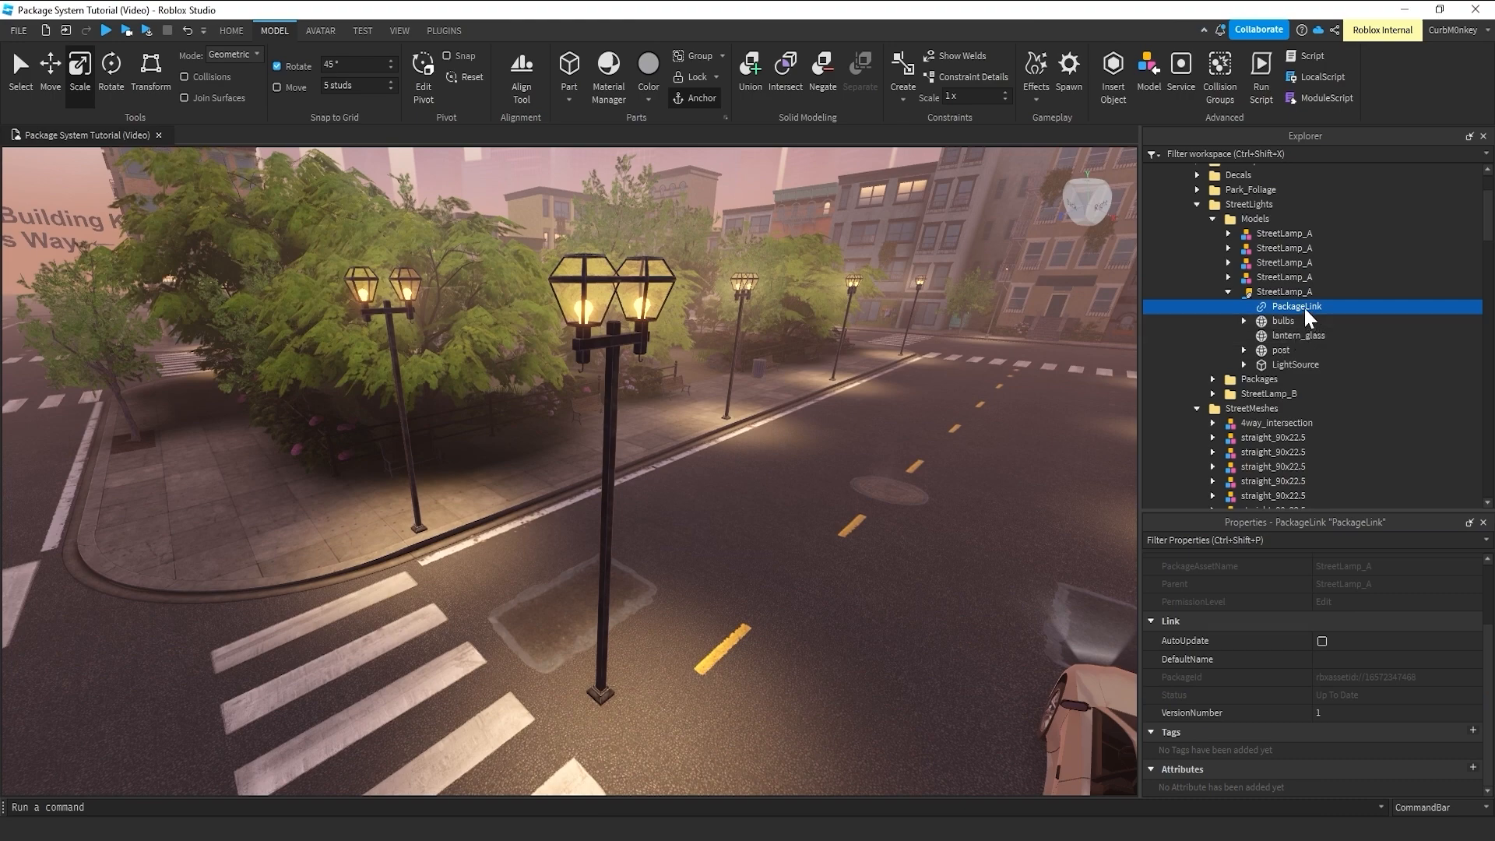
mouse_move(1309, 318)
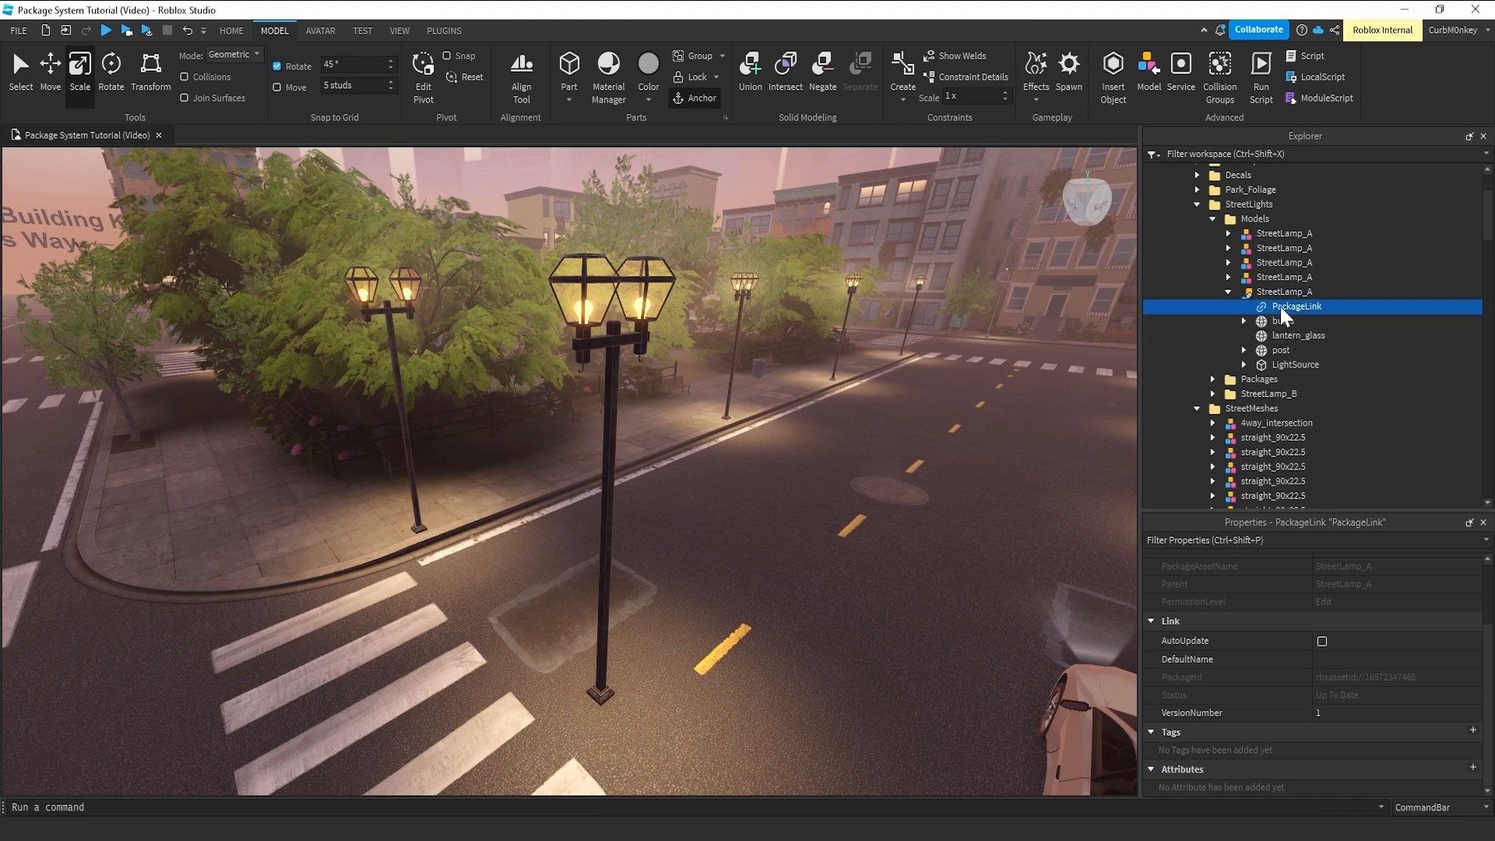
mouse_move(1283, 315)
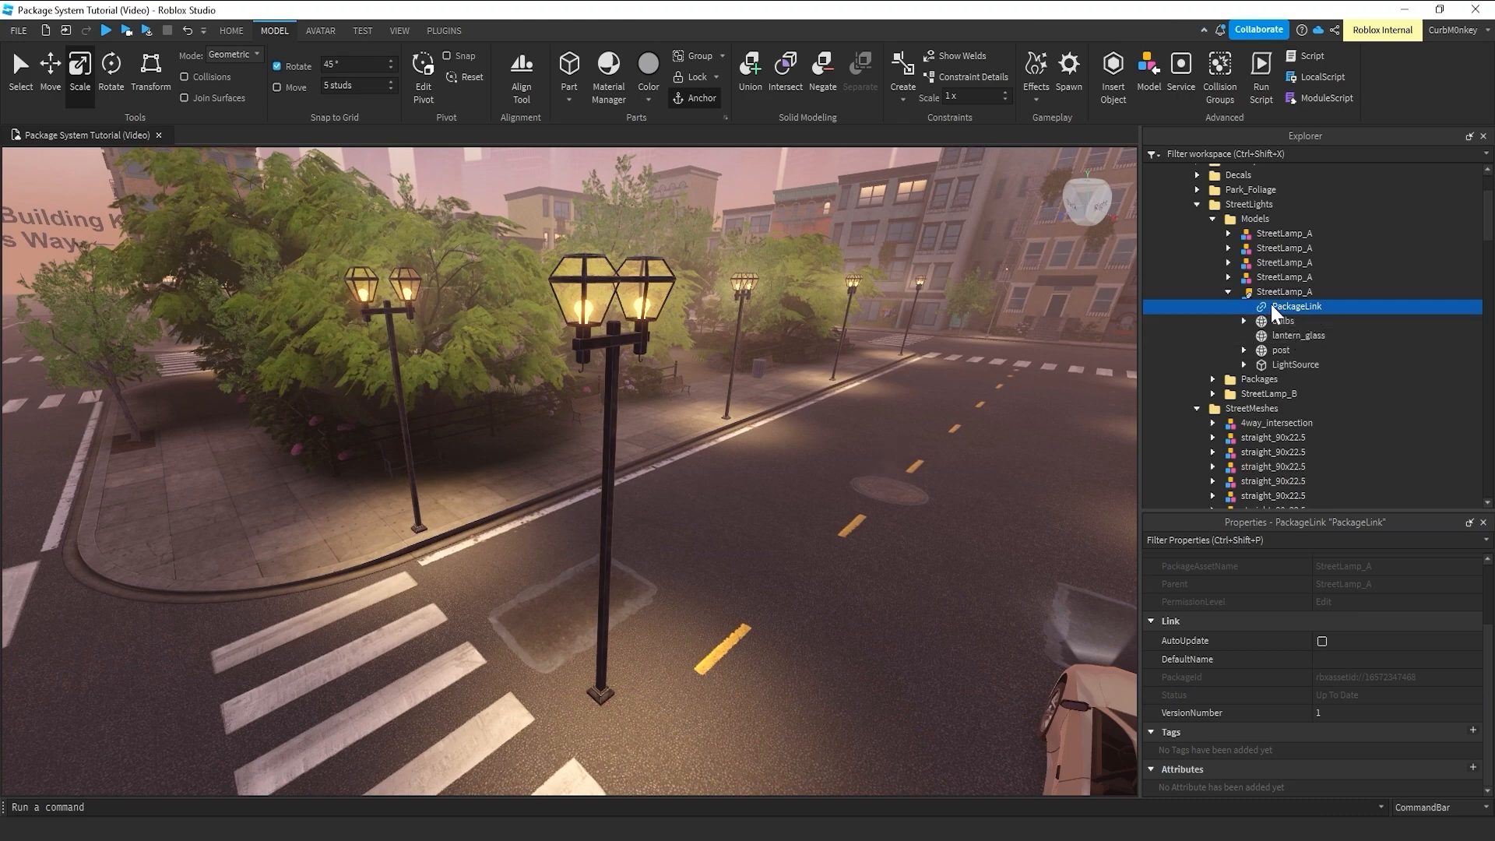
mouse_move(1283, 314)
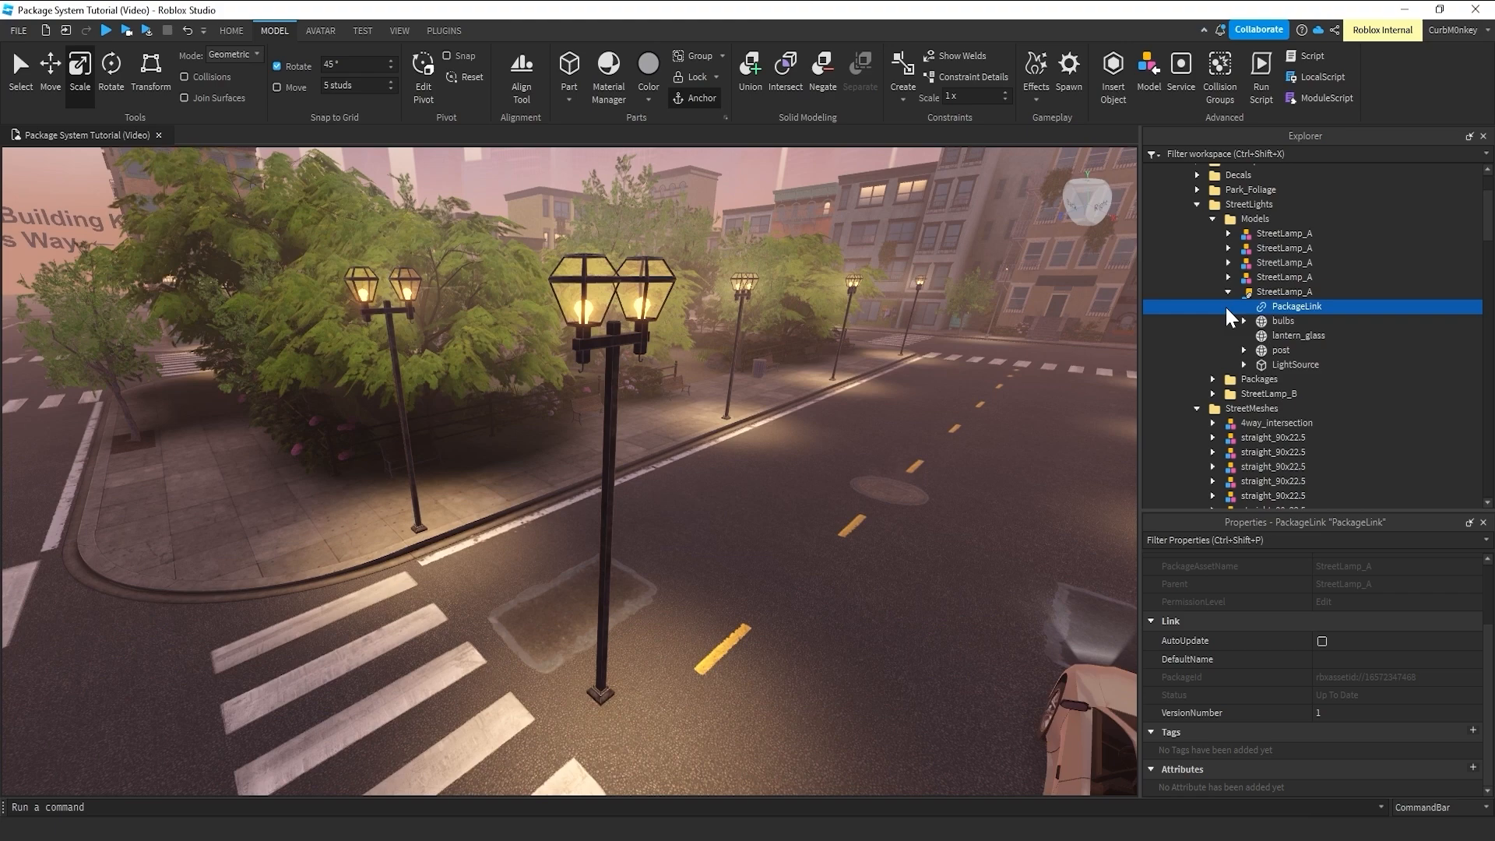
mouse_move(1286, 647)
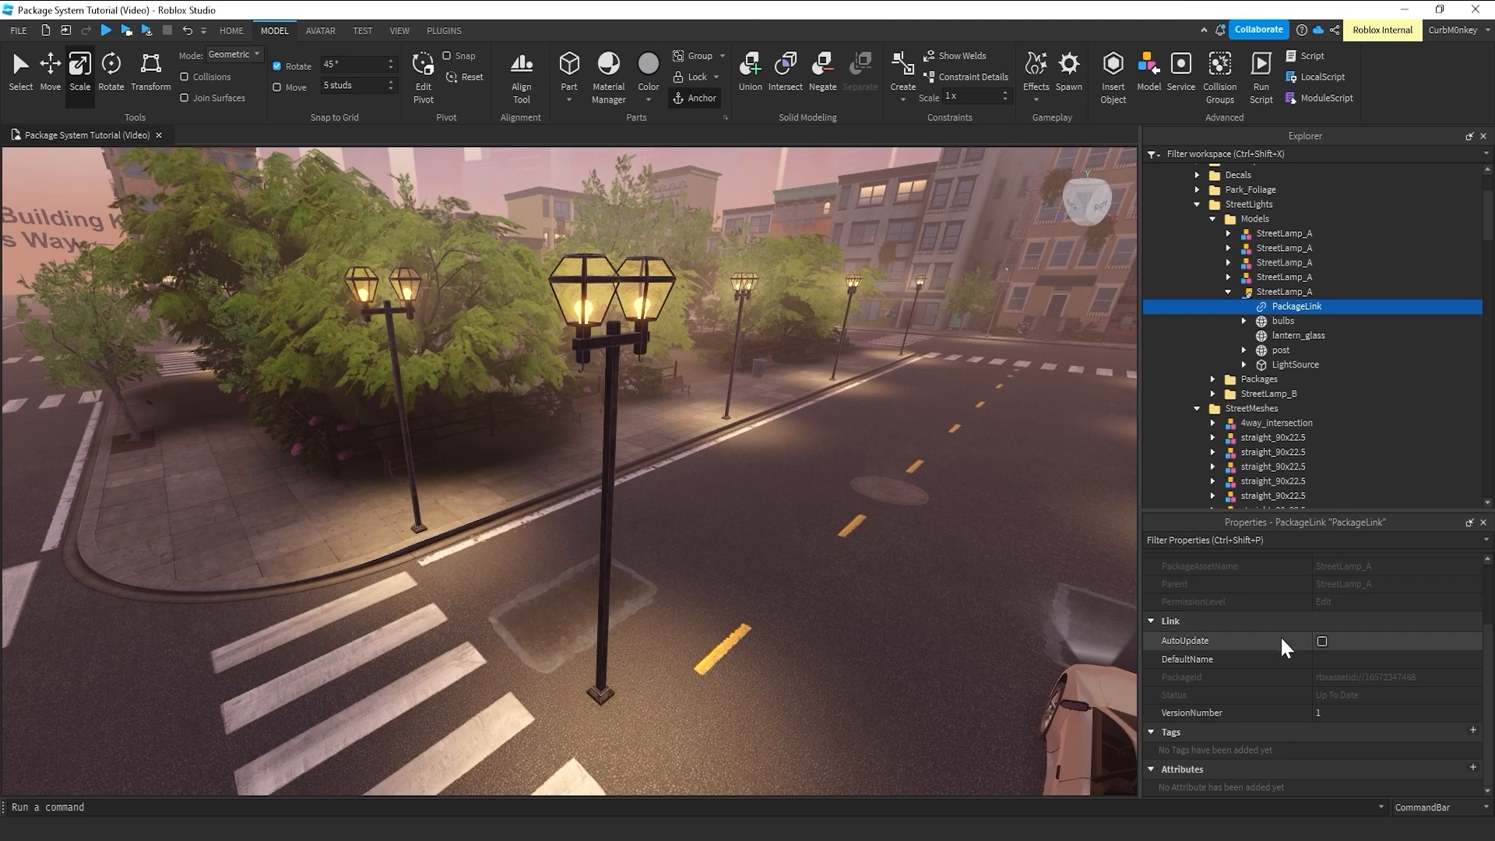
mouse_move(1287, 649)
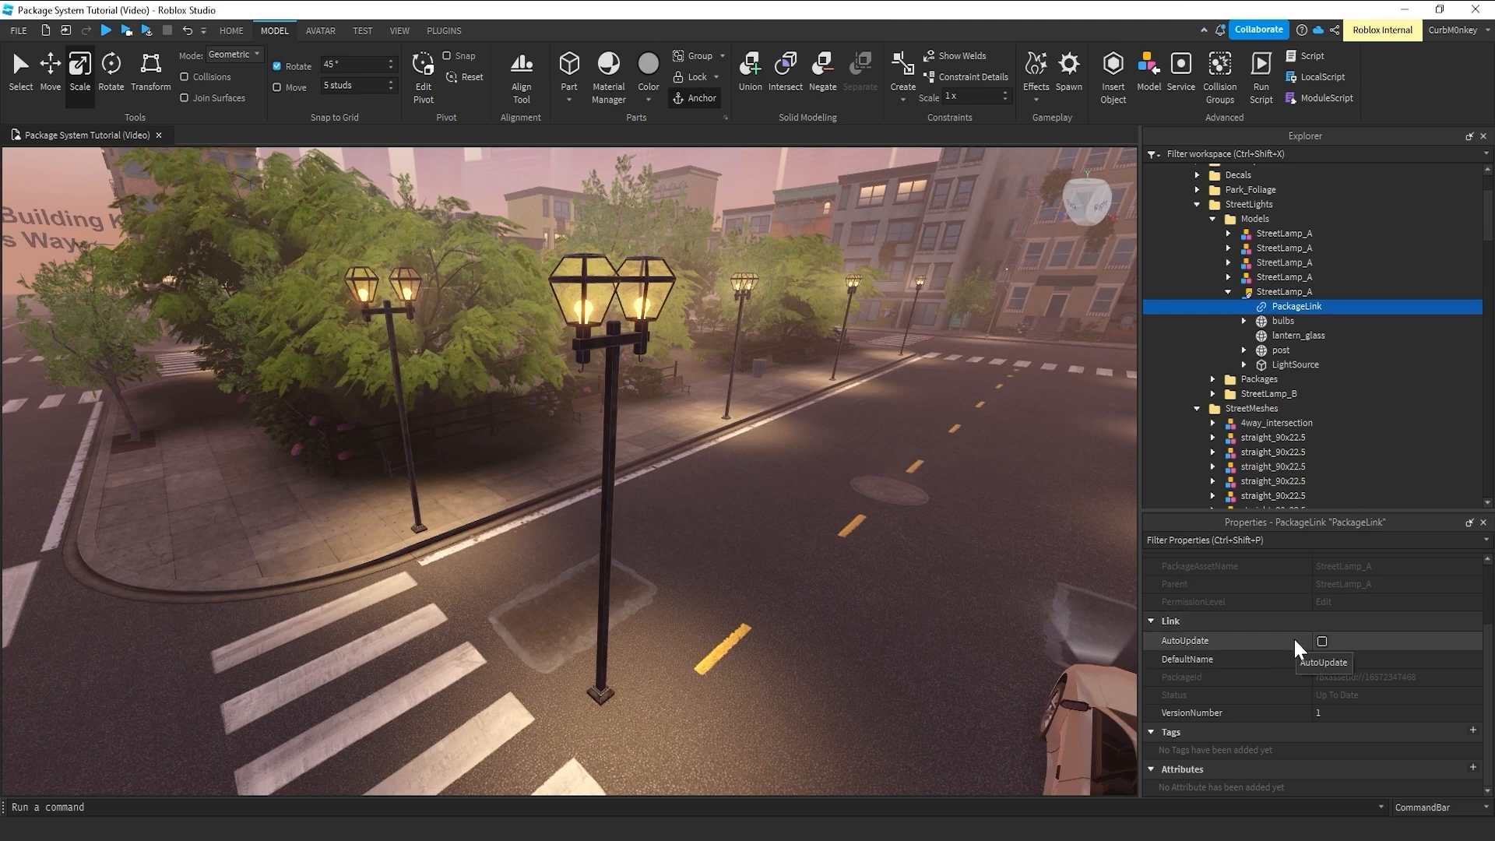
mouse_move(1333, 654)
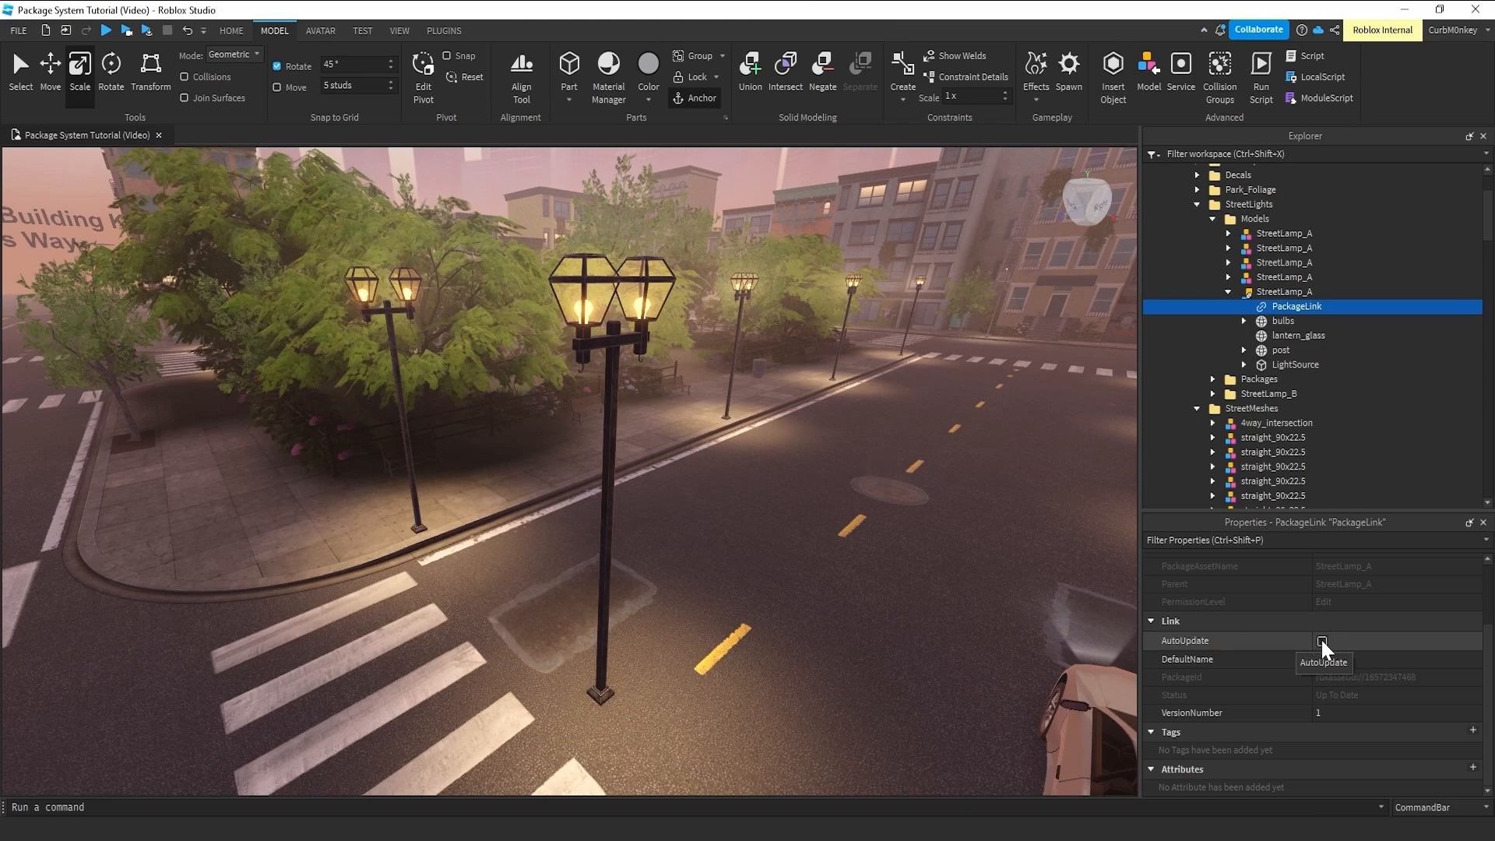
left_click(1322, 641)
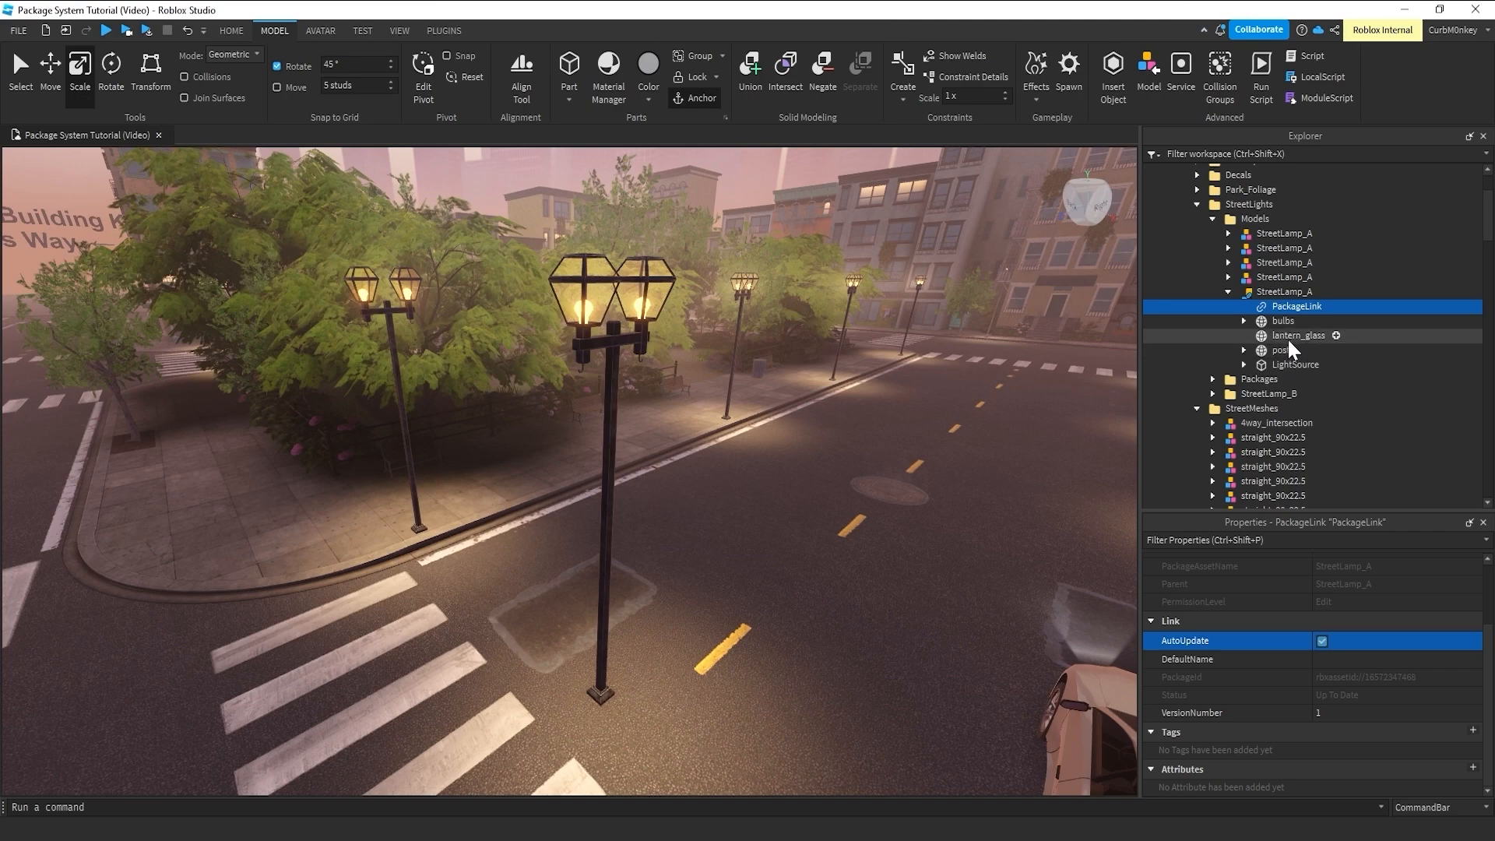
mouse_move(1259, 310)
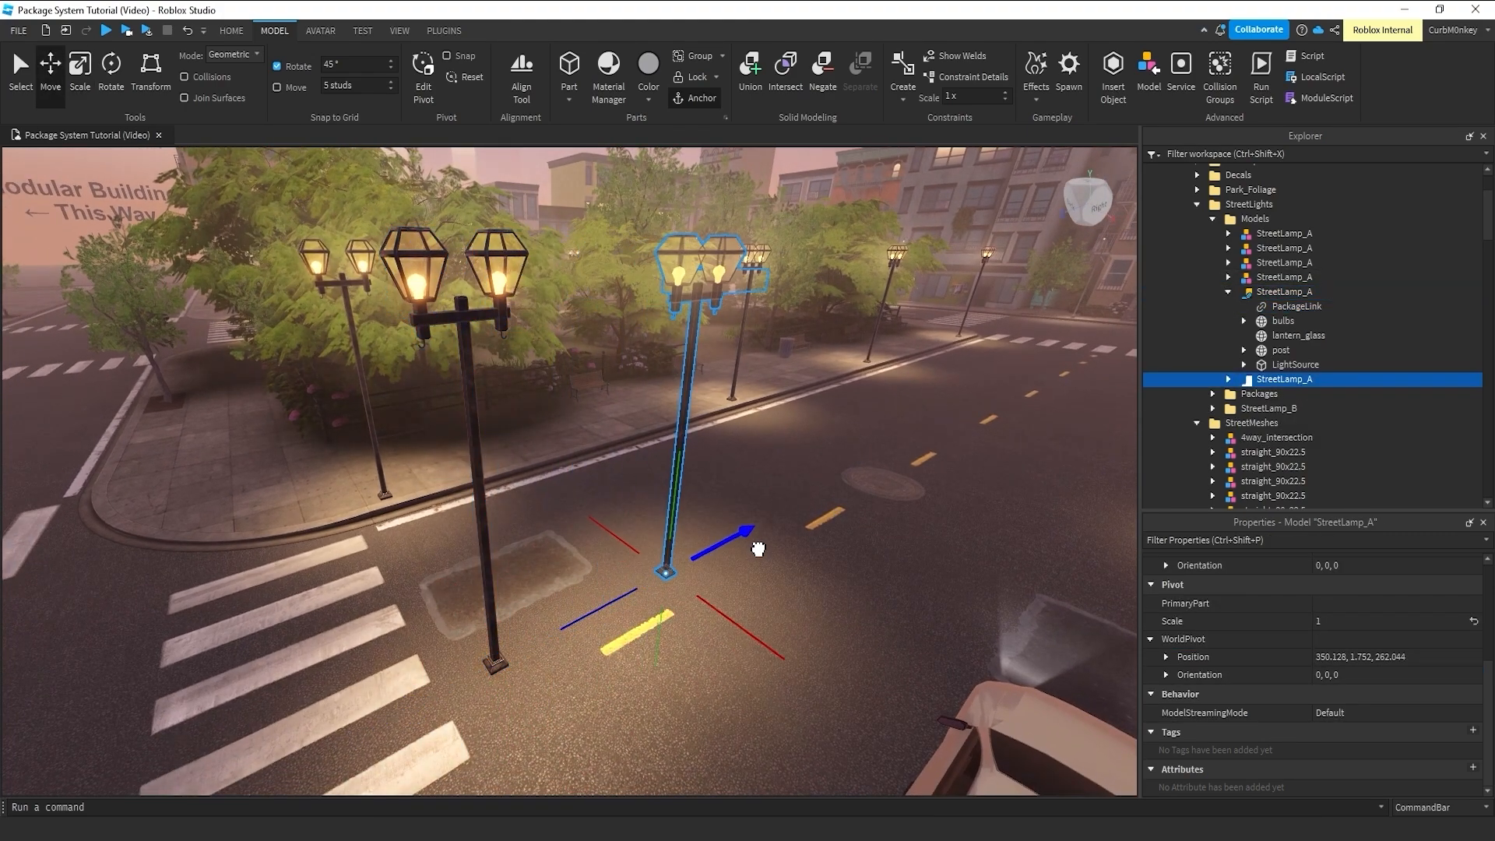
- Move the lamp copy across the street and expand the new copy in Explorer
left_click_drag(739, 530, 768, 518)
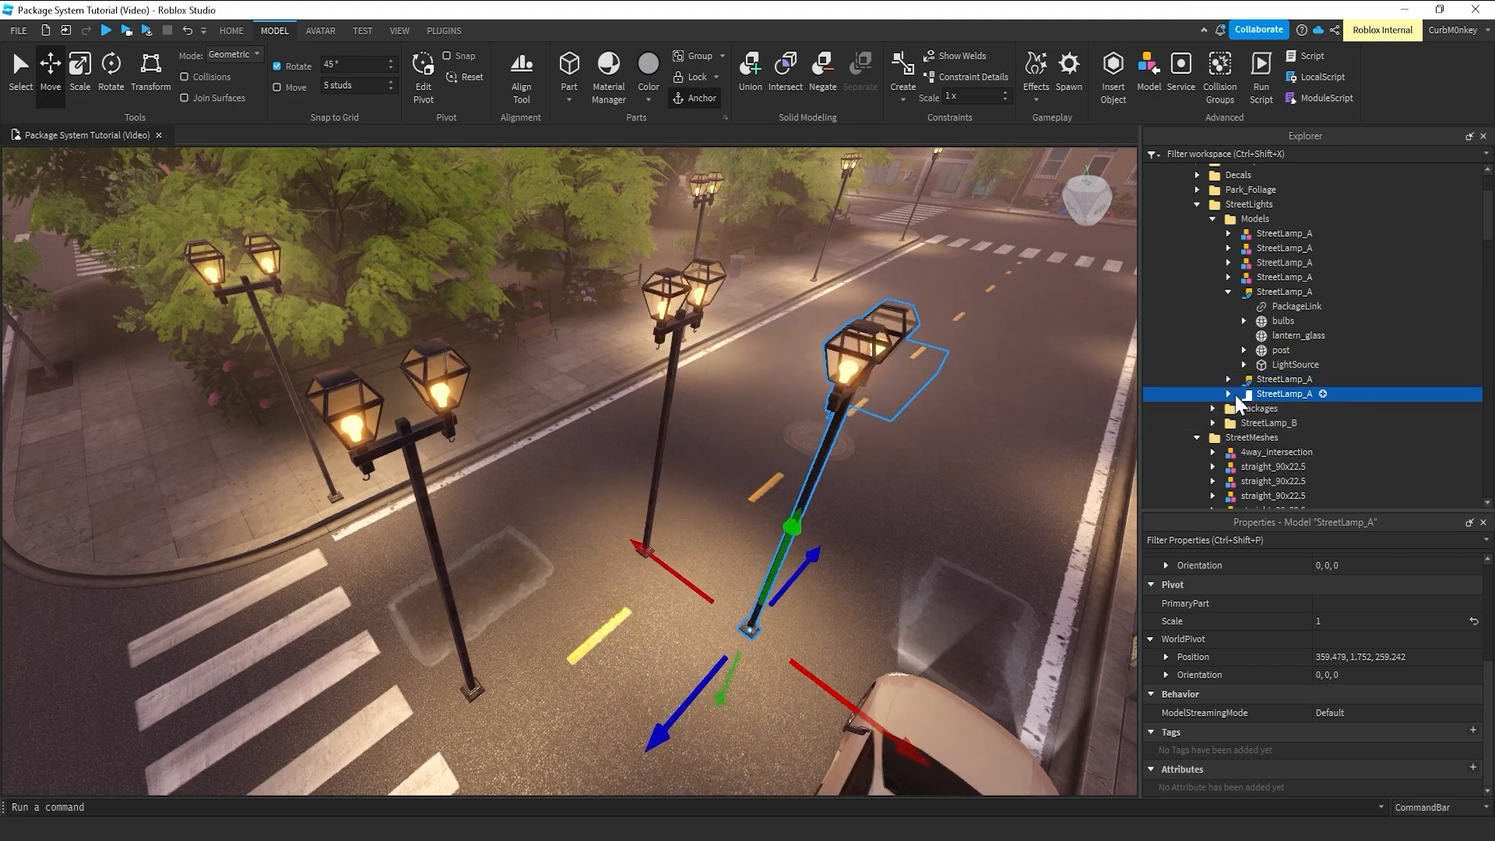
left_click(1295, 366)
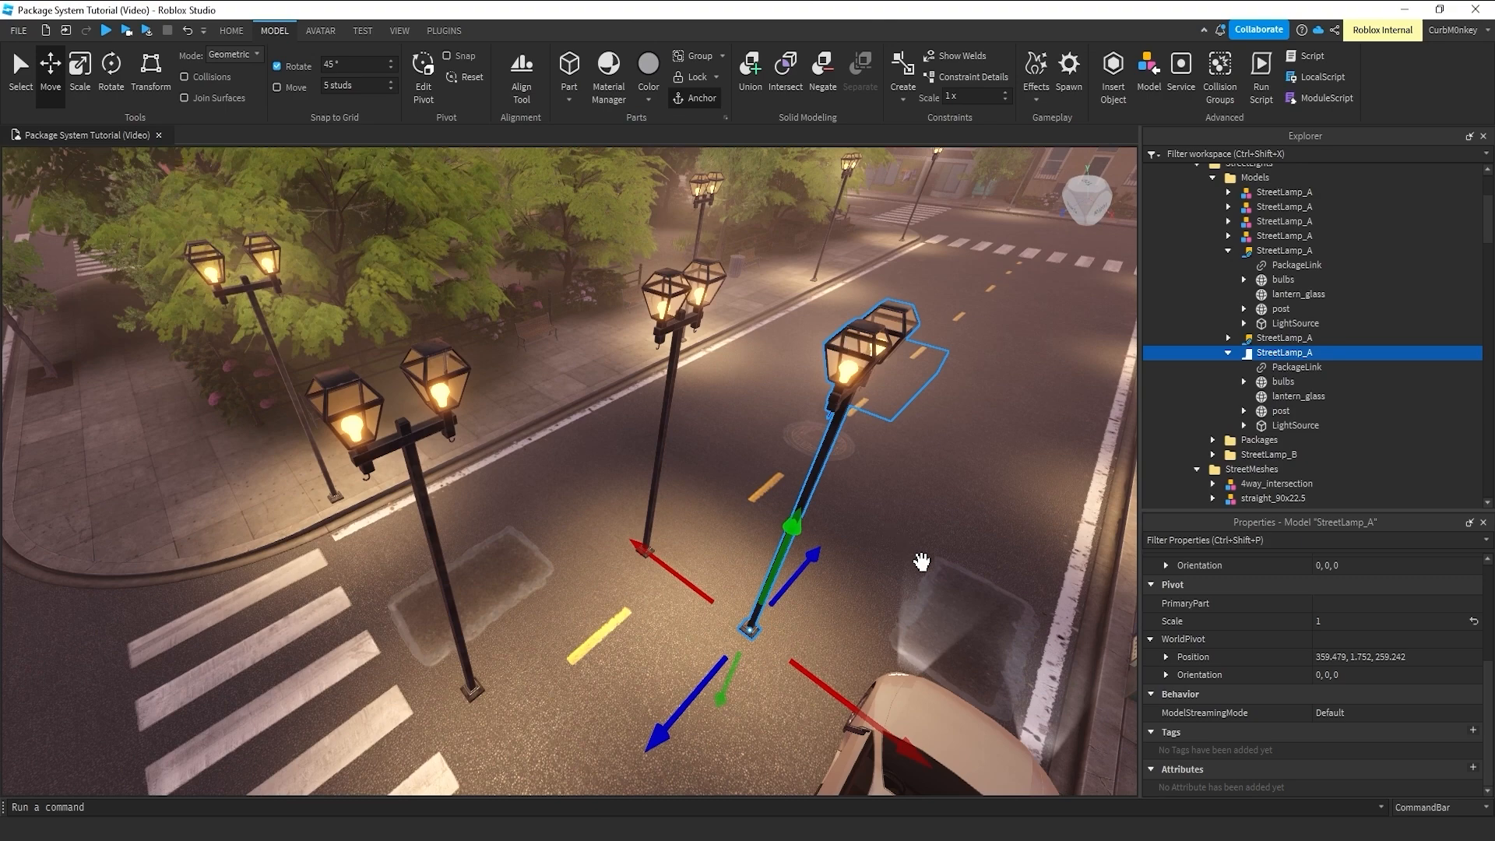
mouse_move(813, 443)
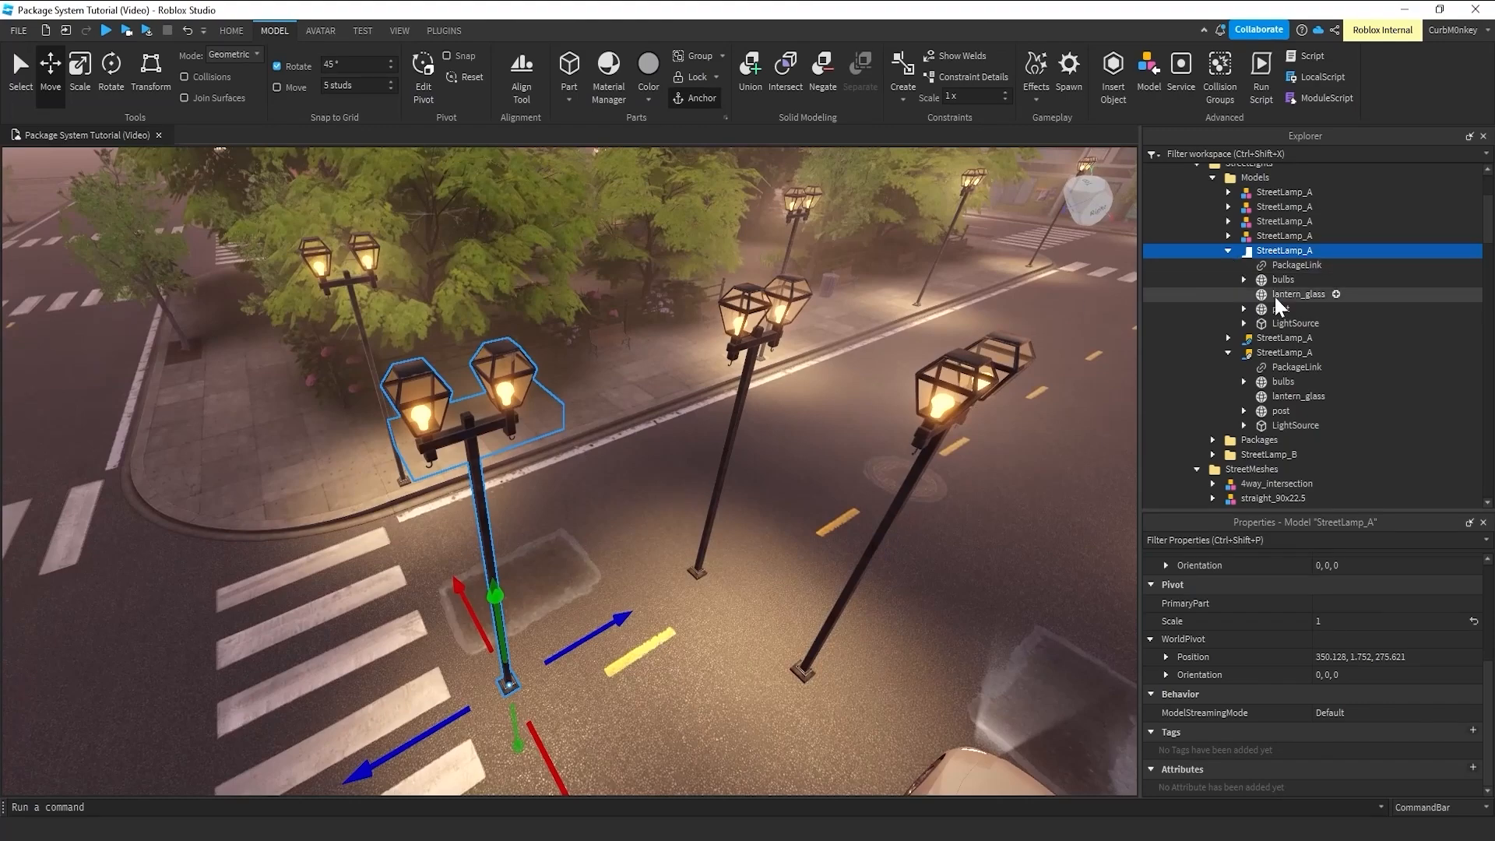
- Duplicate the original lamp's post part and accept the package modification warning
left_click(1283, 309)
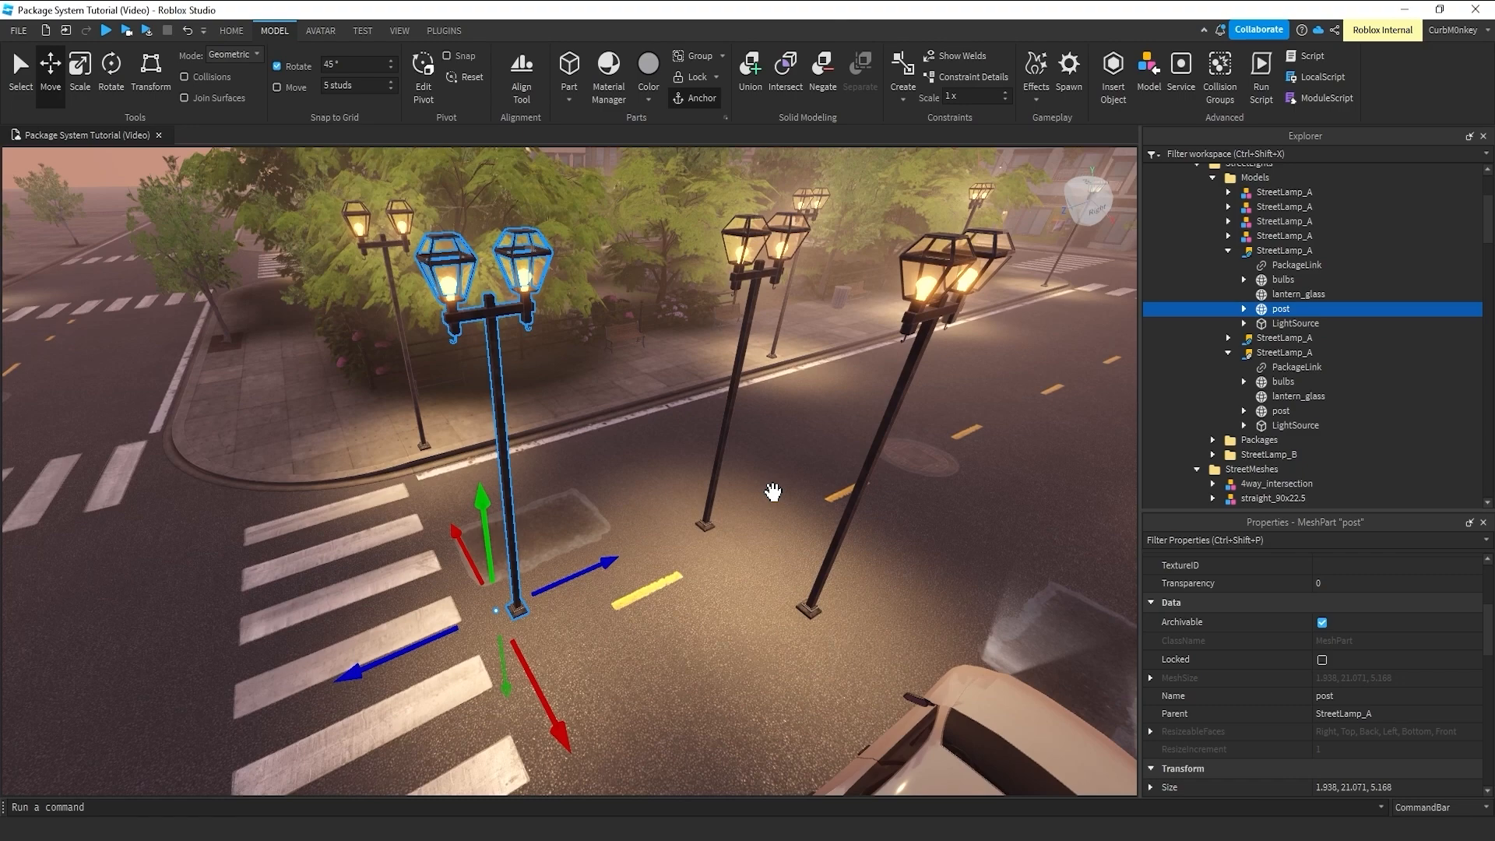
mouse_move(660, 568)
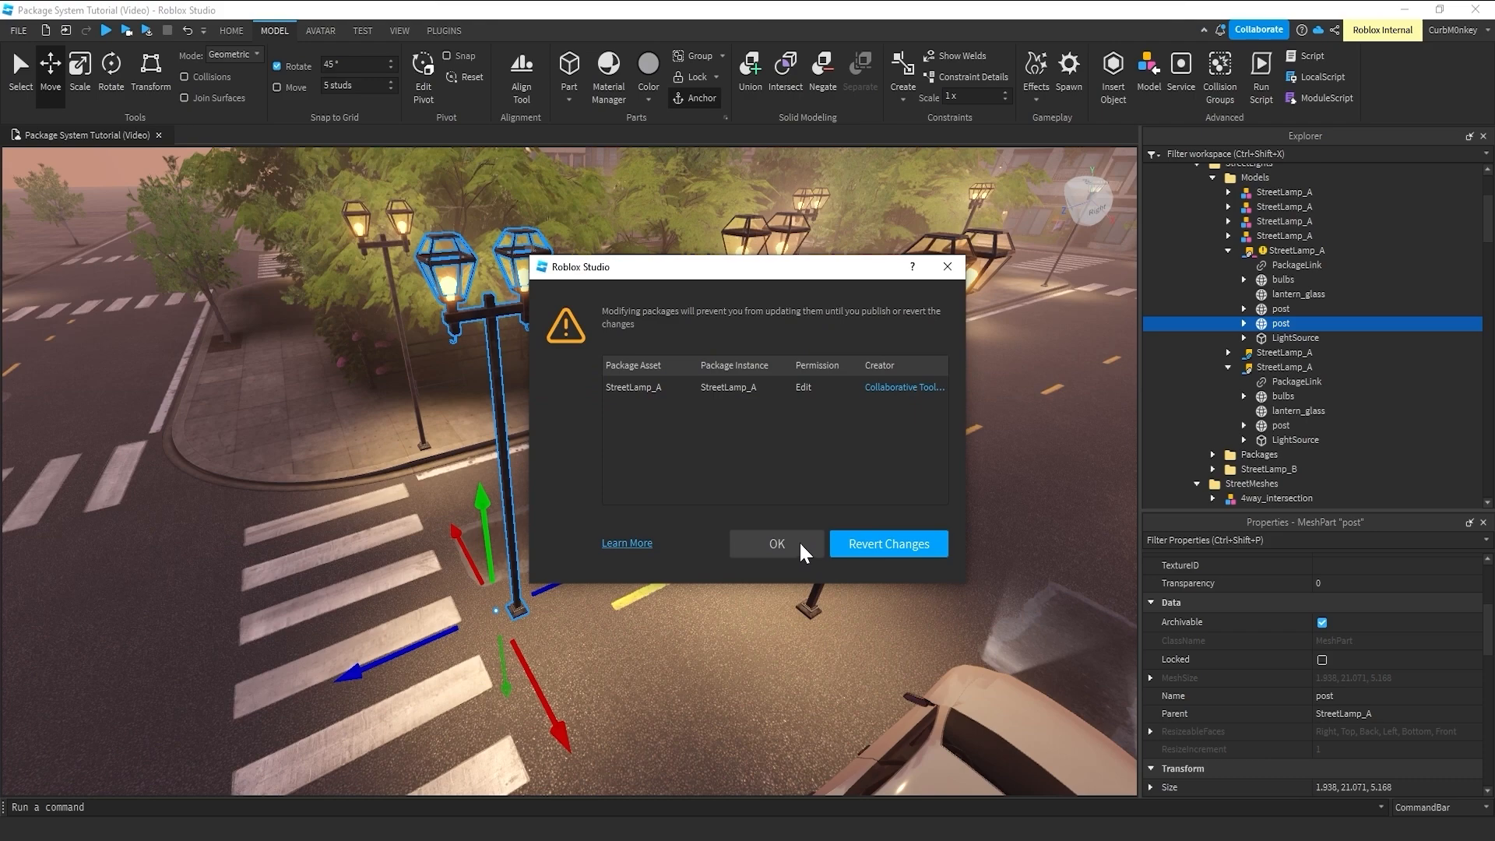
mouse_move(781, 551)
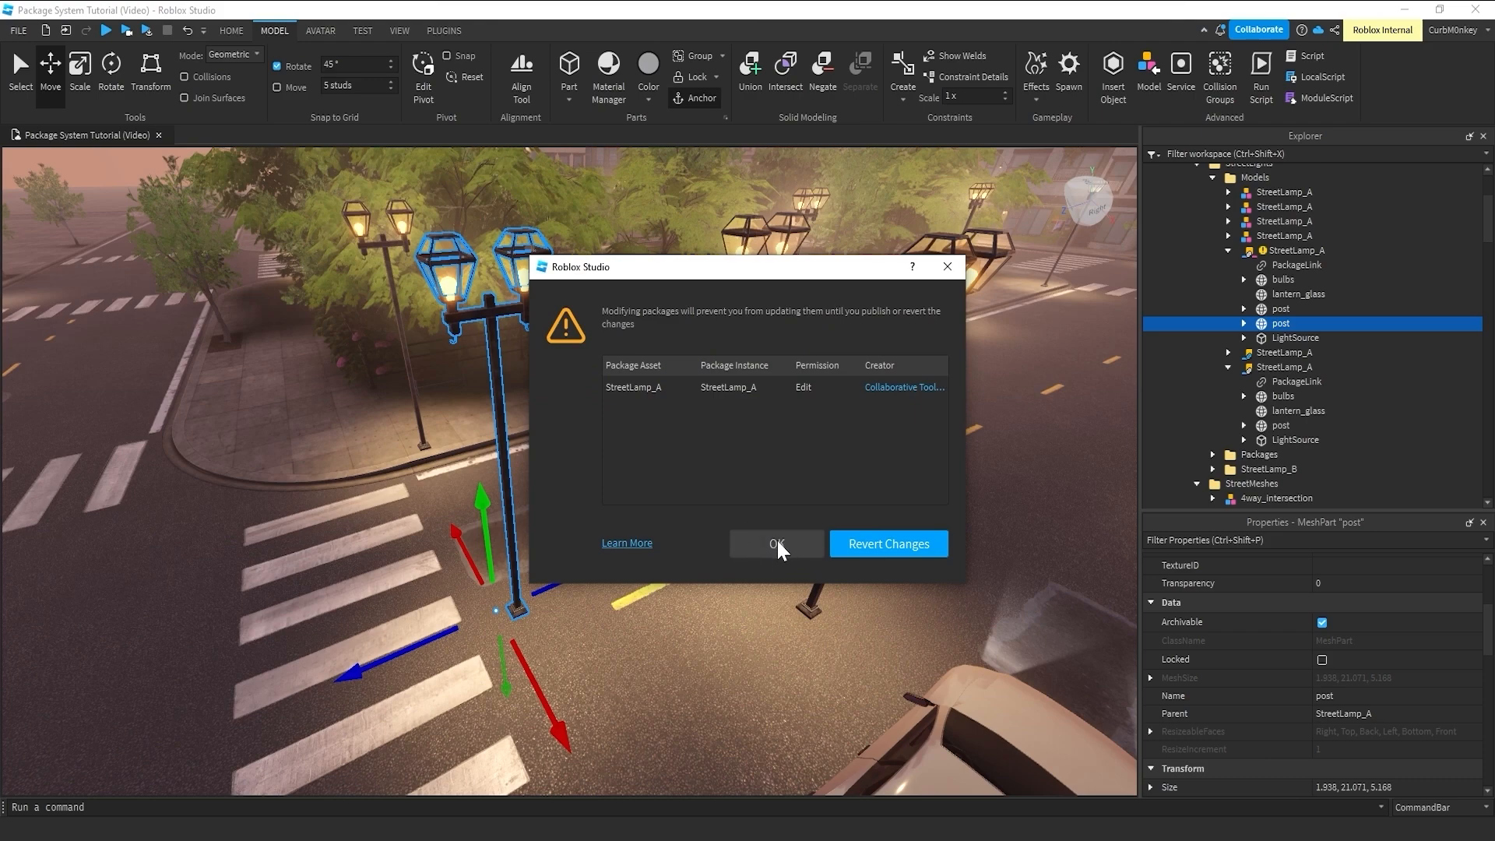
mouse_move(807, 554)
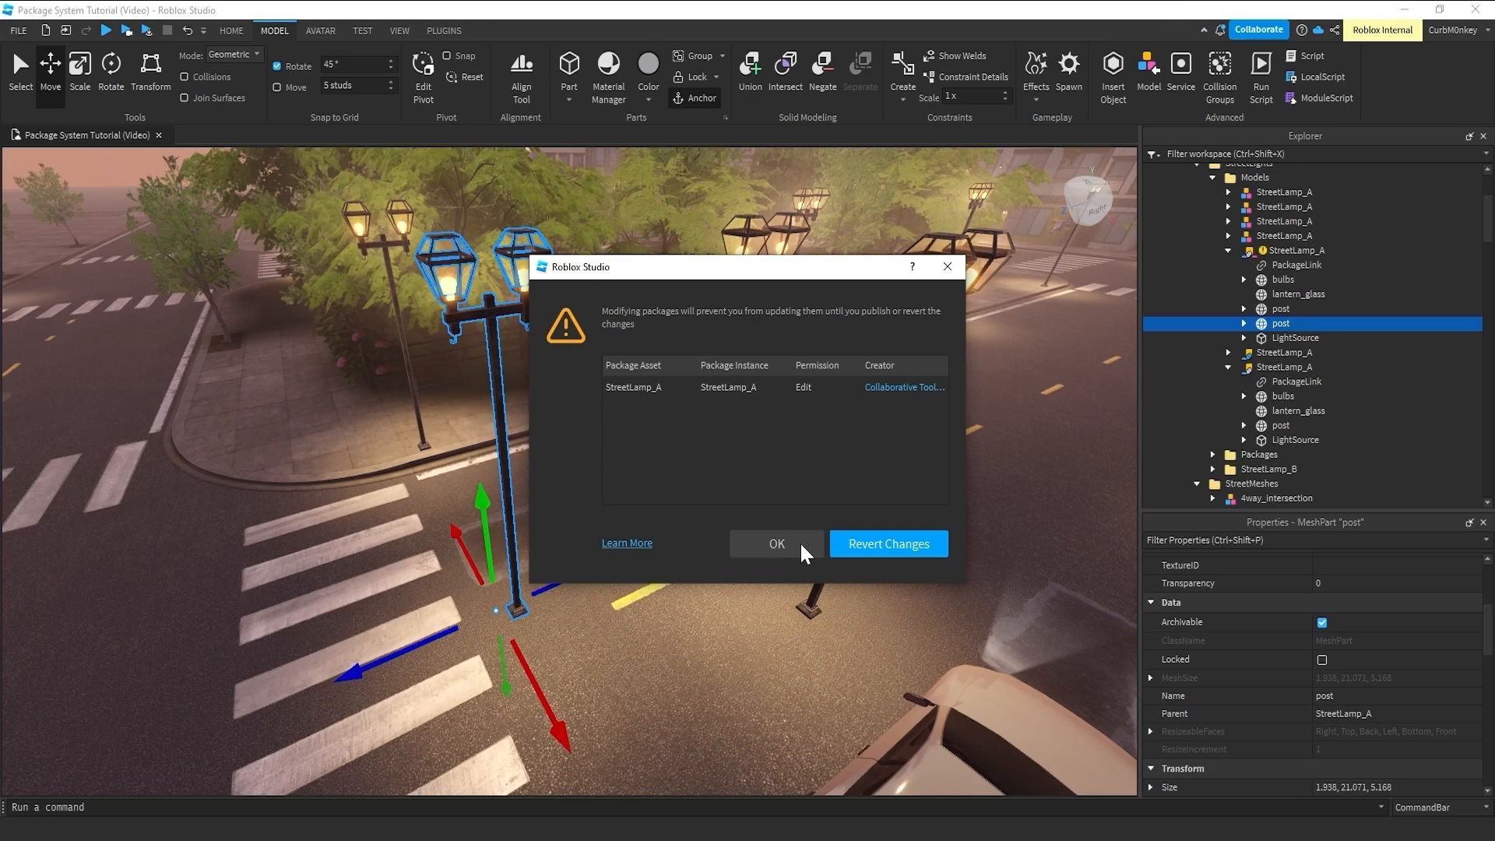
left_click(776, 543)
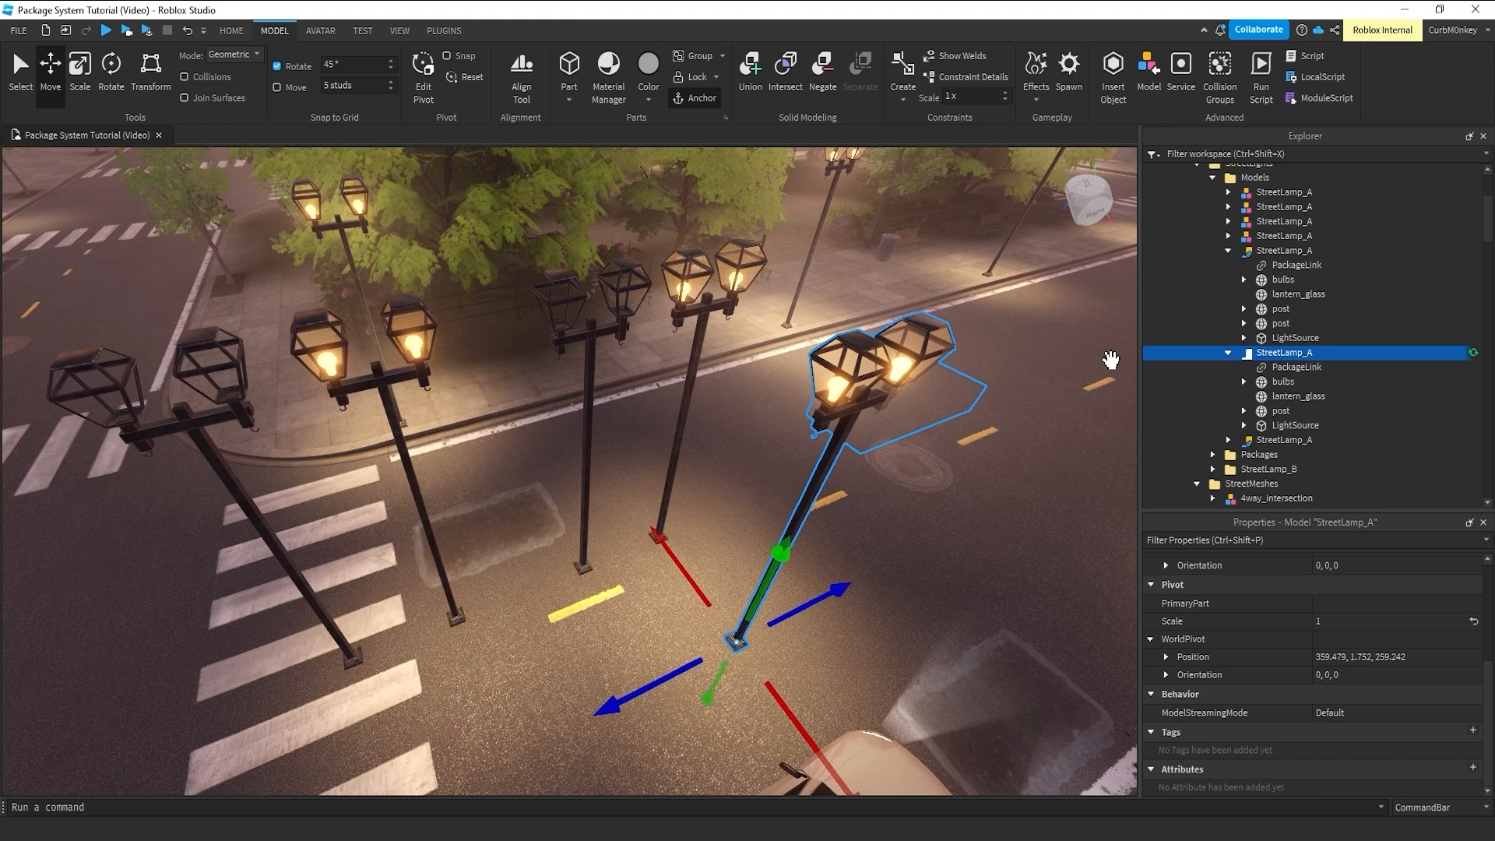
mouse_move(1106, 348)
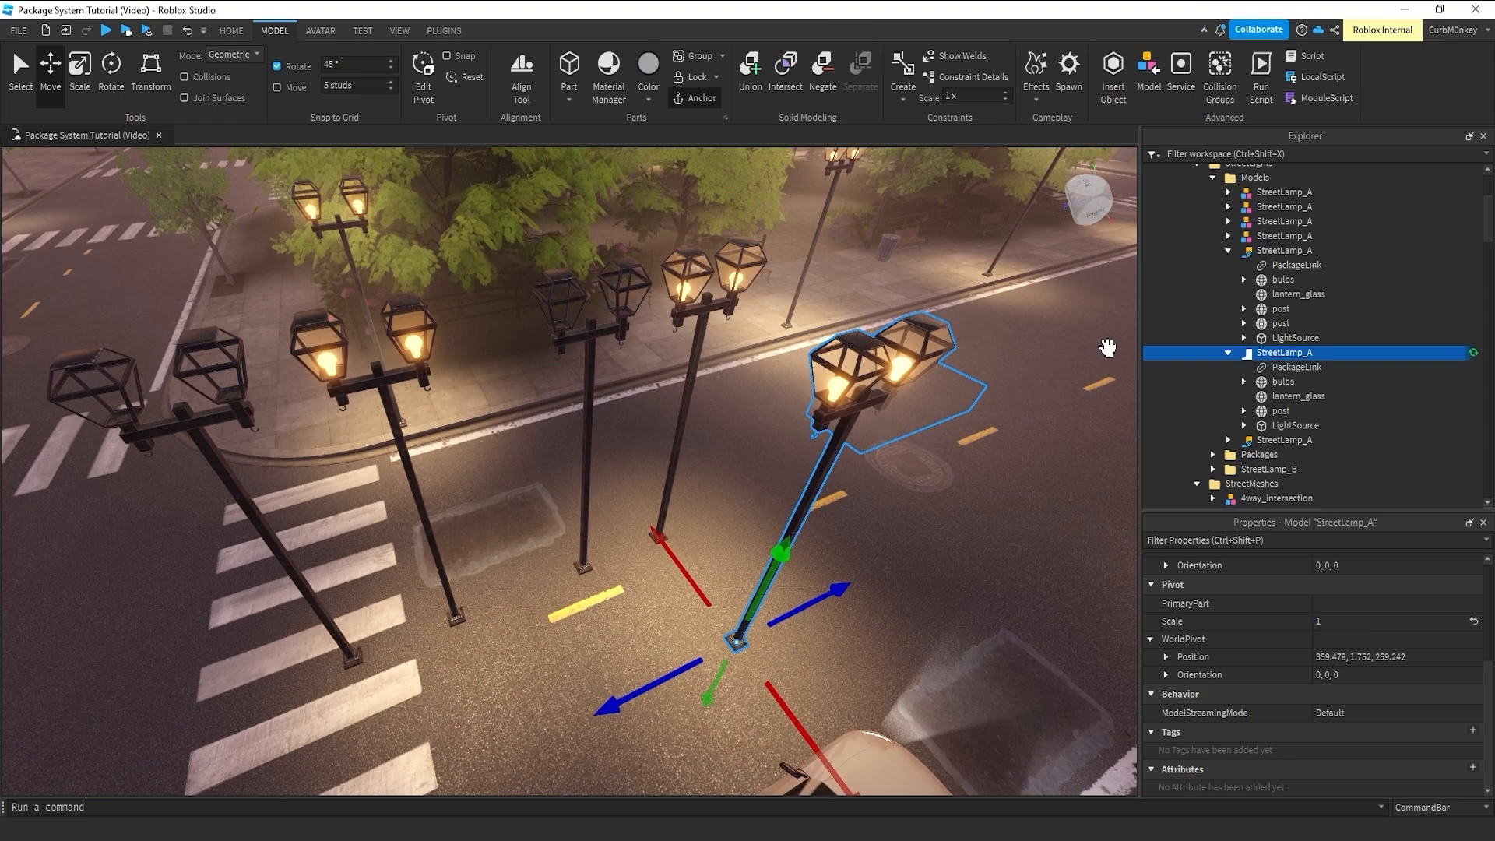
mouse_move(1130, 366)
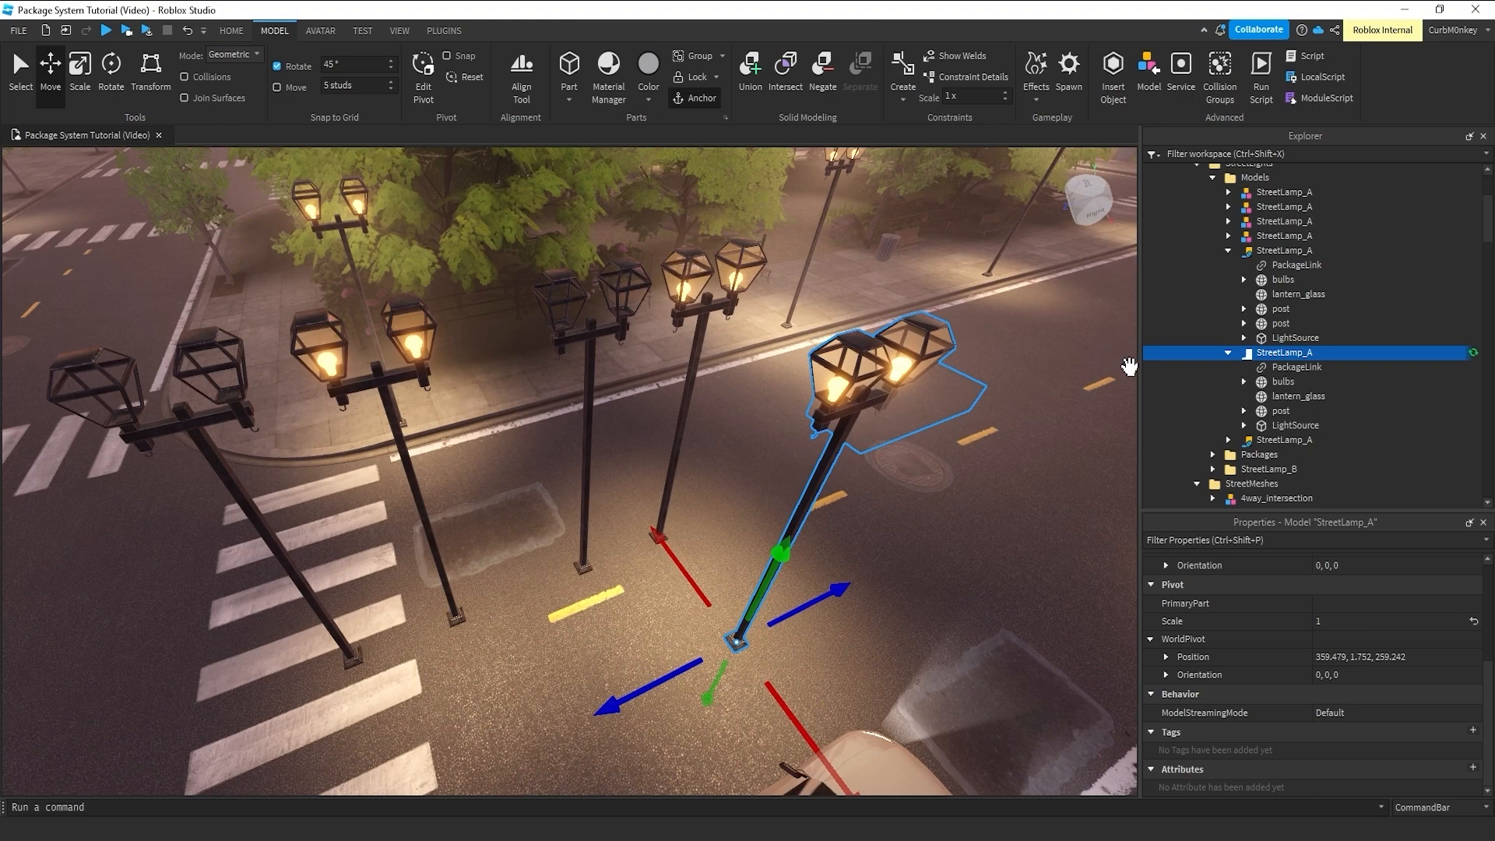
mouse_move(1483, 356)
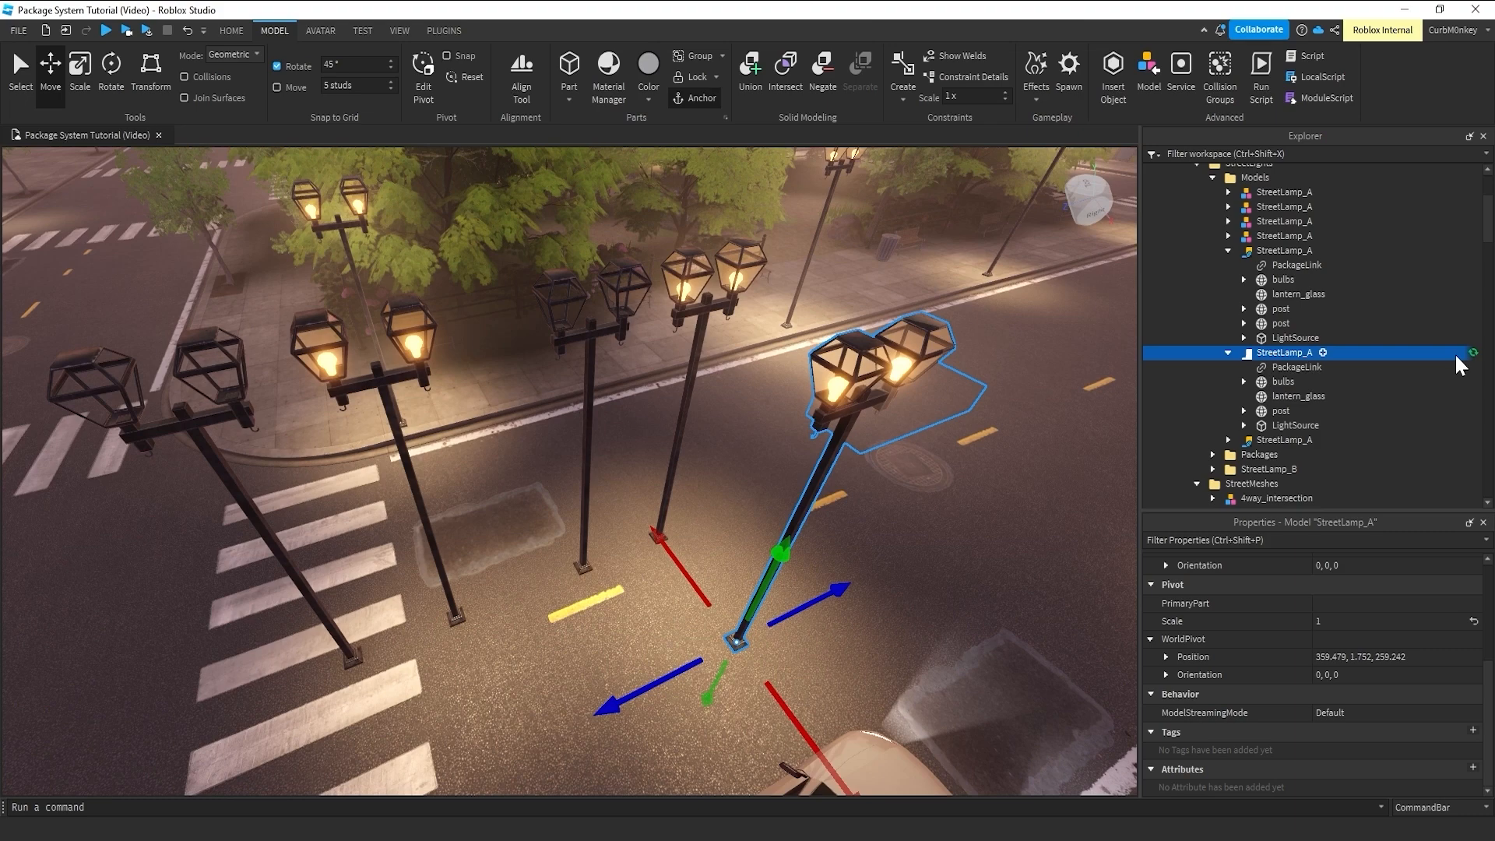
mouse_move(1384, 367)
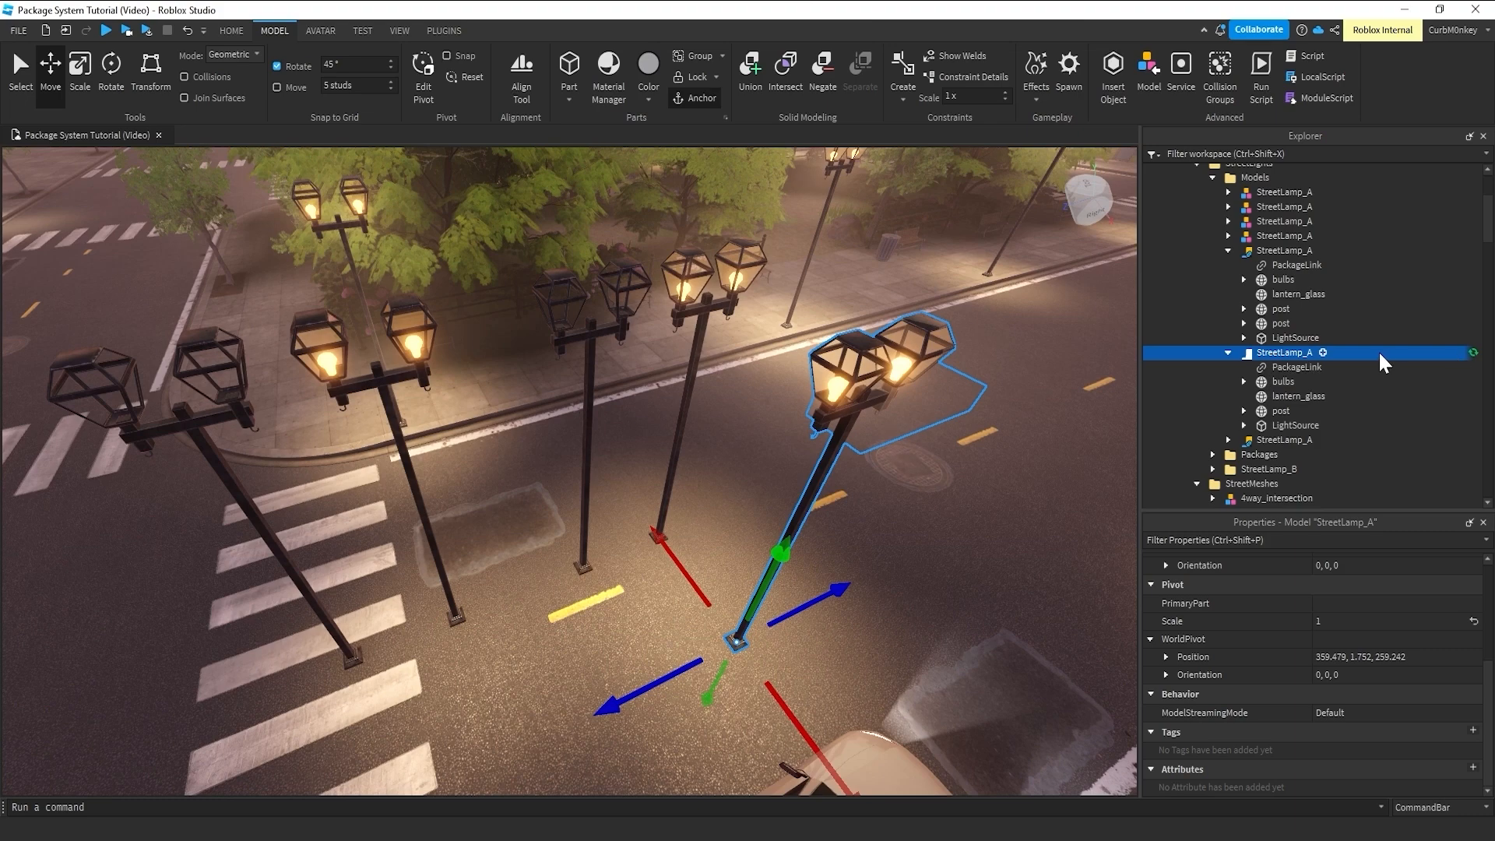
mouse_move(1342, 366)
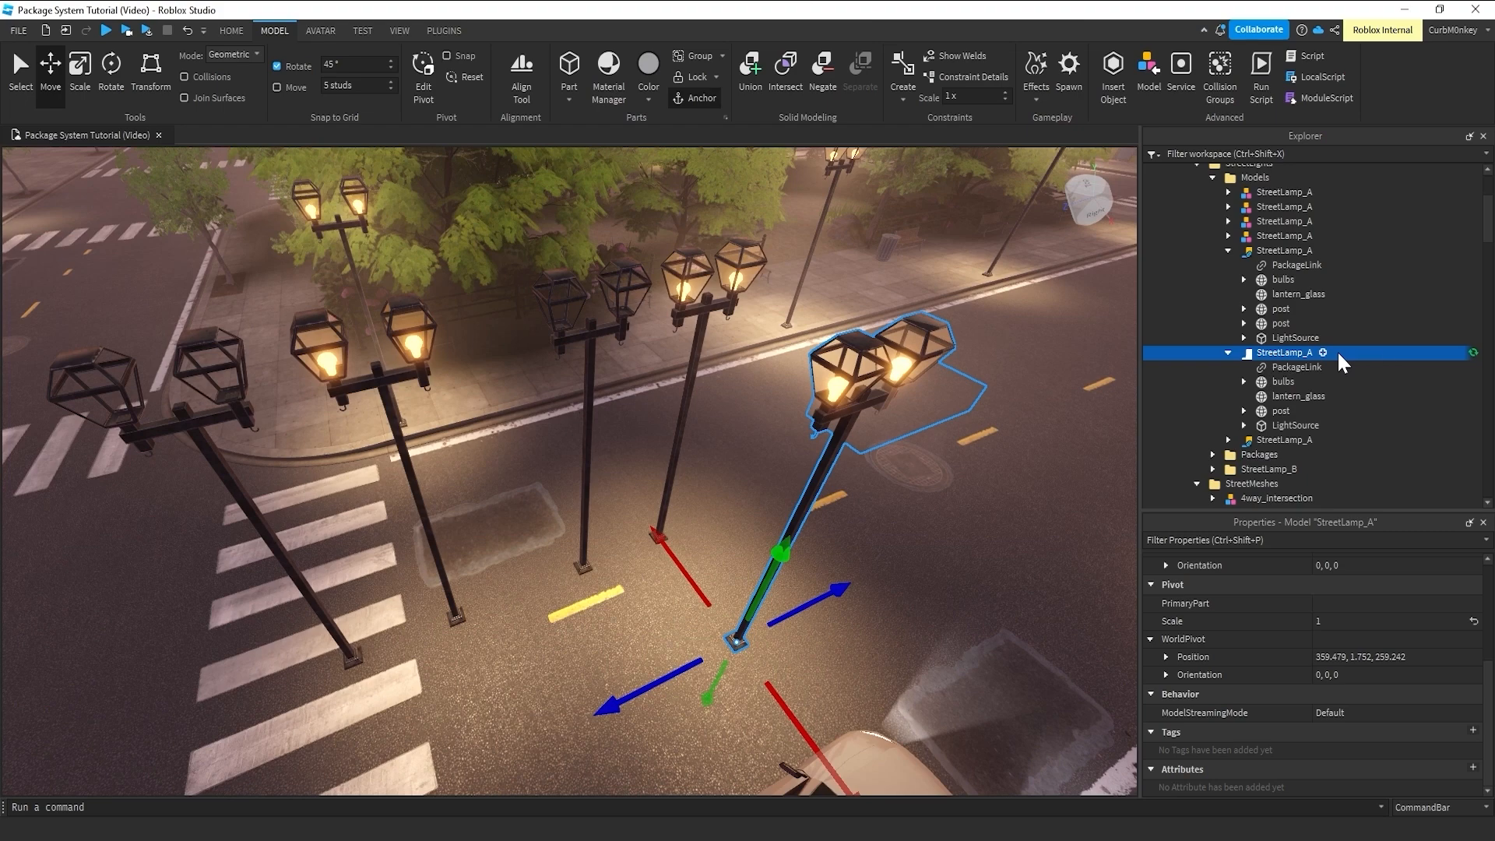
mouse_move(1309, 366)
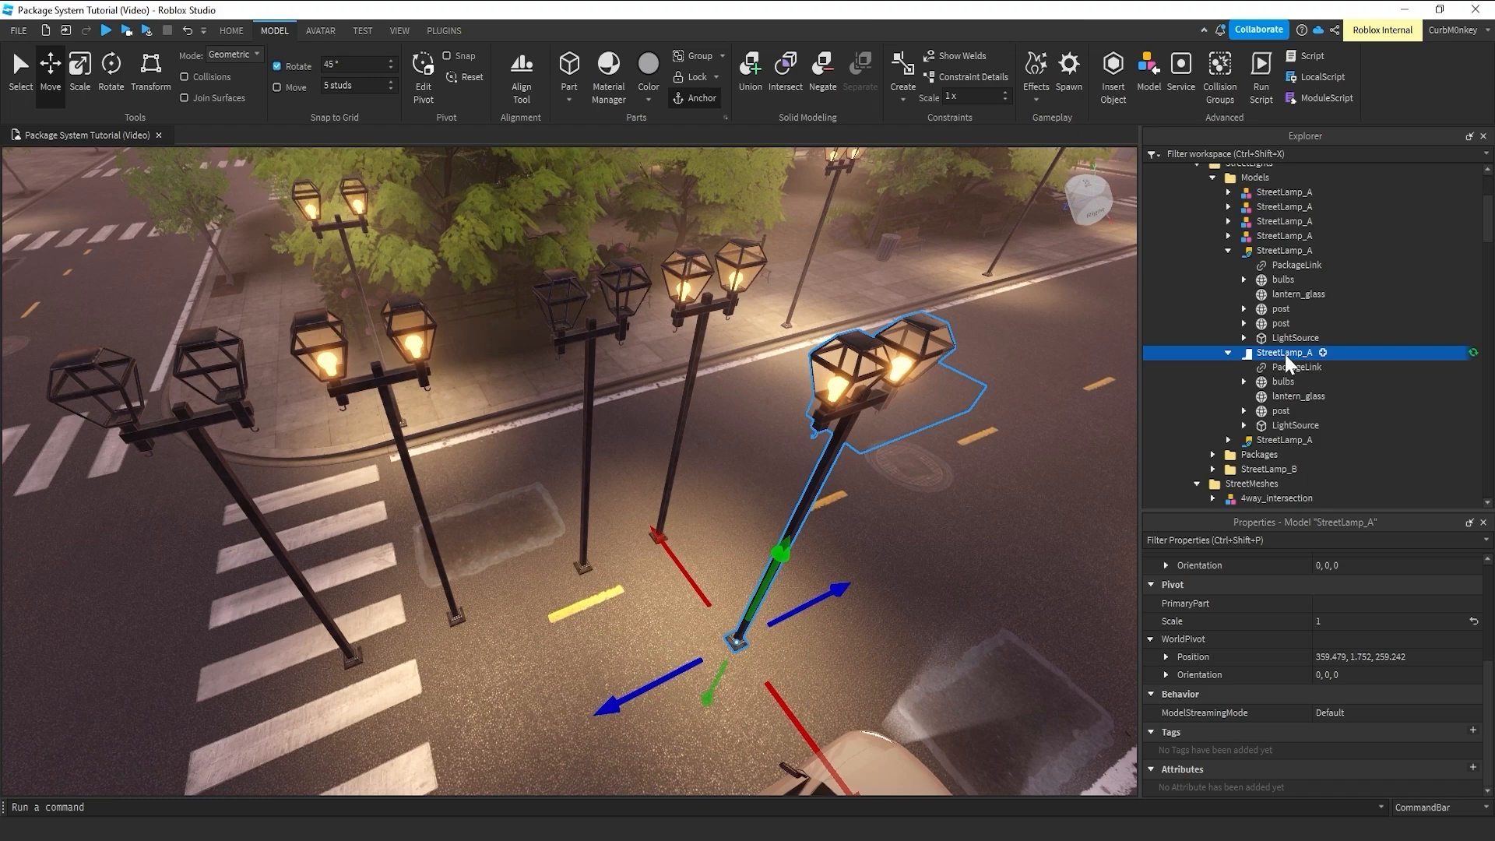
right_click(1285, 352)
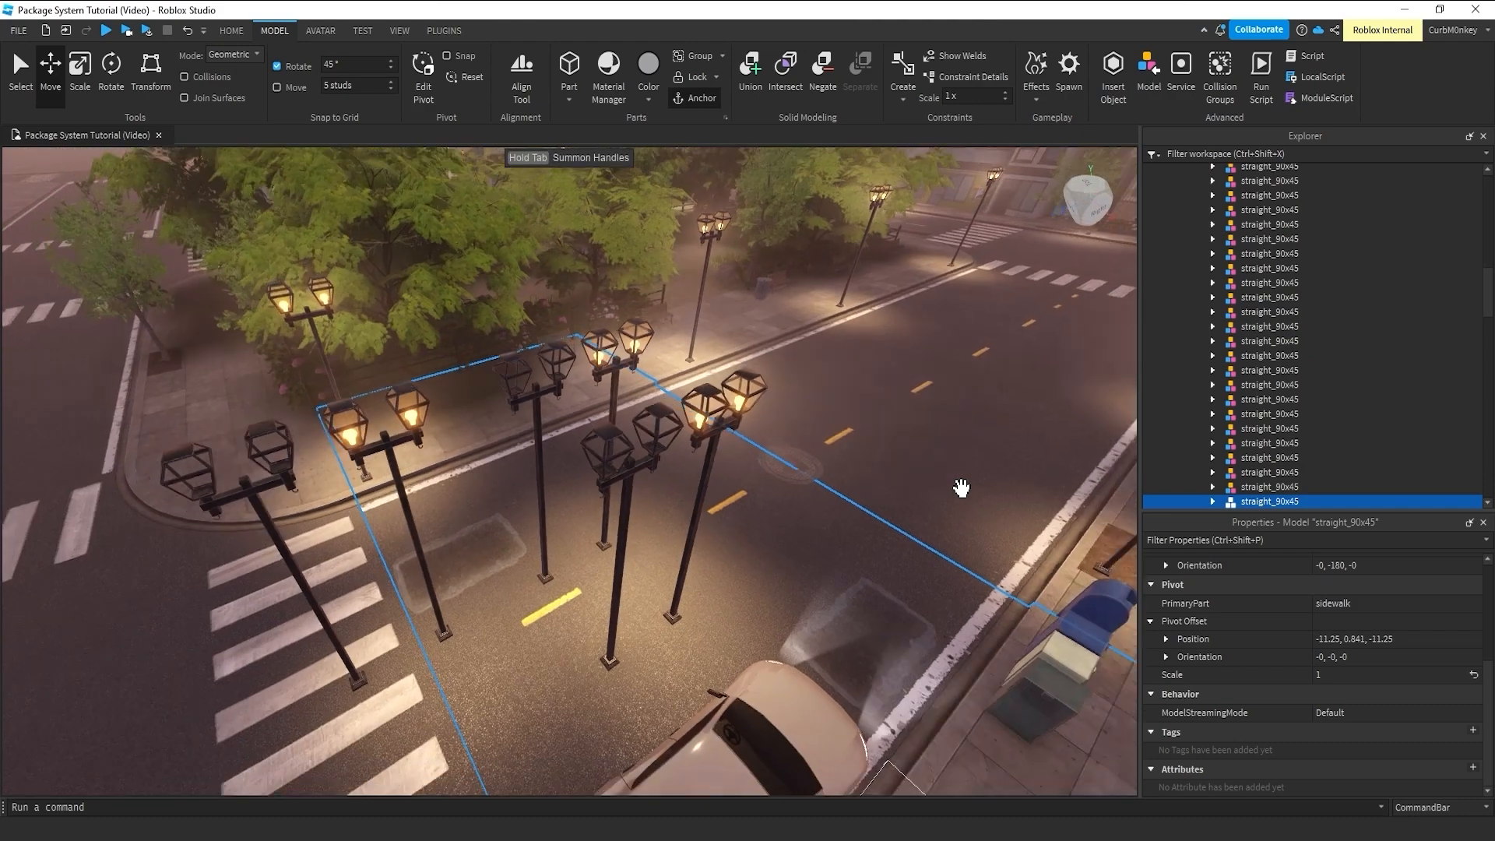
left_click(753, 401)
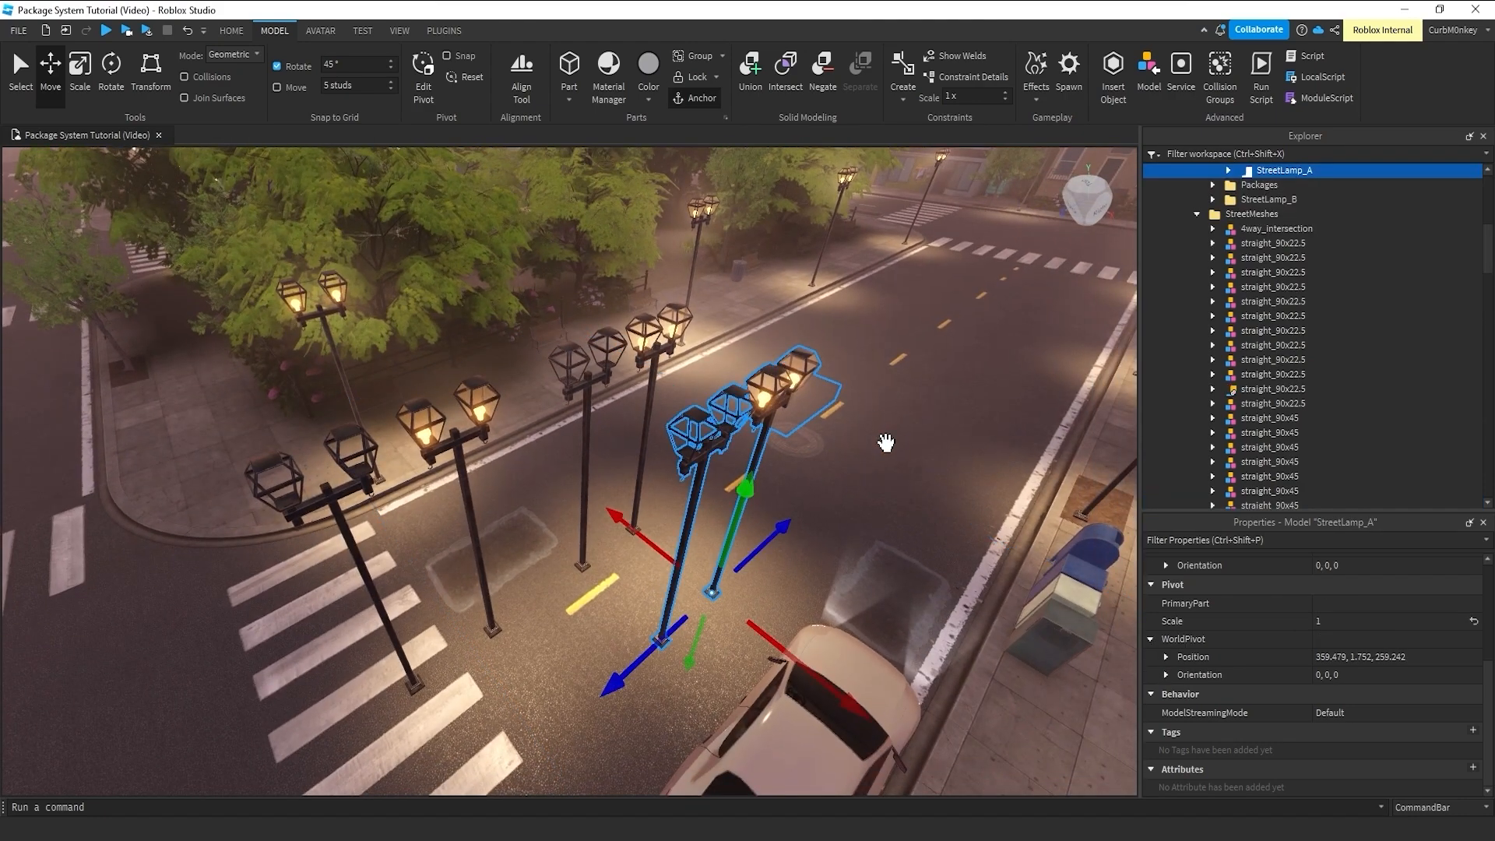
mouse_move(856, 460)
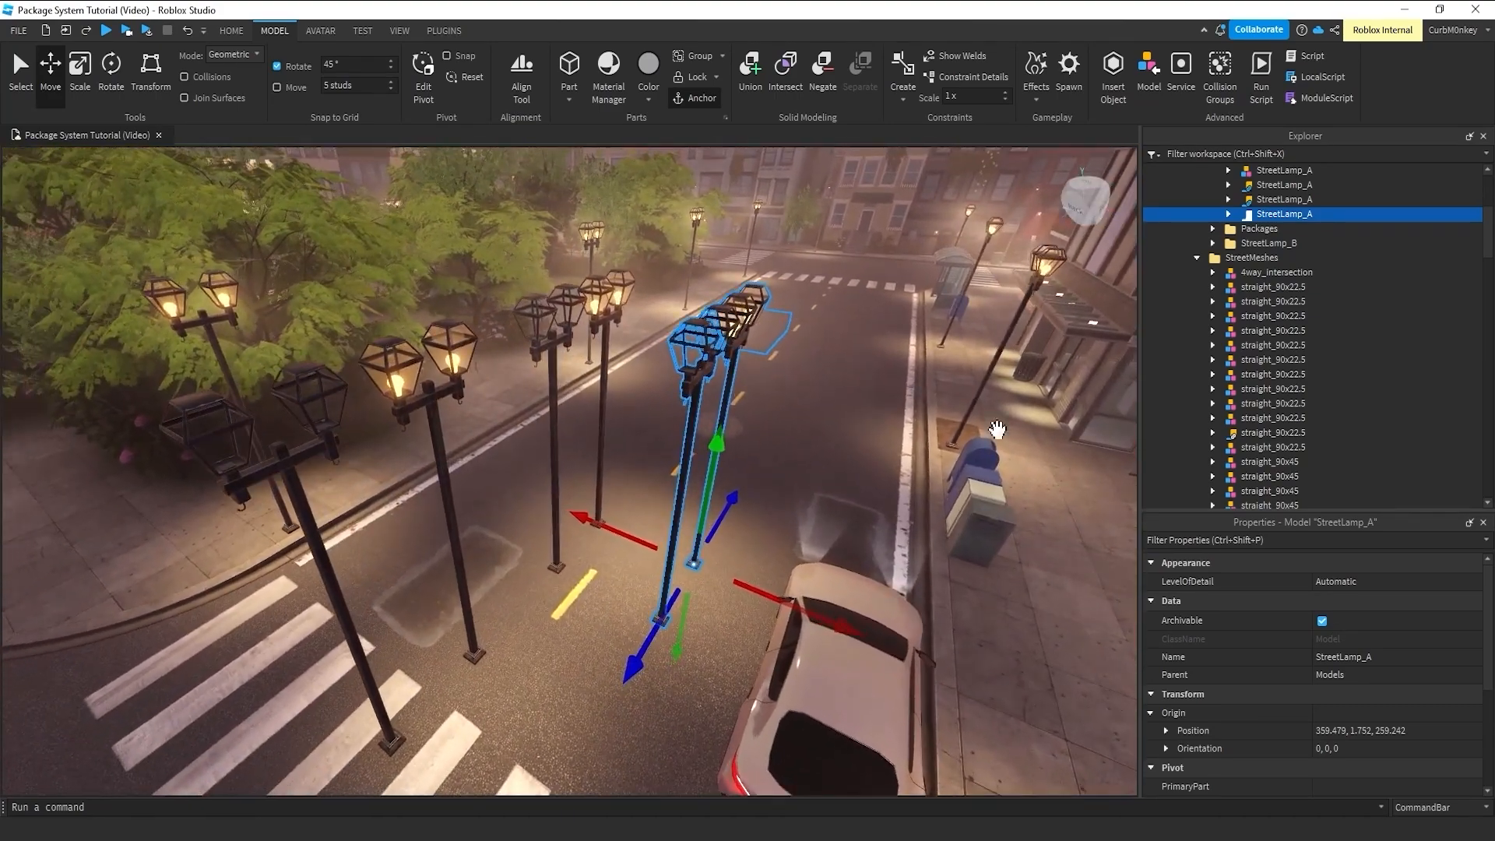
left_click(1229, 213)
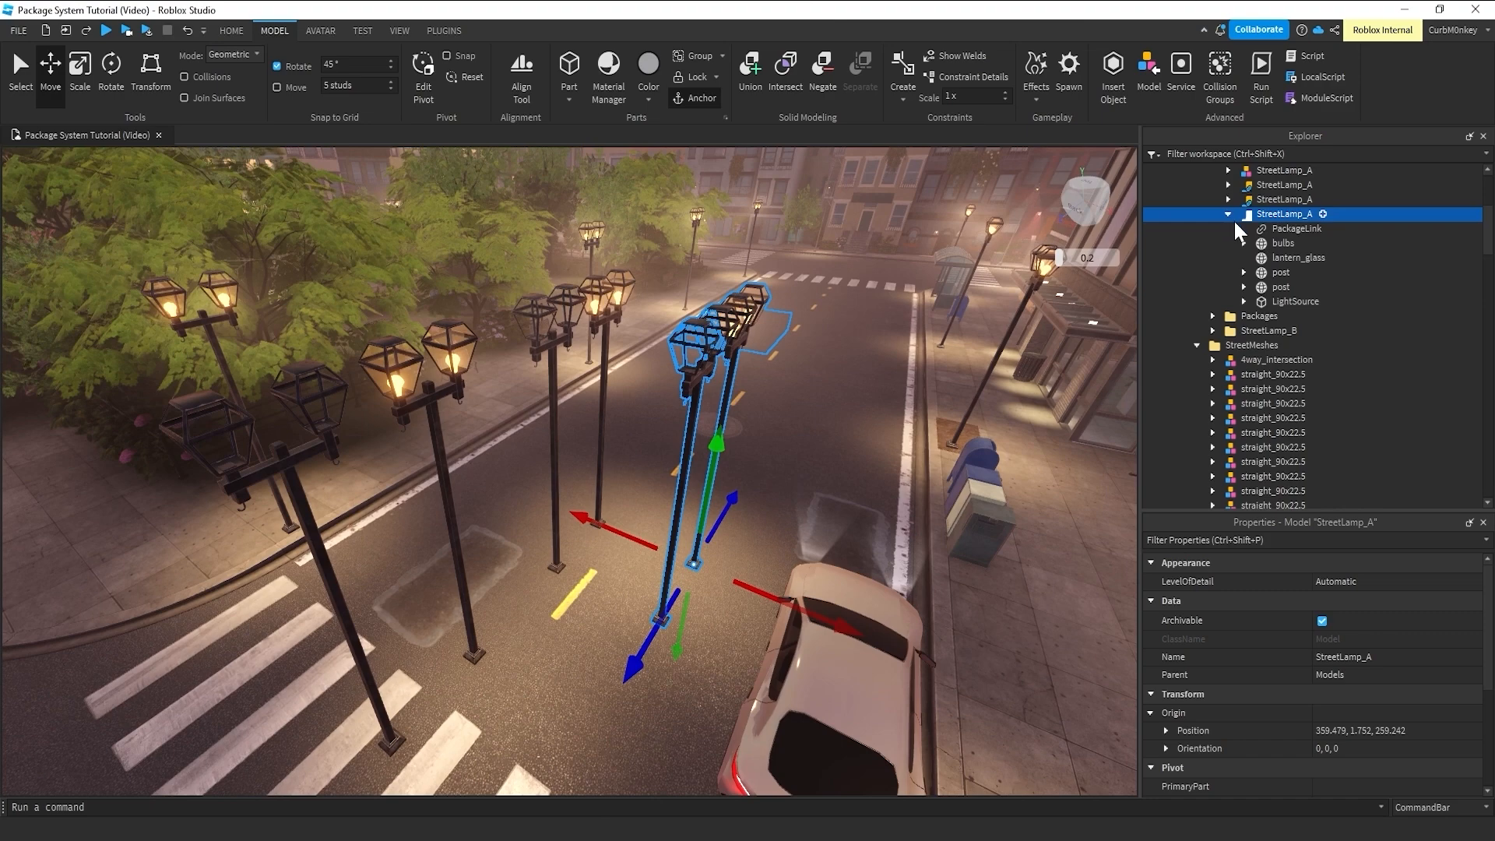
left_click(1297, 228)
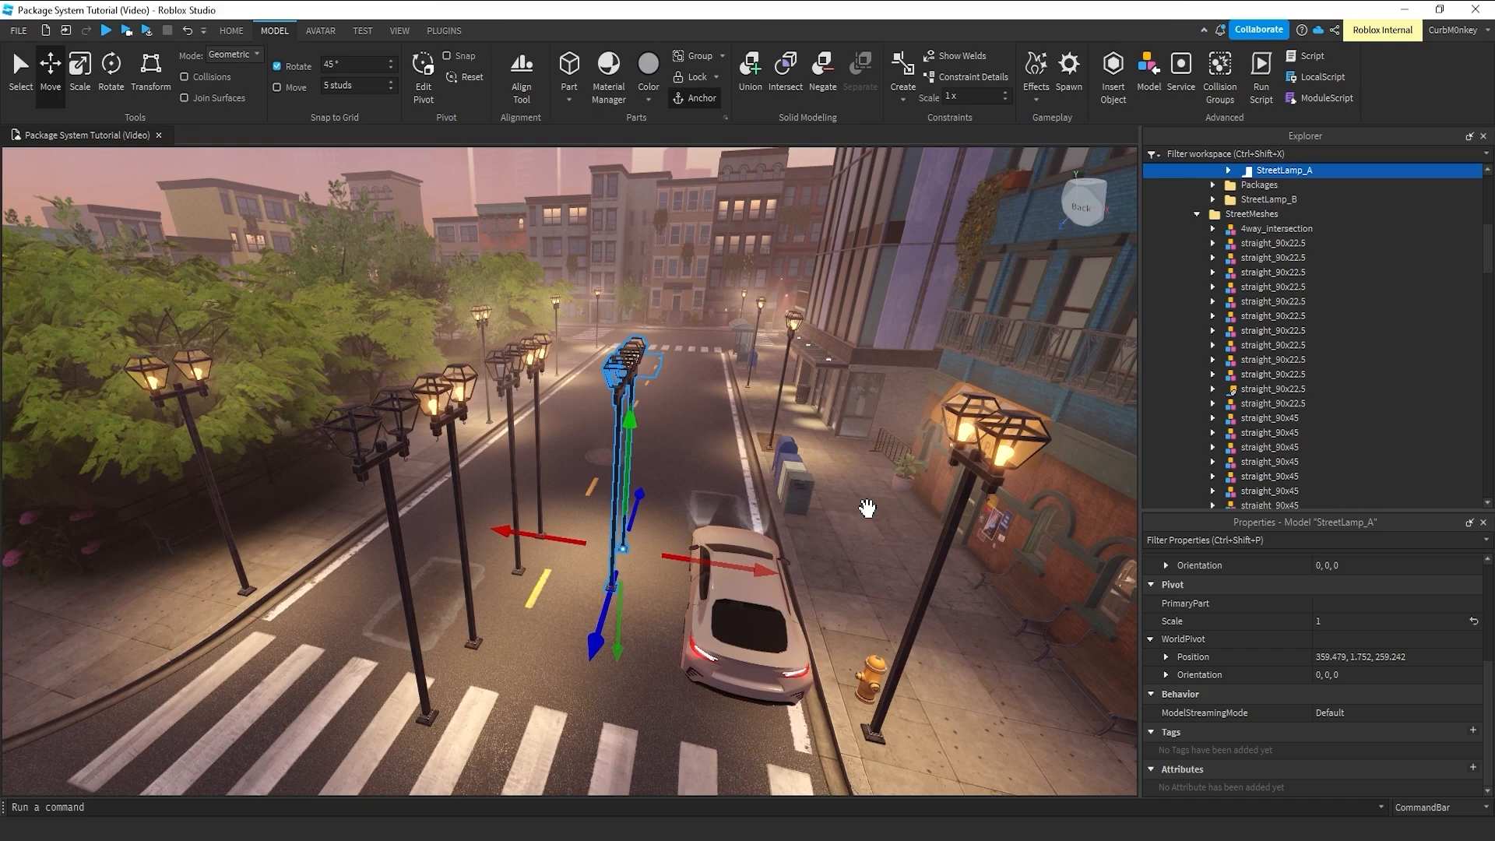
mouse_move(646, 726)
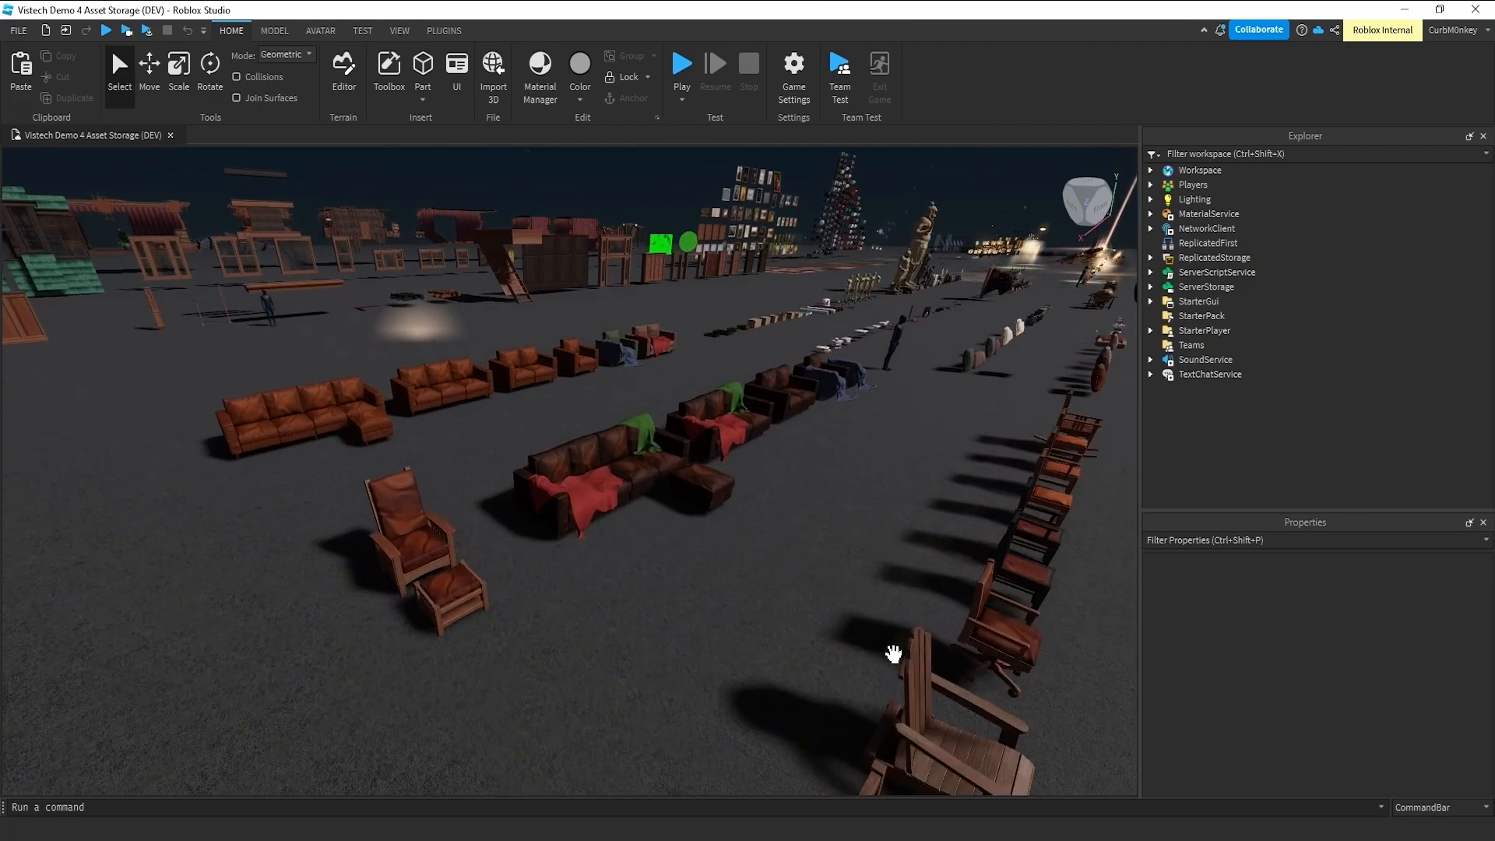
- Inspect Couch_Quad_Dark and its PackageLink in the Asset Storage place
left_click(611, 496)
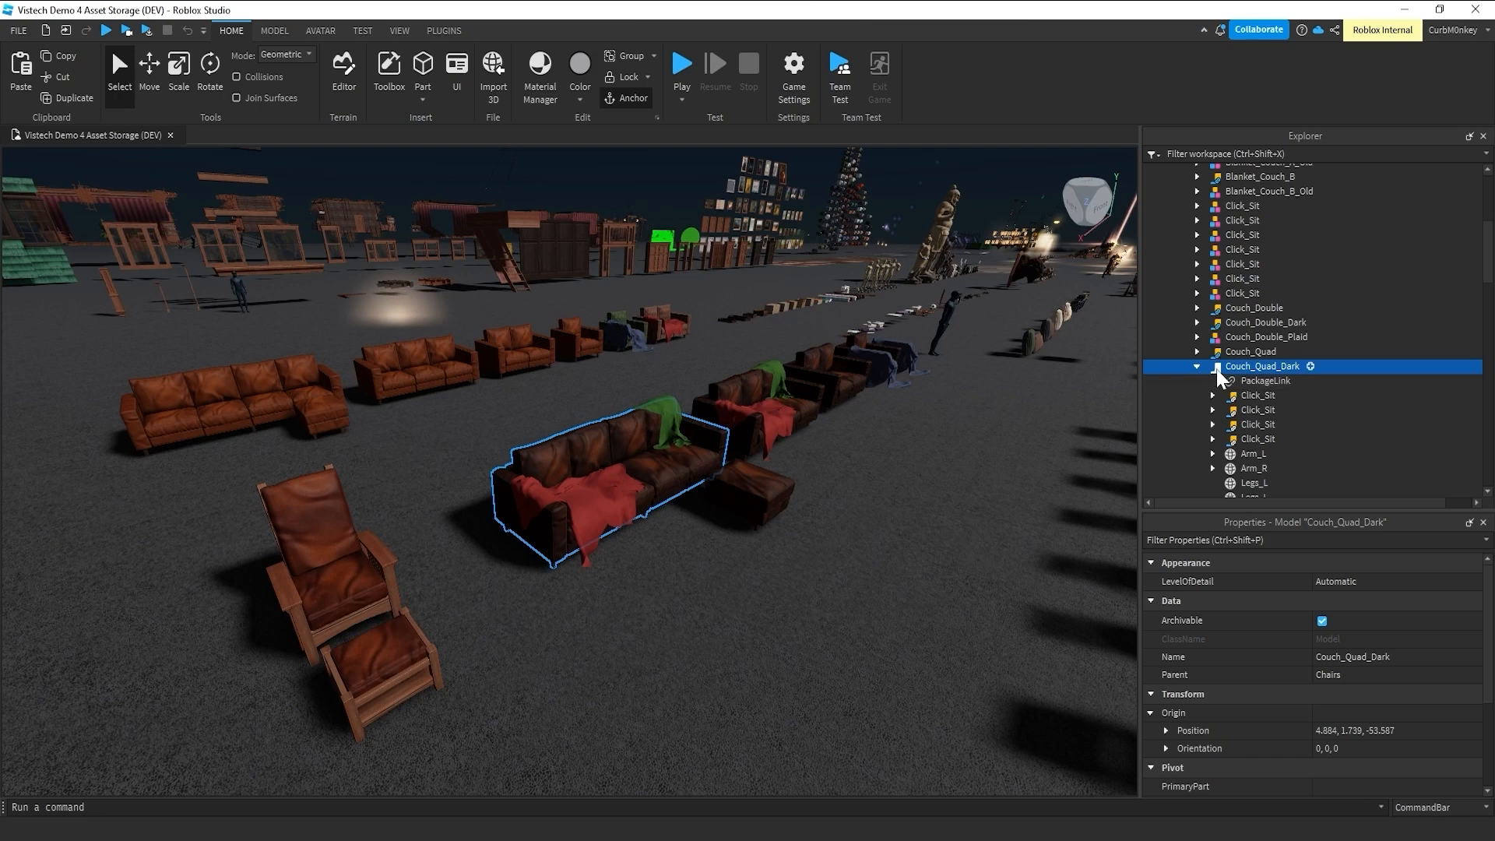
left_click(1266, 381)
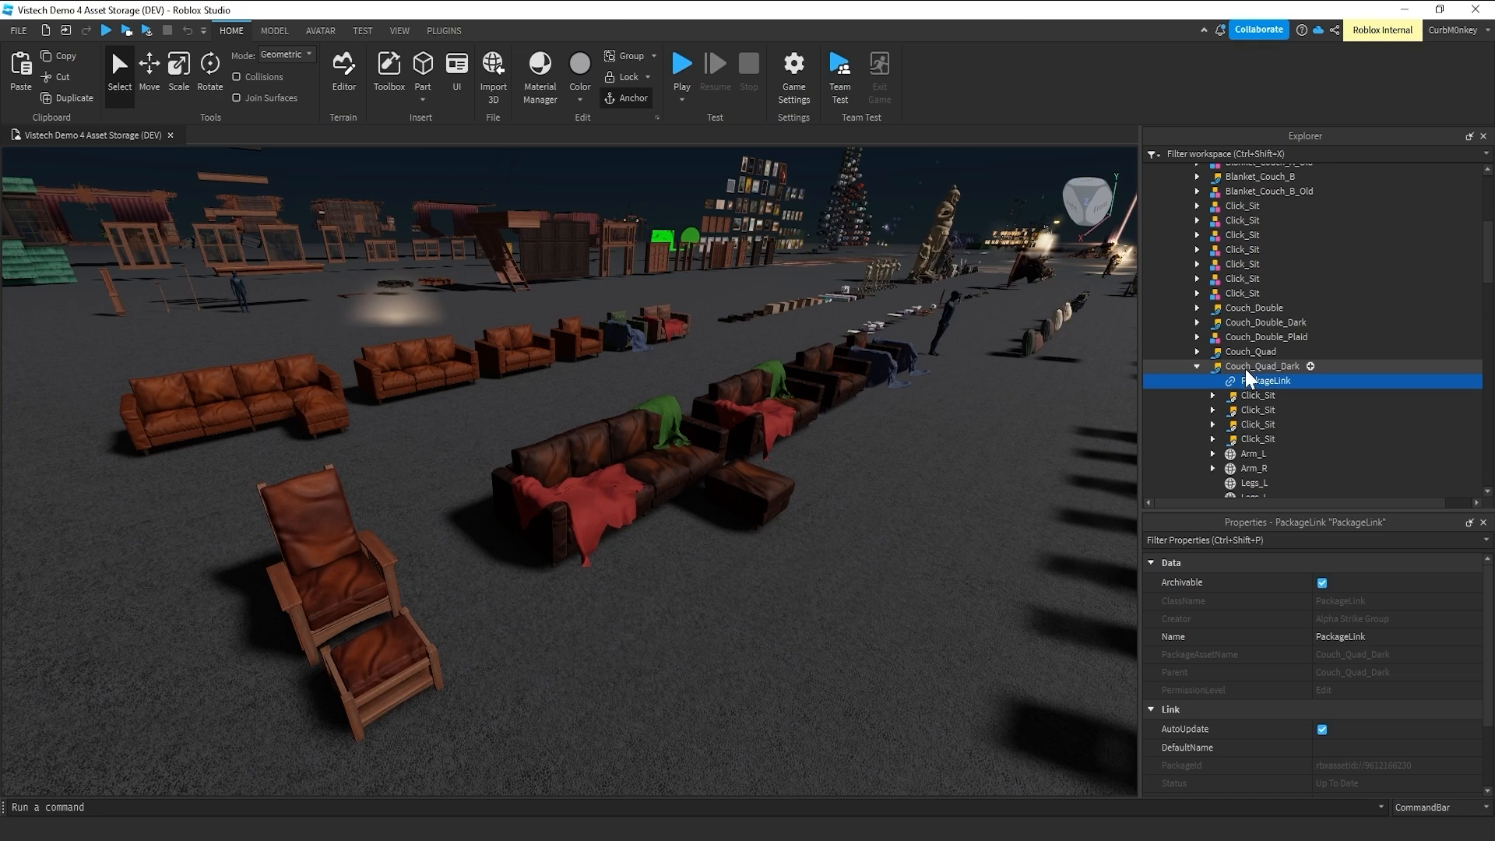
mouse_move(649, 471)
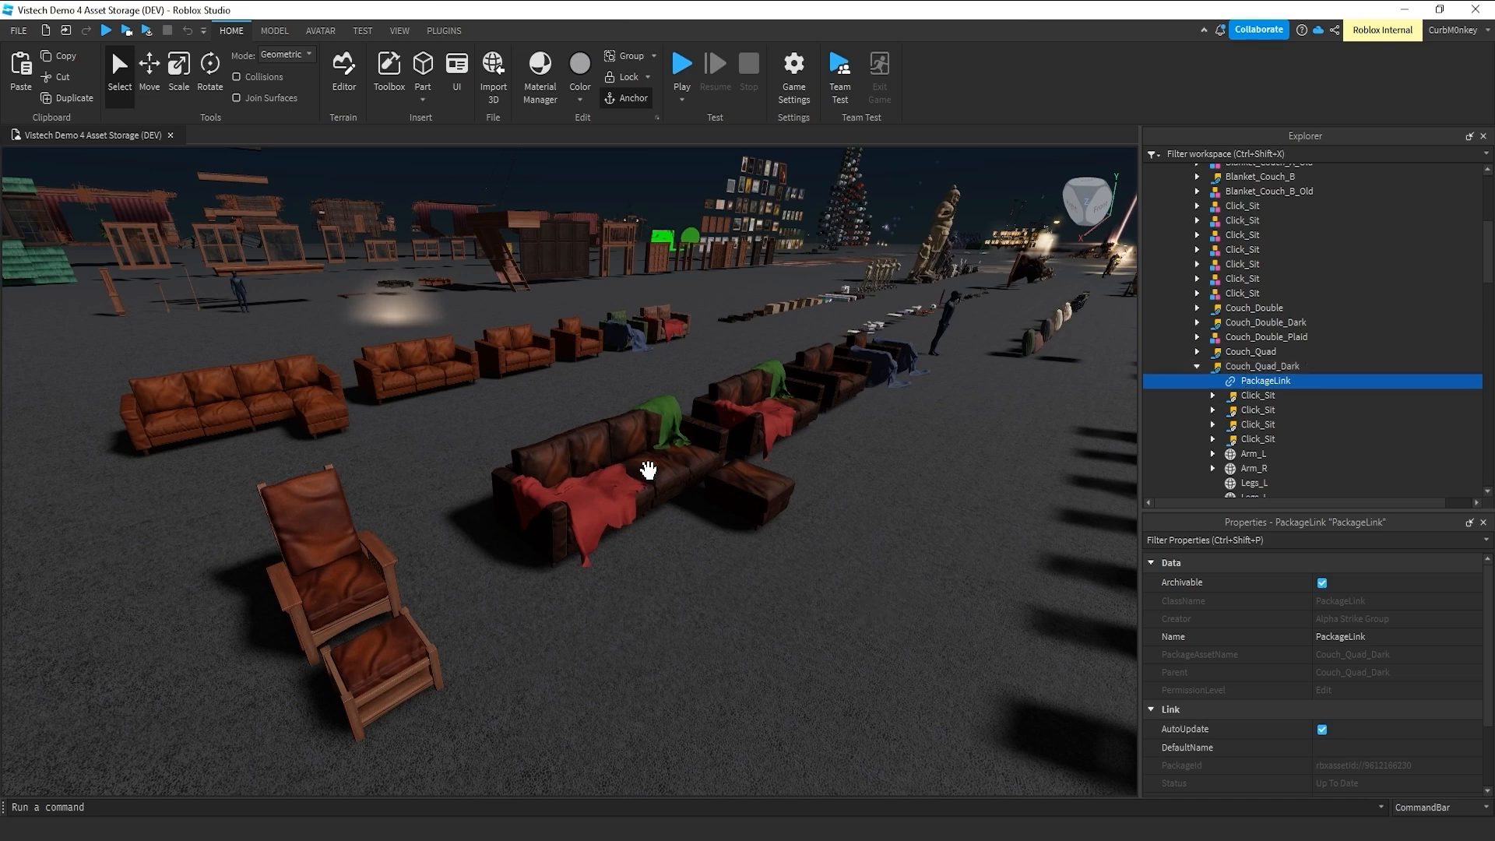
left_click(1263, 365)
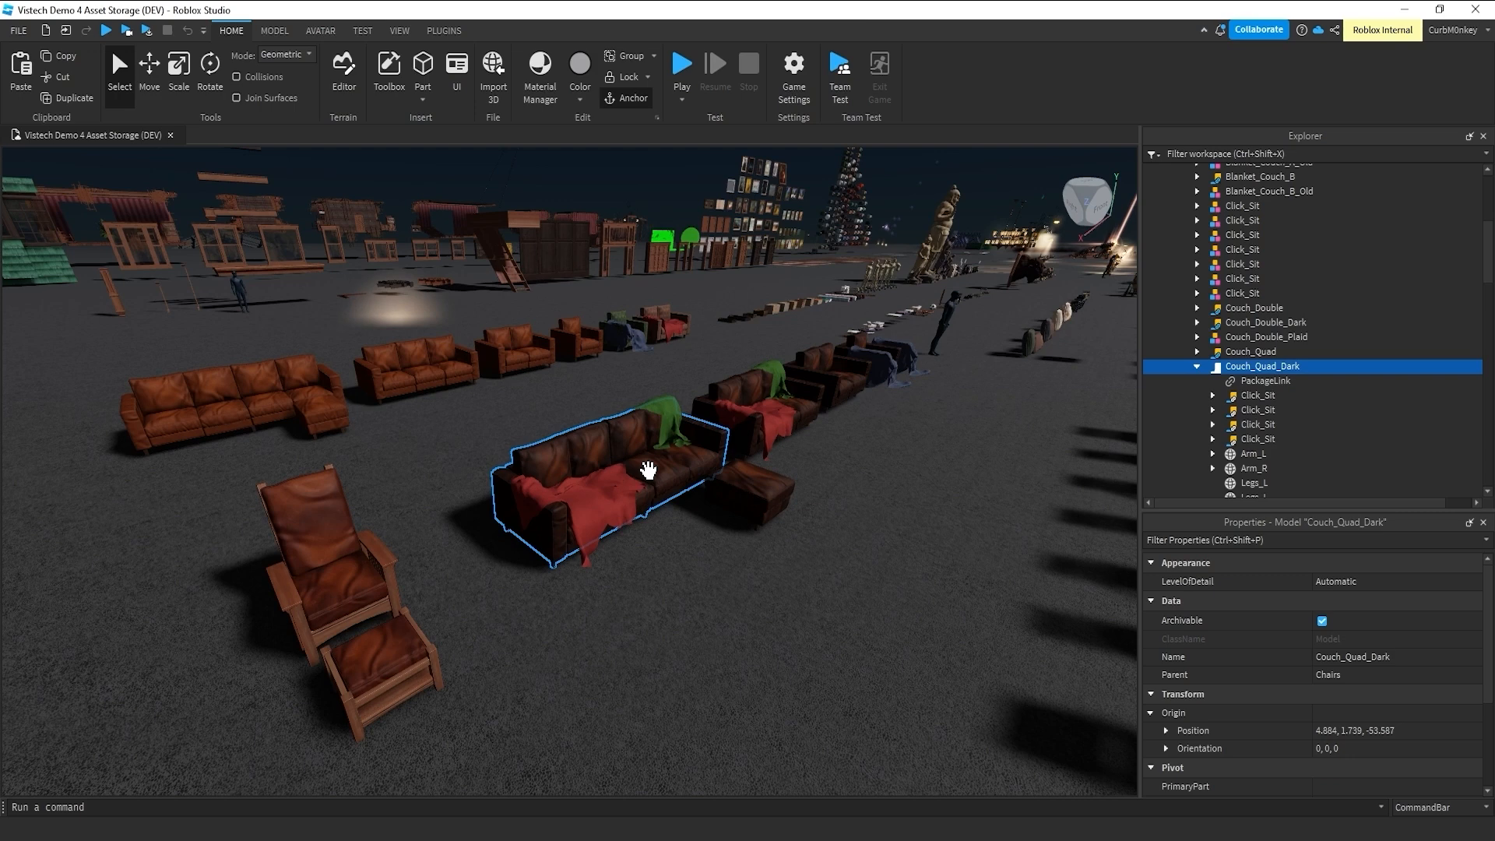
mouse_move(677, 601)
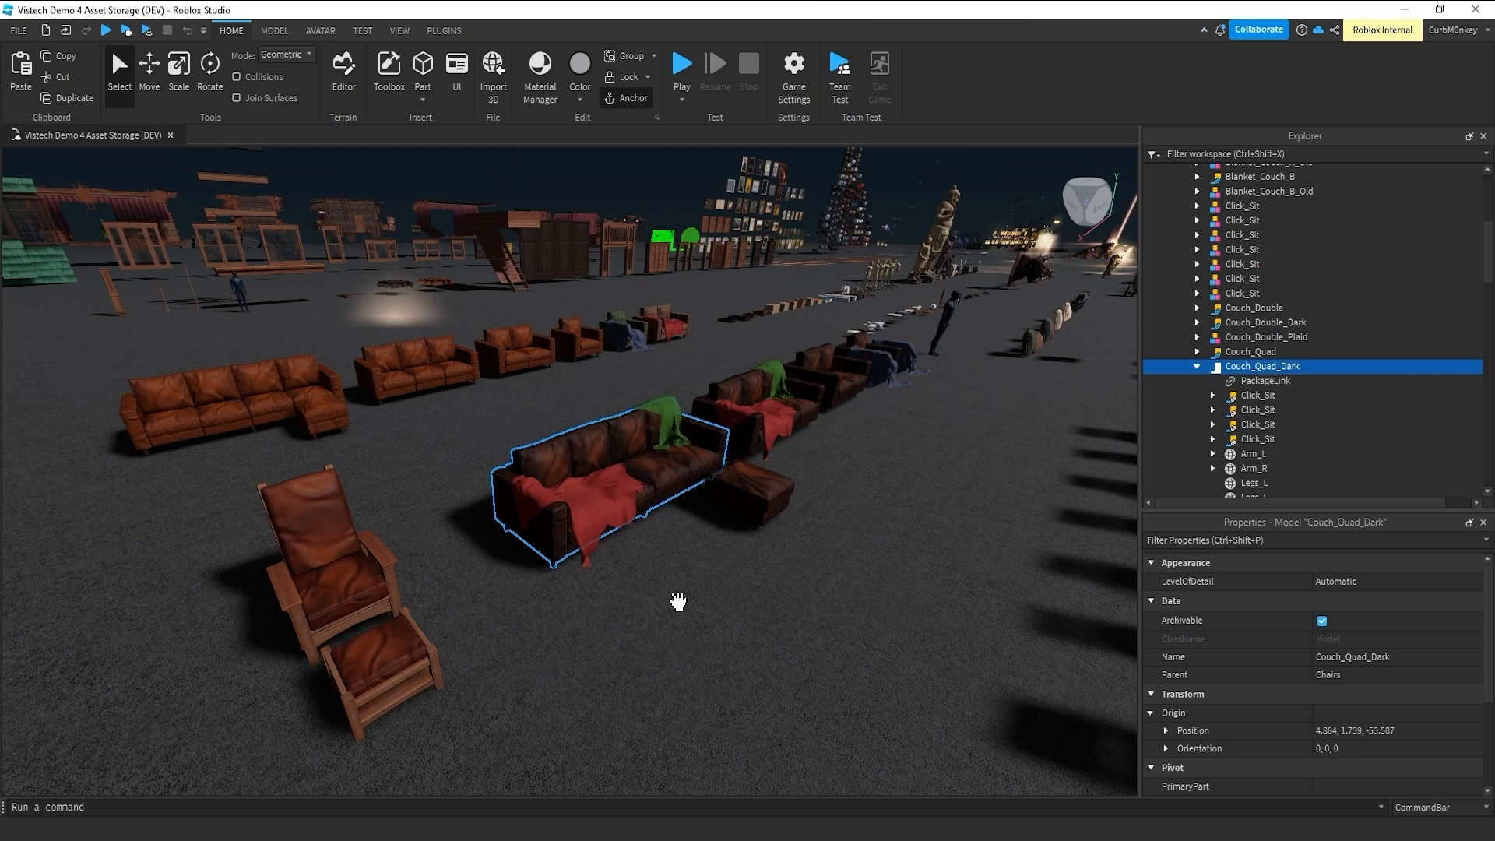
mouse_move(1020, 772)
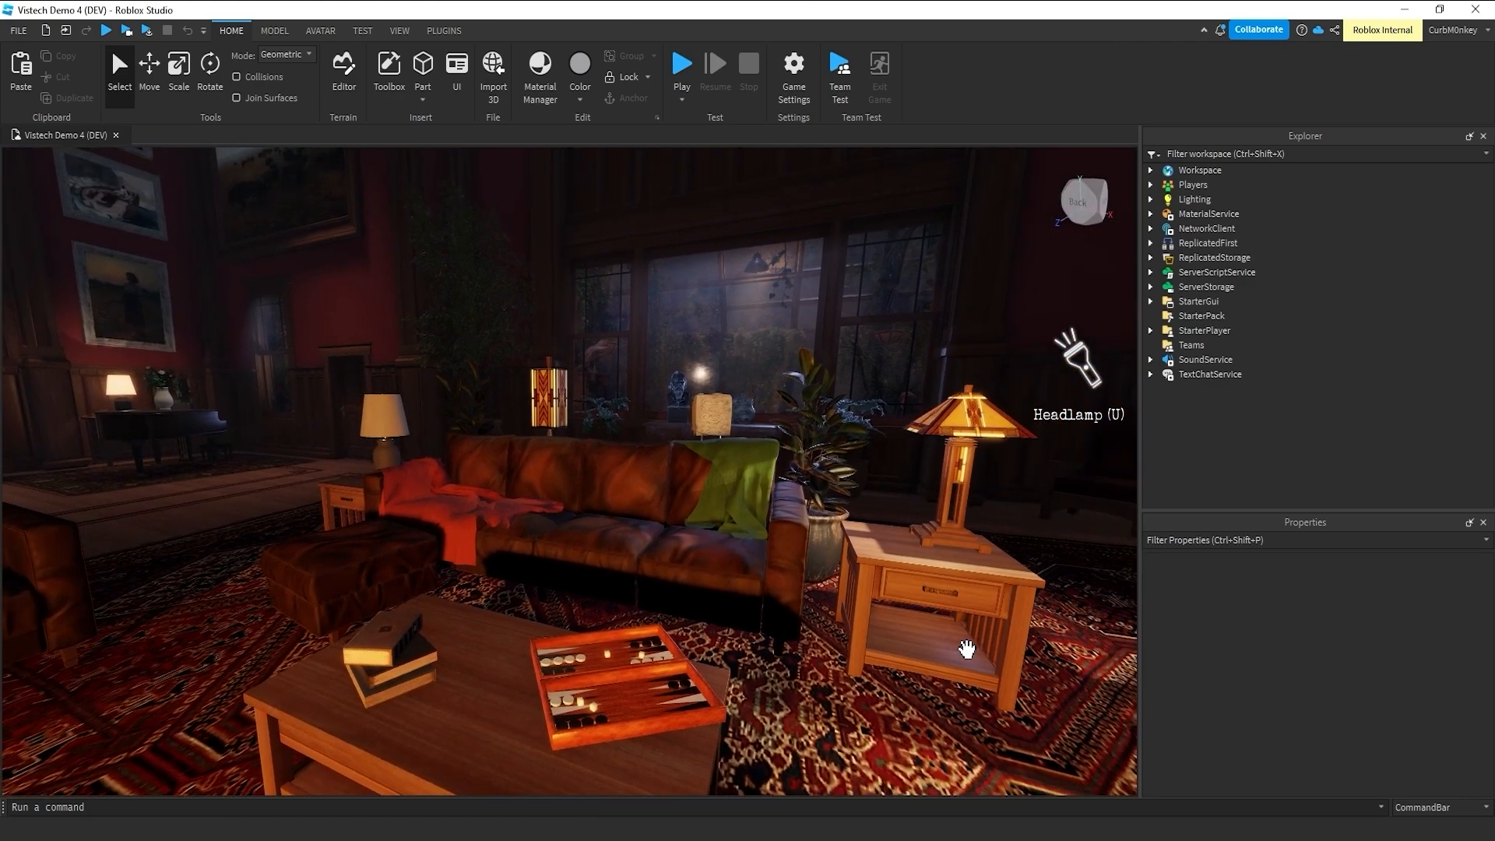
mouse_move(800, 545)
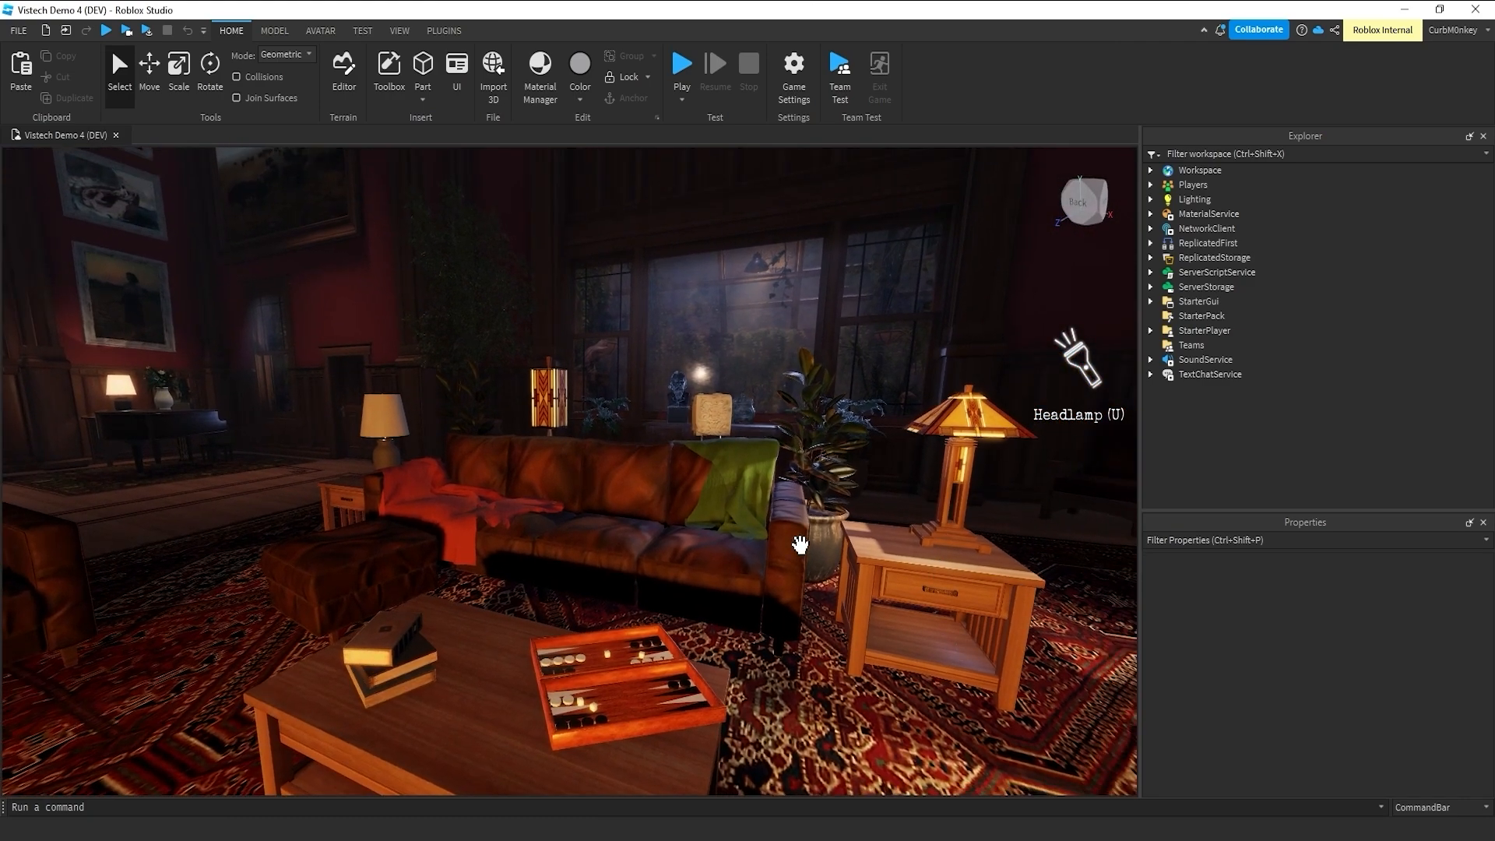
- Verify the living room Couch_Quad_Dark's PackageLink has AutoUpdate on, then collapse it
left_click(601, 496)
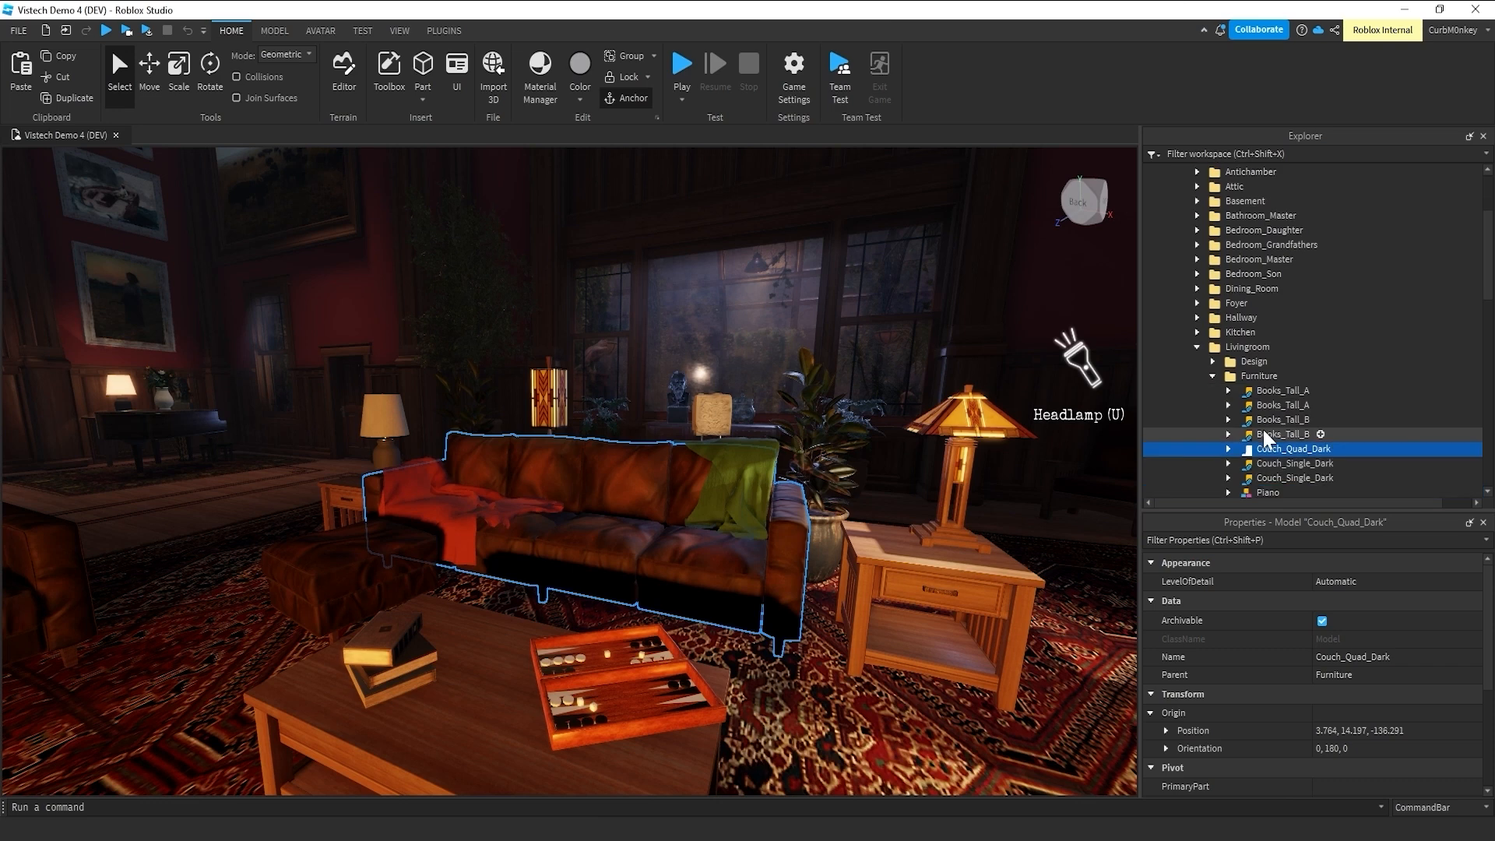
left_click(1231, 449)
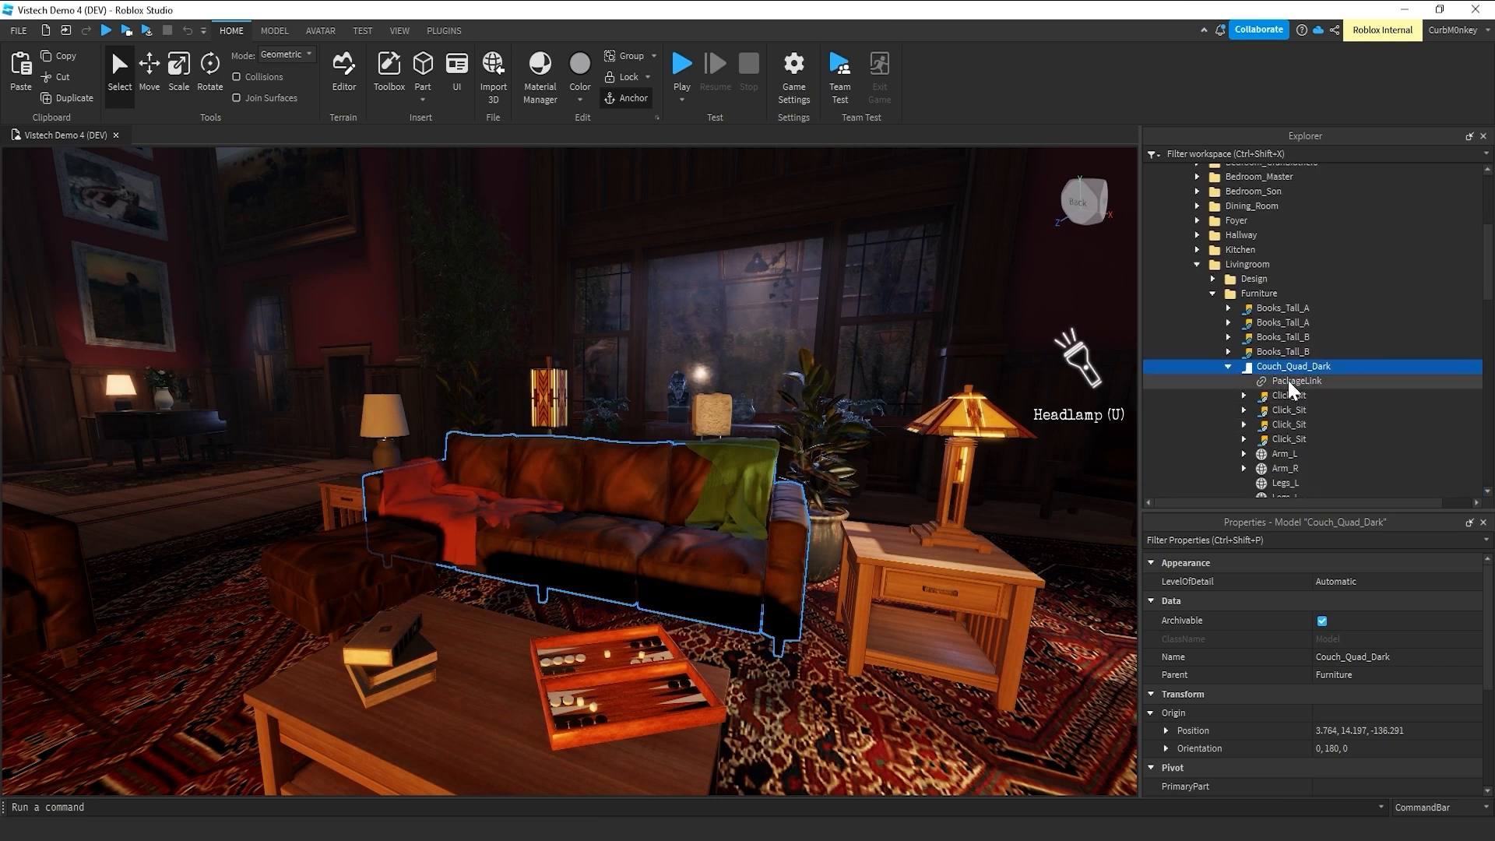
left_click(1296, 381)
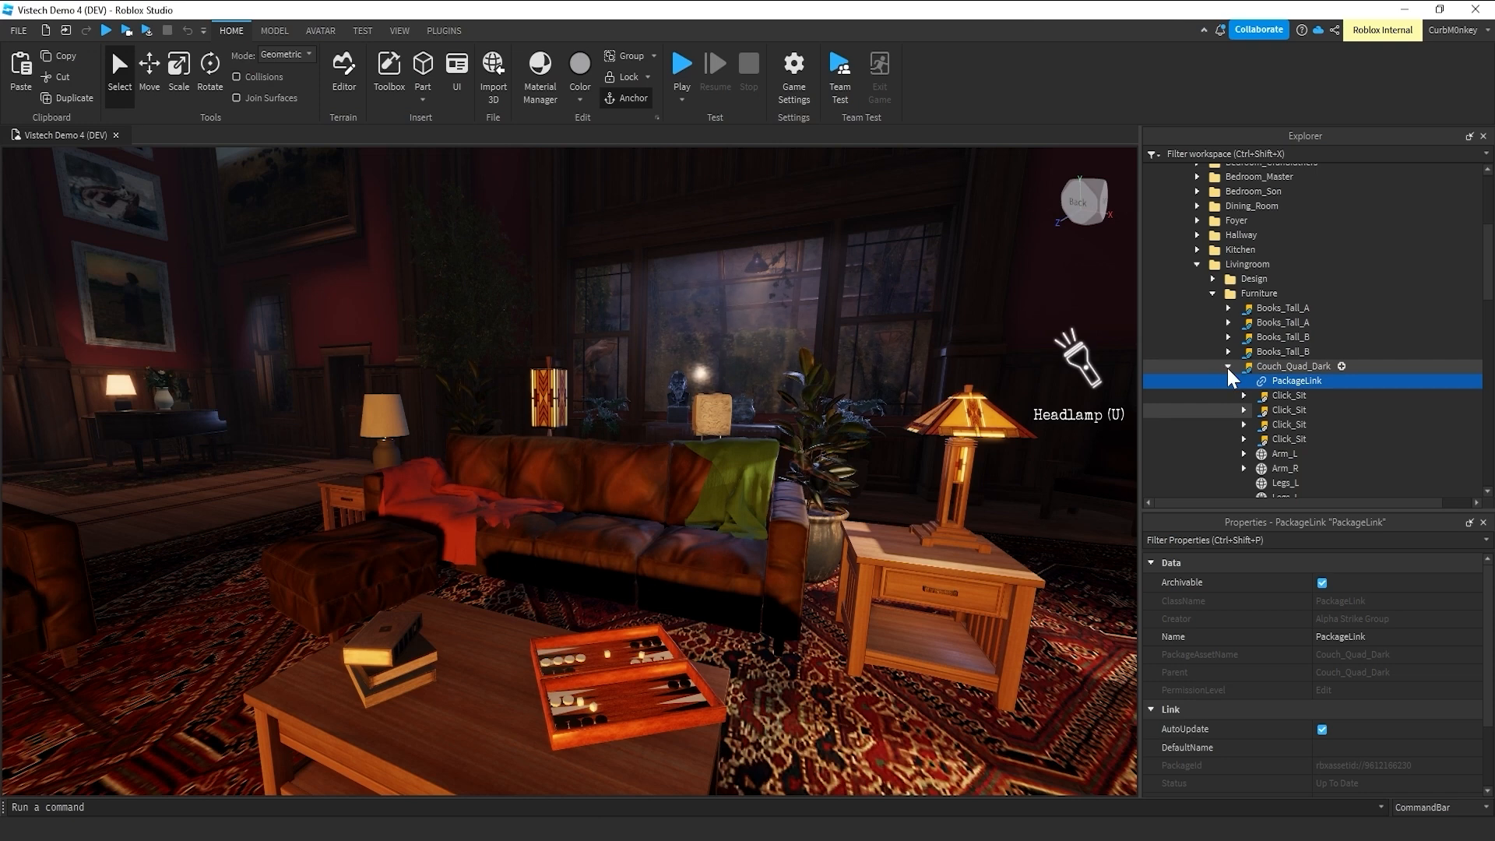
left_click(1229, 366)
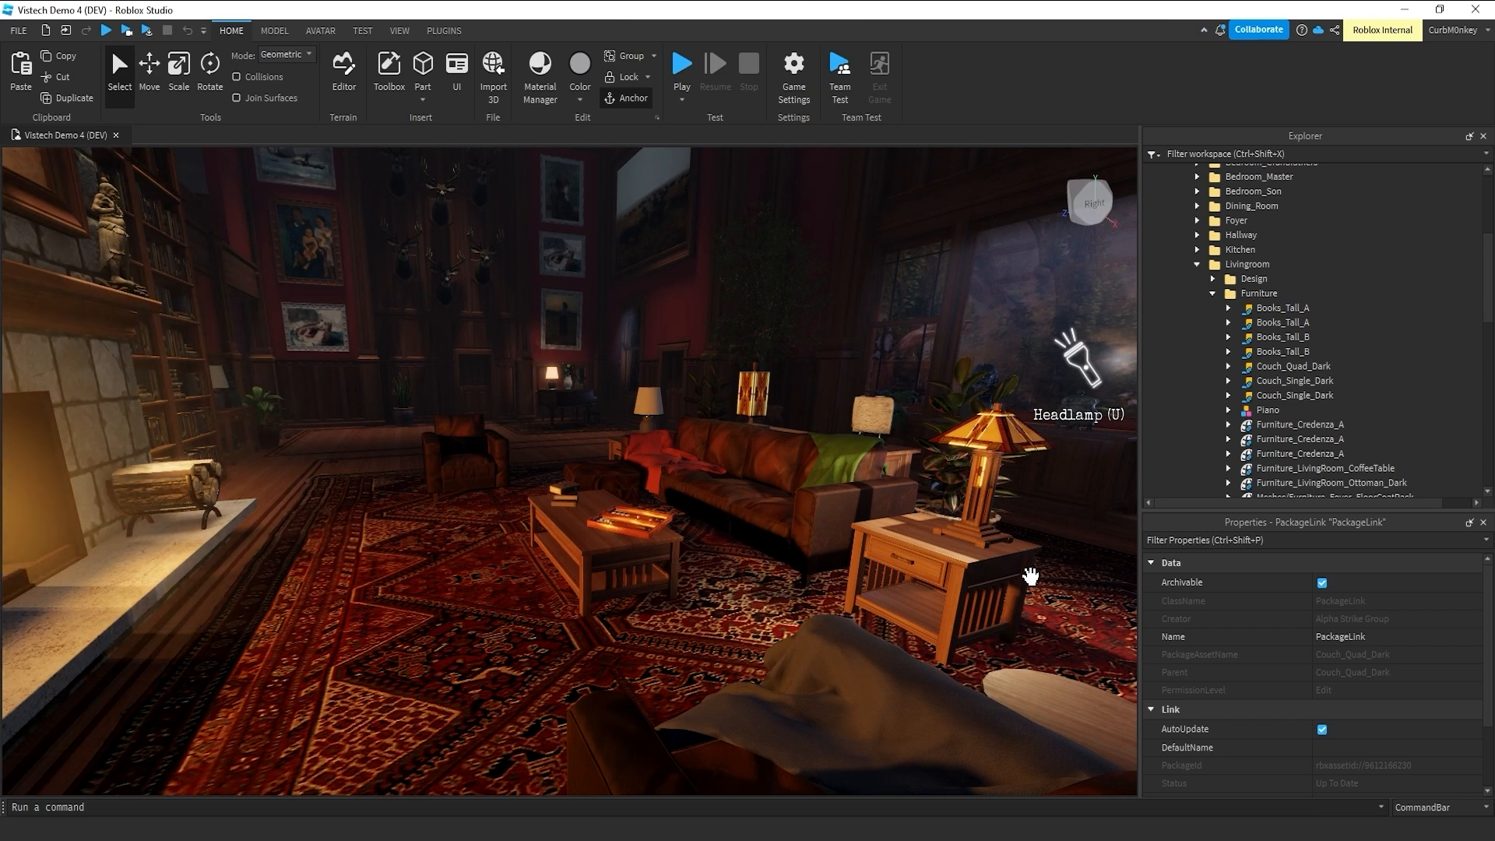
mouse_move(1057, 600)
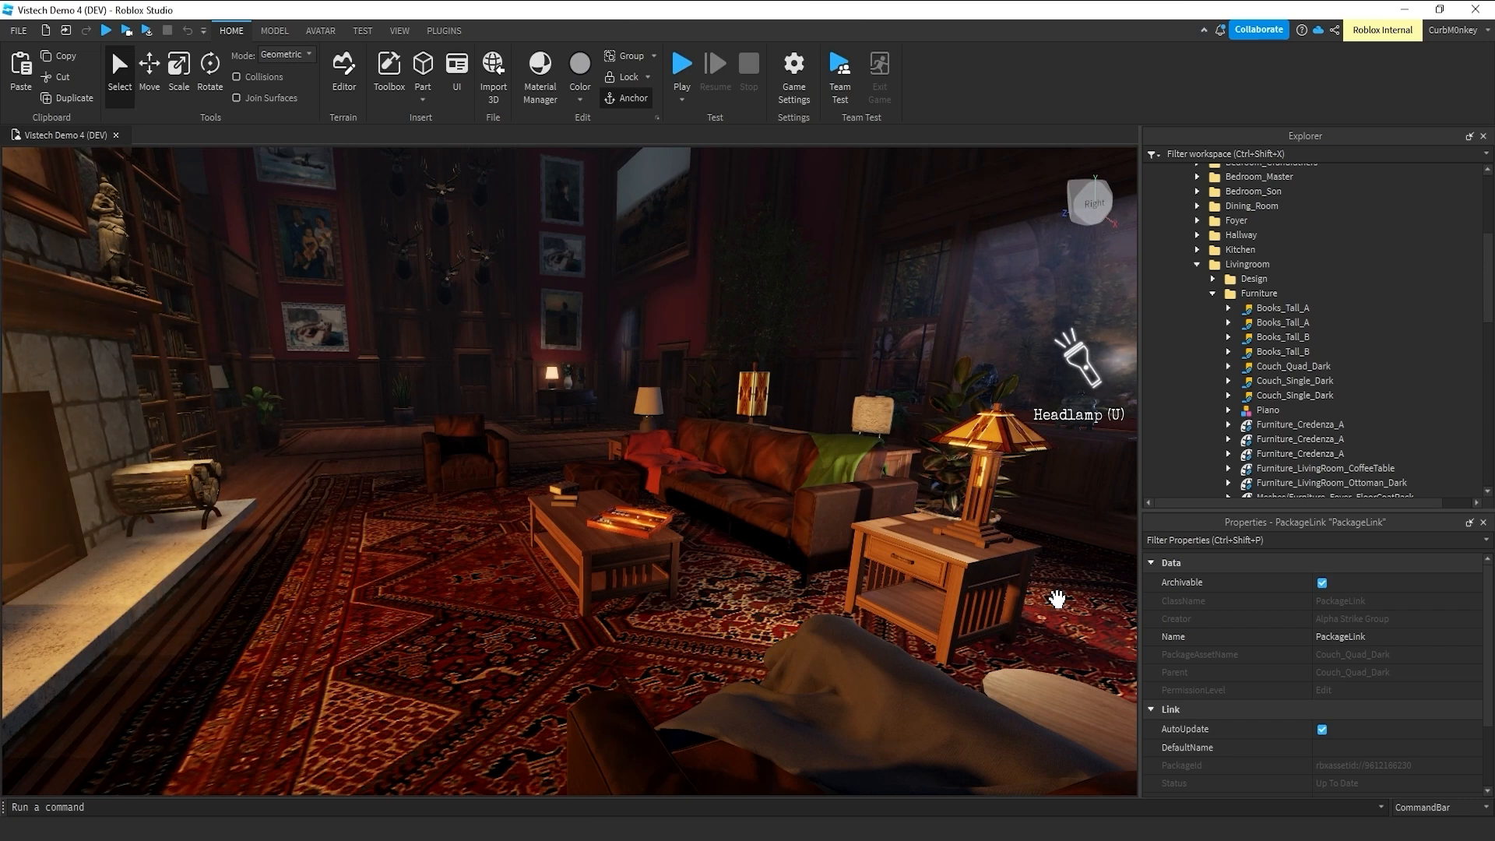